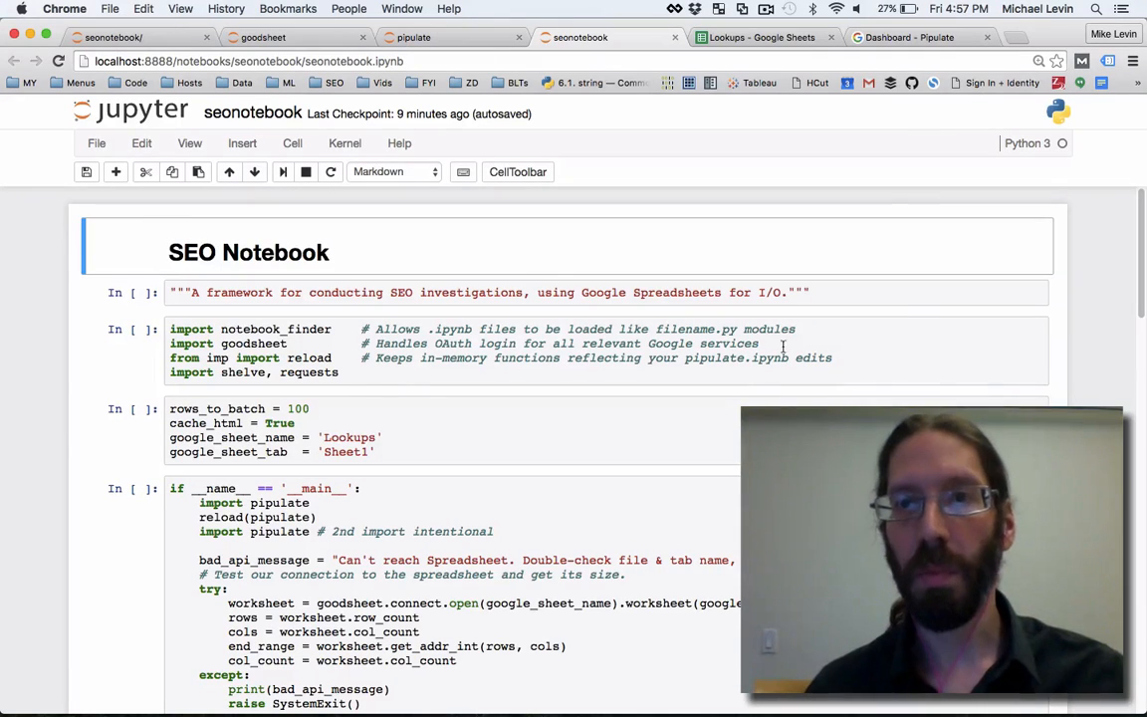
# Step: Glance at the pipulate Title function and the Lookups sheet, then return to the SEO Notebook
pyautogui.click(956, 8)
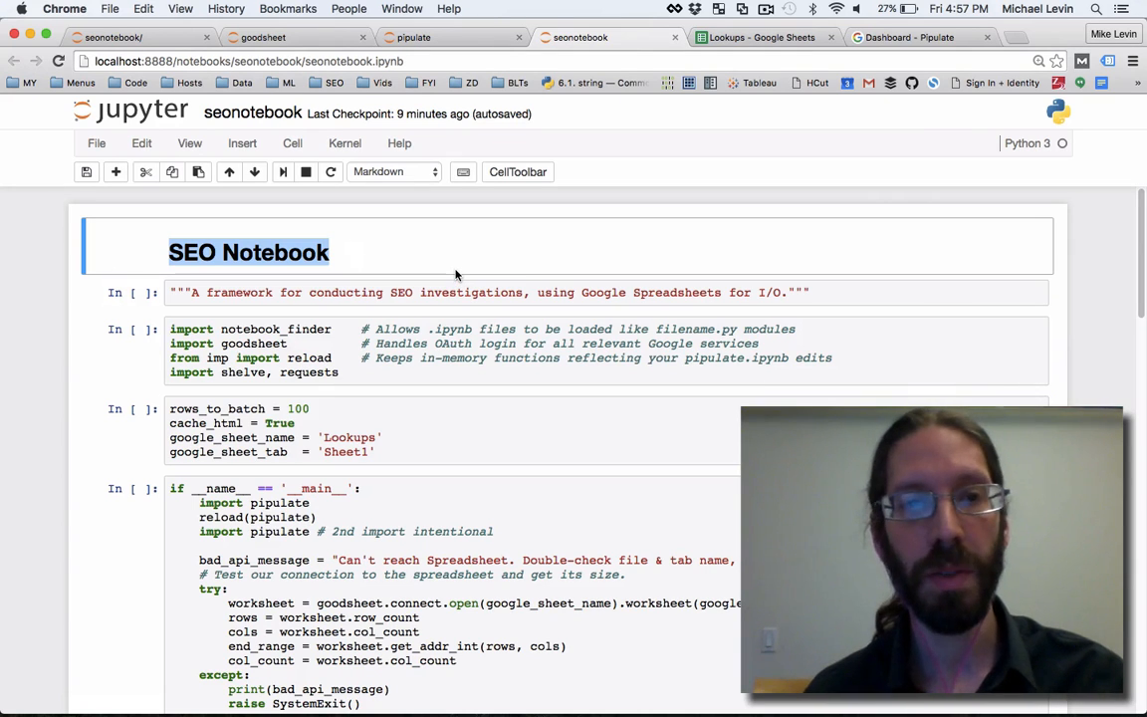
pyautogui.moveTo(470, 255)
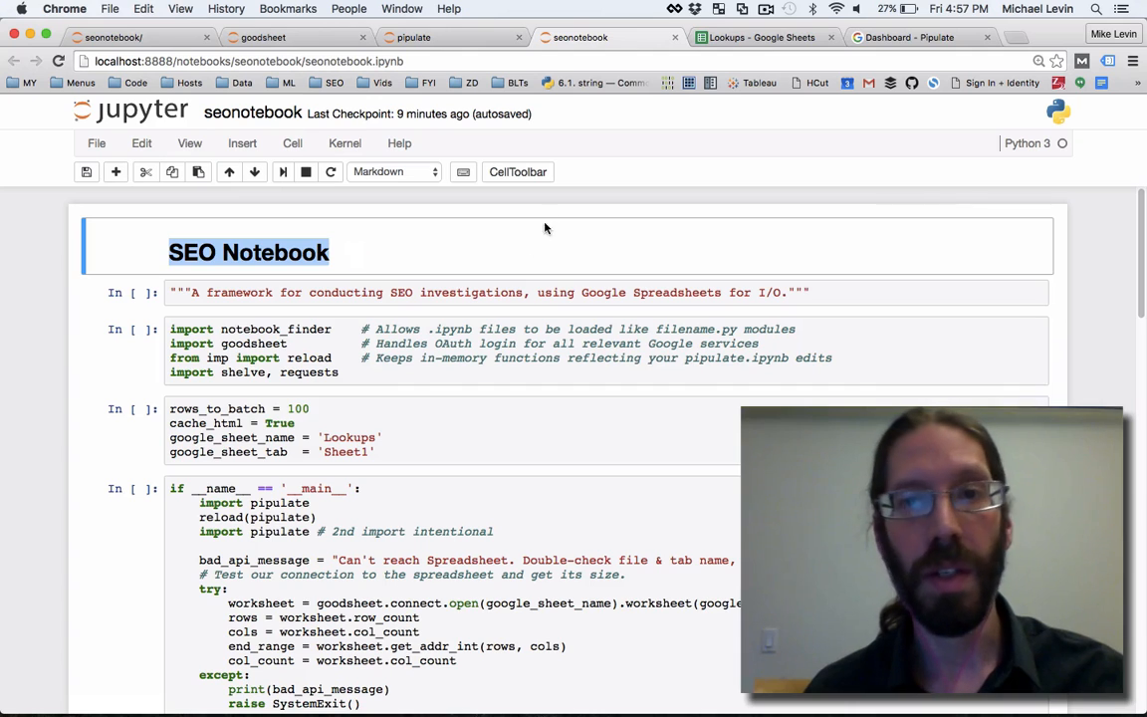
pyautogui.moveTo(402, 197)
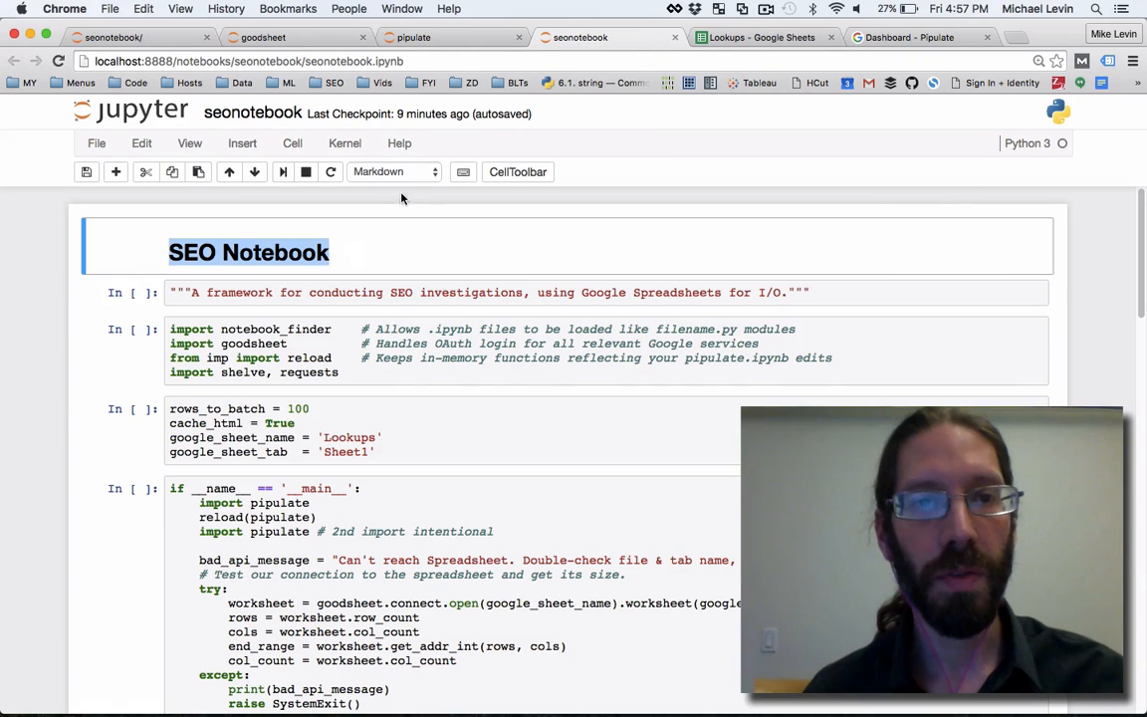
pyautogui.moveTo(418, 227)
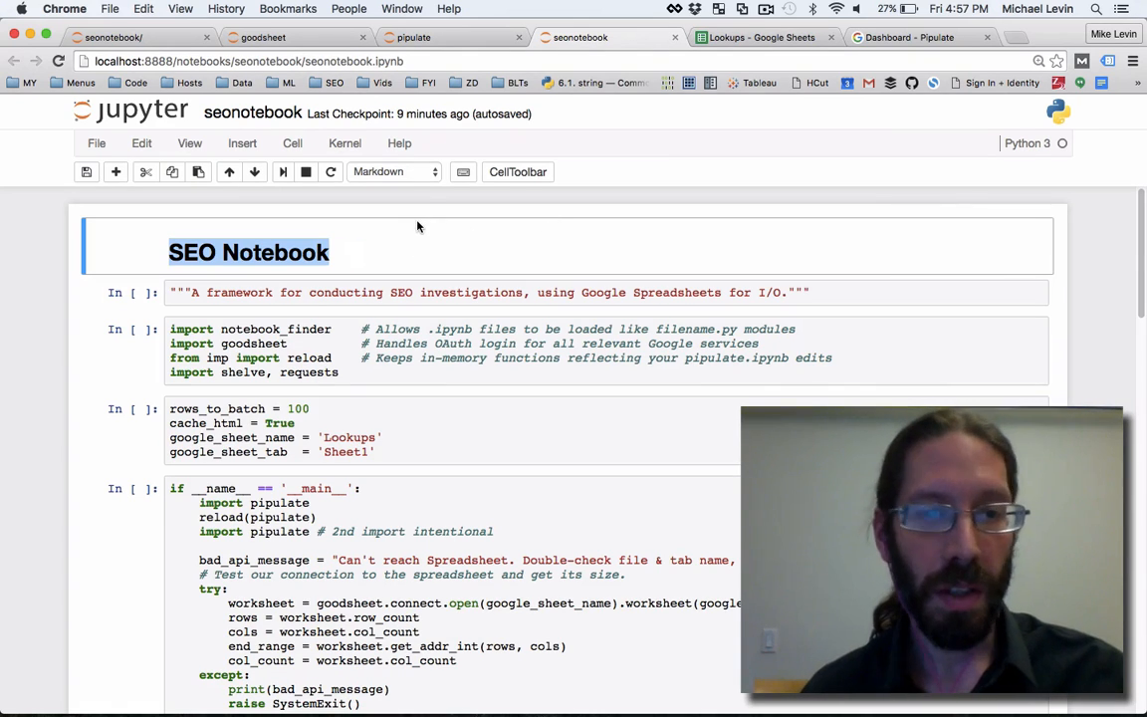
pyautogui.moveTo(349, 470)
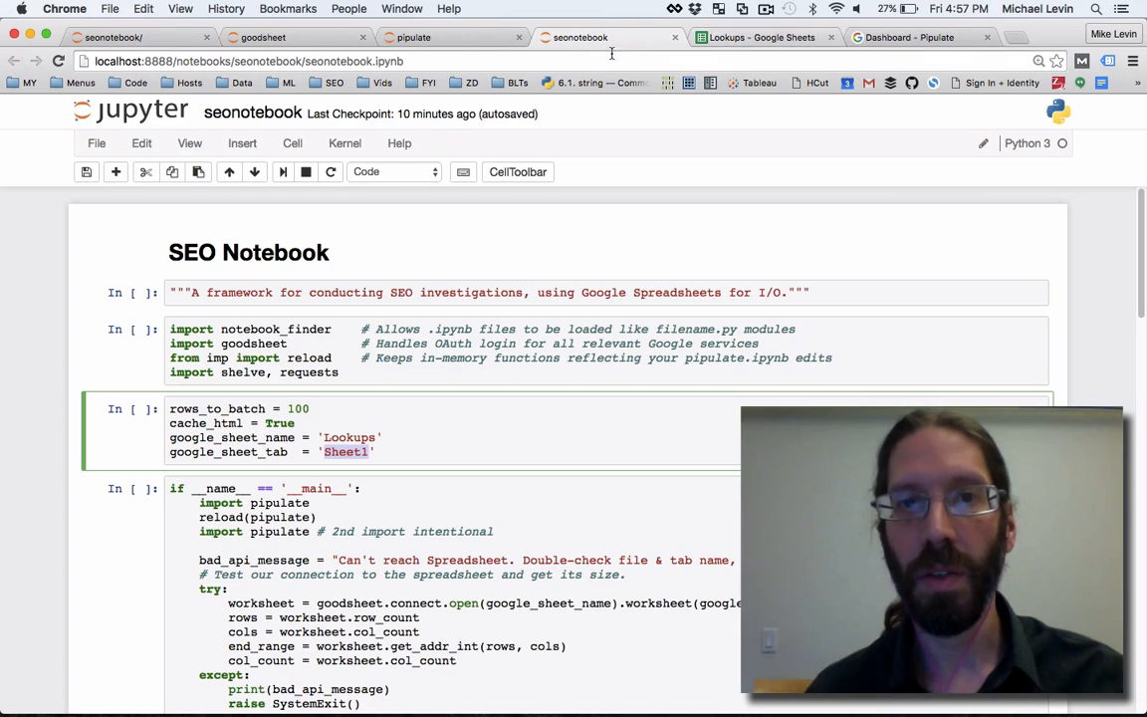
pyautogui.click(439, 36)
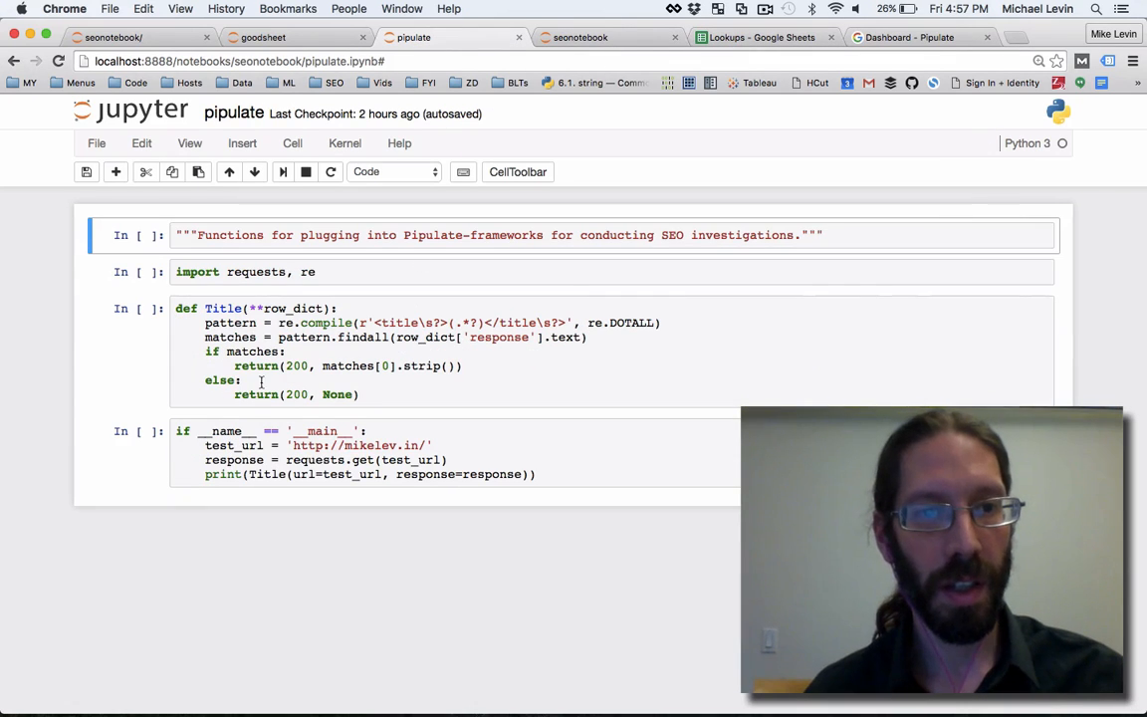
pyautogui.doubleClick(223, 307)
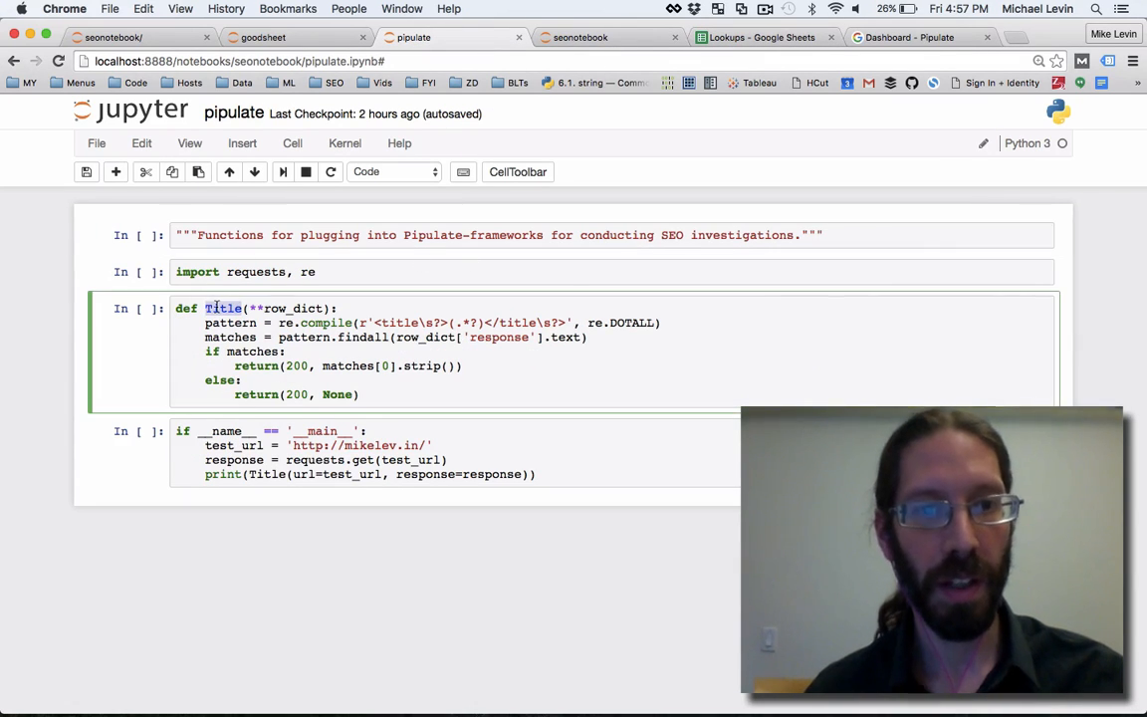
pyautogui.click(753, 36)
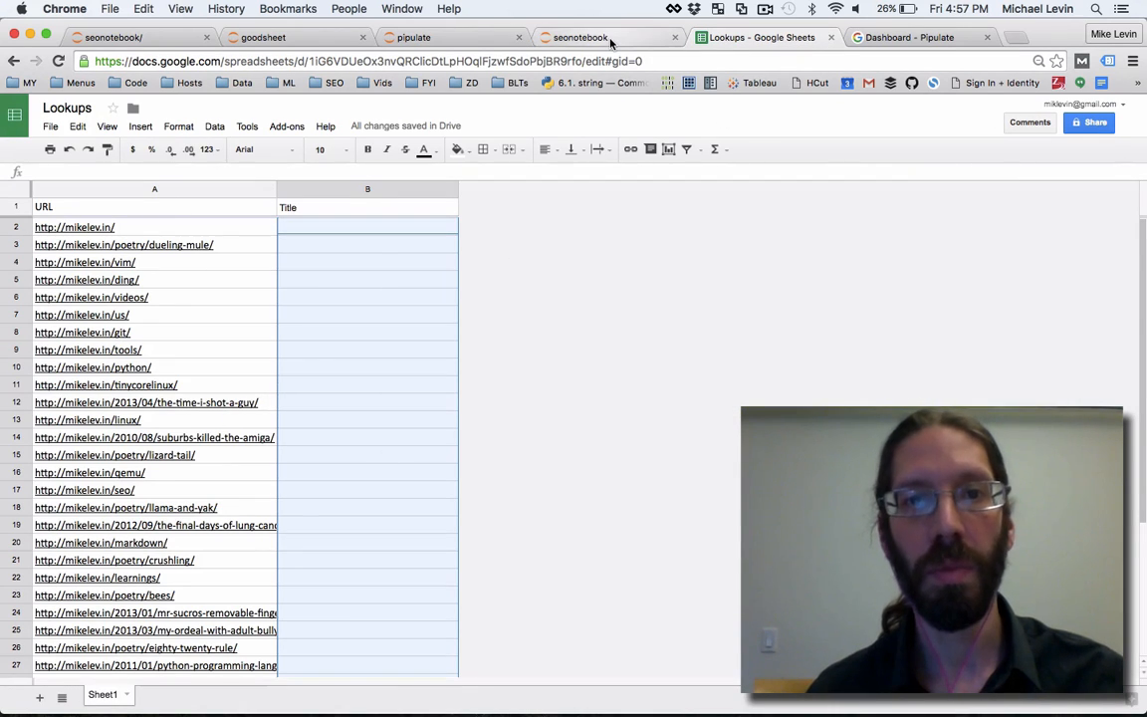
pyautogui.click(591, 35)
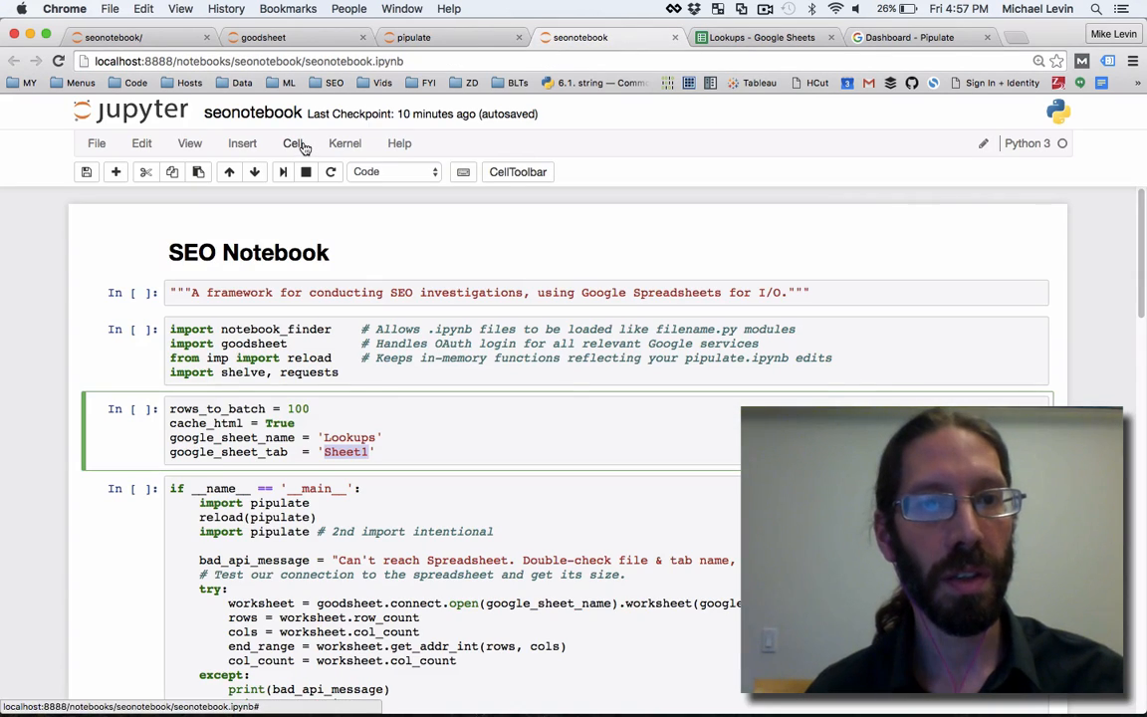
# Step: Run all cells of the SEO Notebook via Cell > Run All, then bring up the seonotebook folder in Finder
pyautogui.click(290, 144)
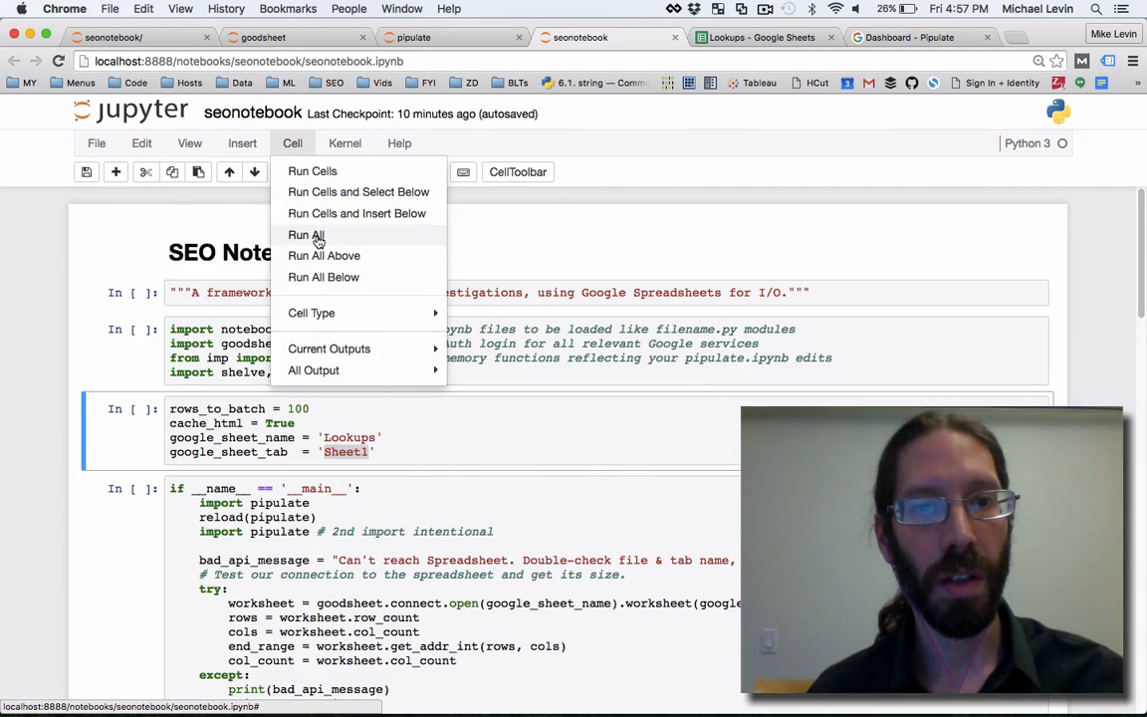
pyautogui.click(305, 235)
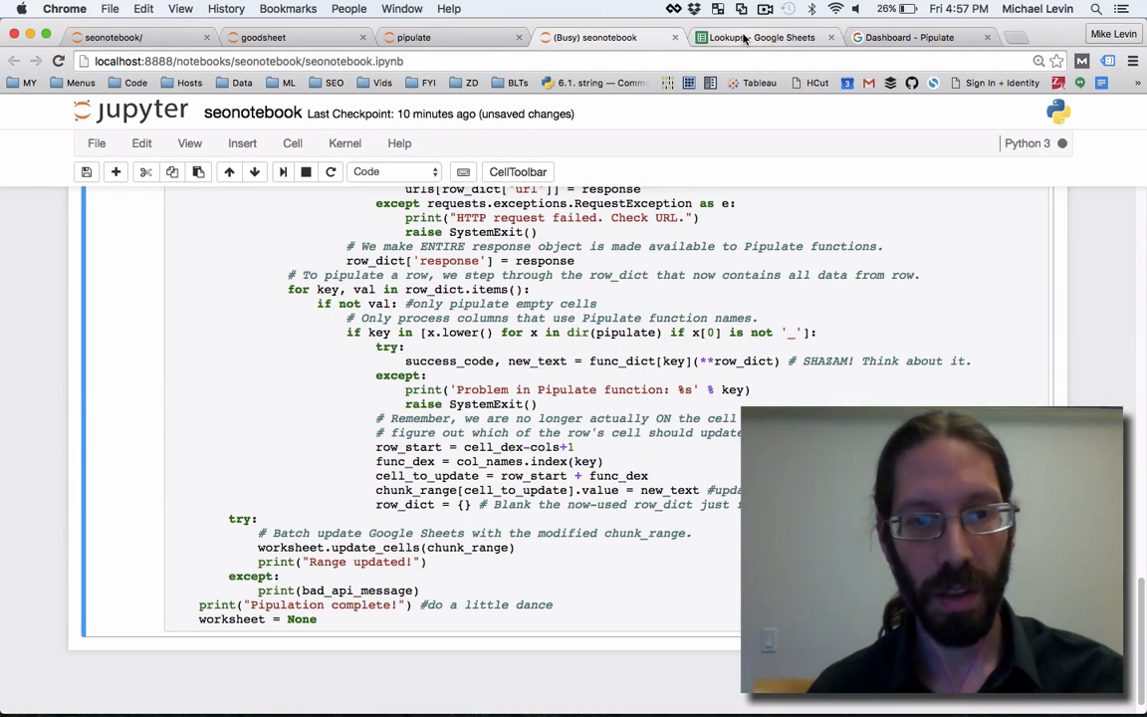
pyautogui.click(757, 36)
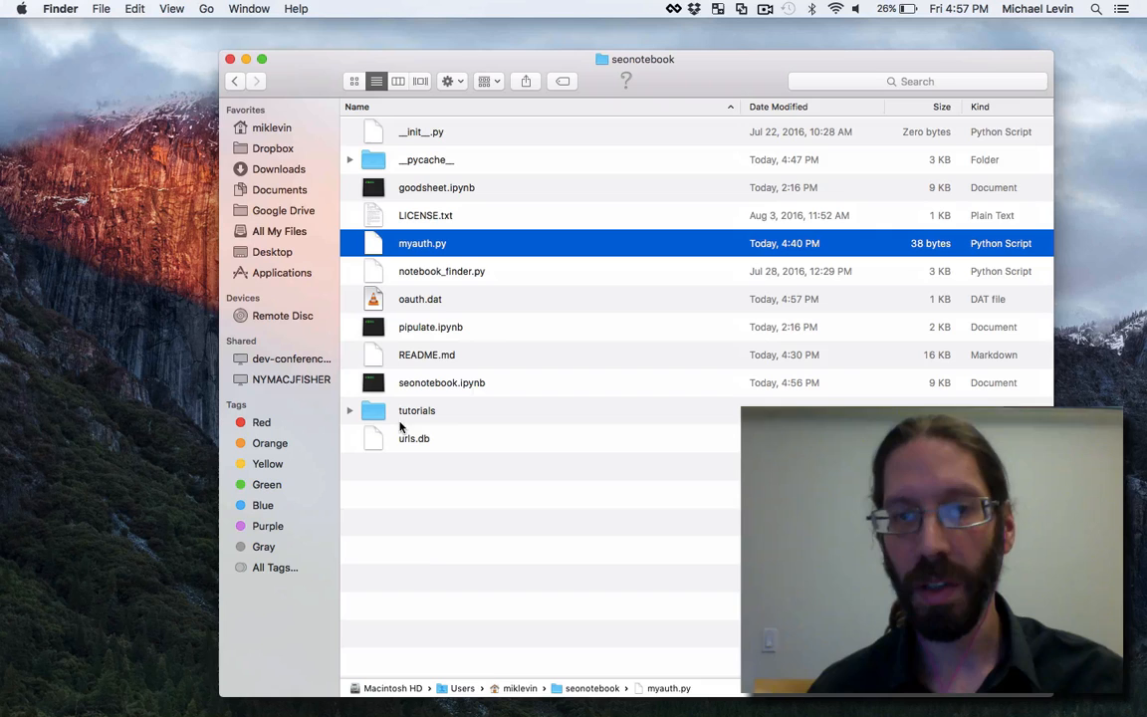
# Step: Pick out the urls.db file and the myauth.py script in the seonotebook folder
pyautogui.click(414, 438)
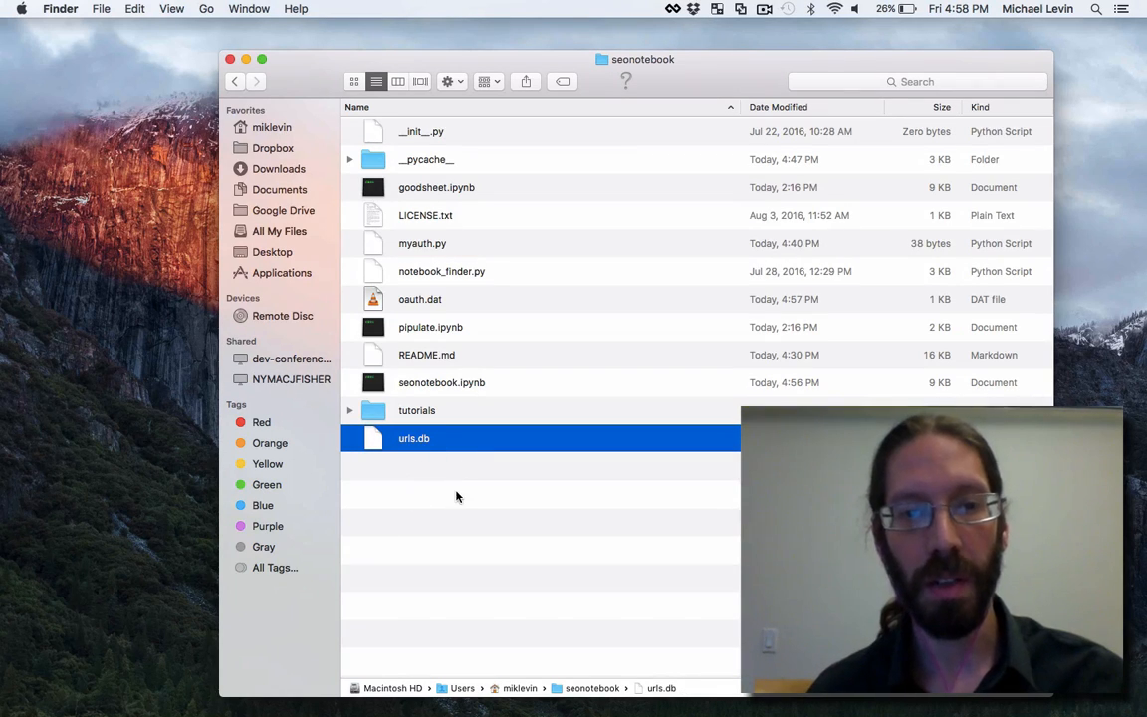
pyautogui.moveTo(509, 550)
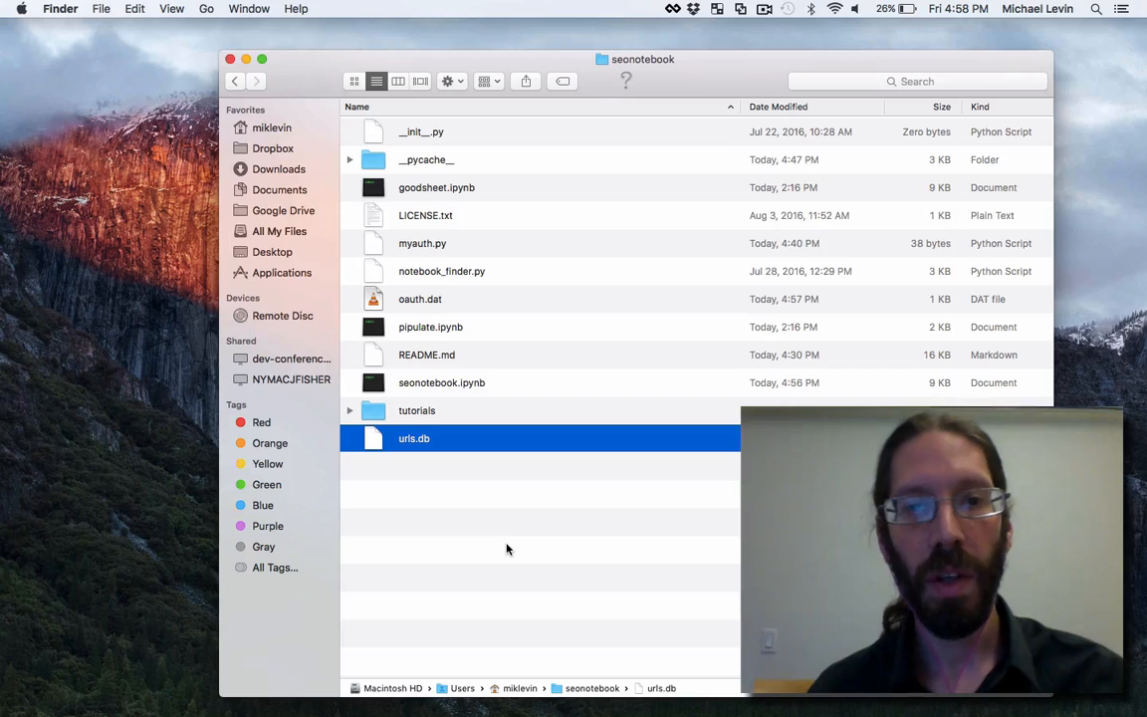
pyautogui.moveTo(446, 223)
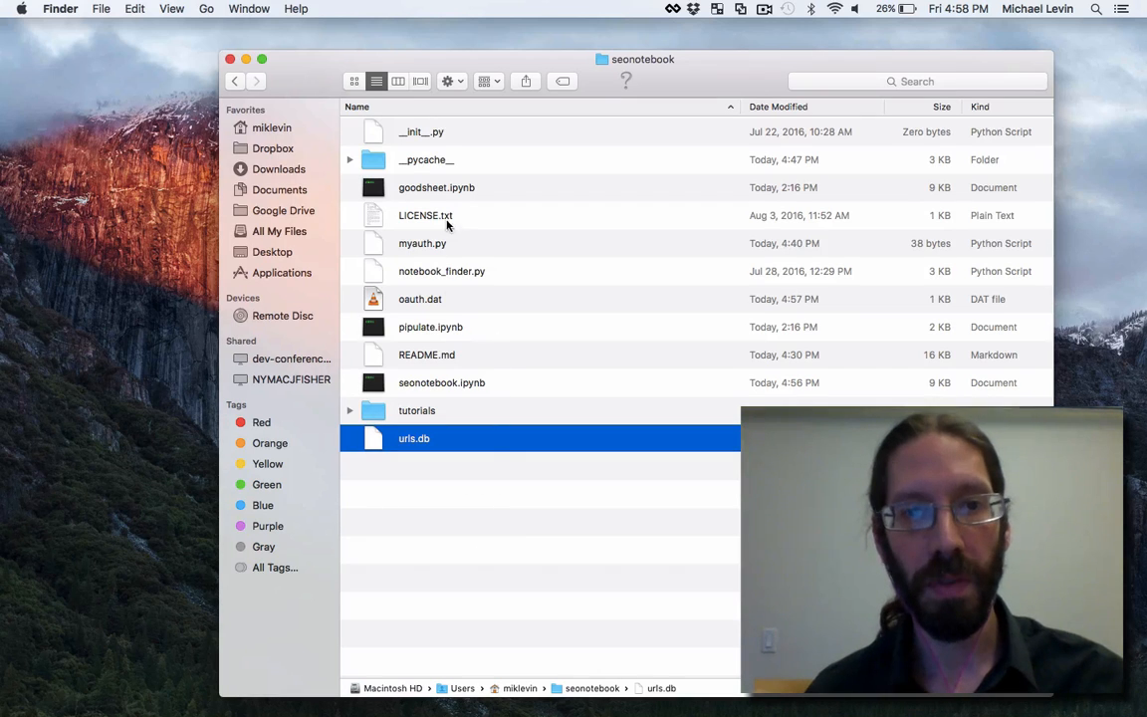
pyautogui.click(422, 243)
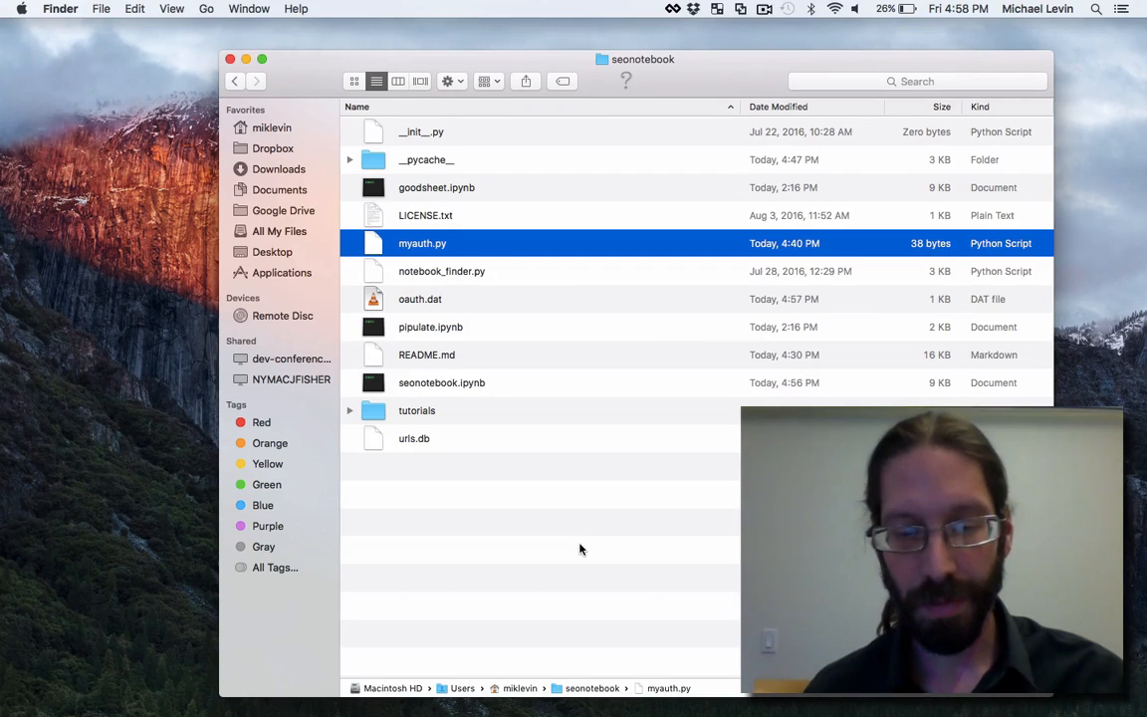
pyautogui.moveTo(601, 327)
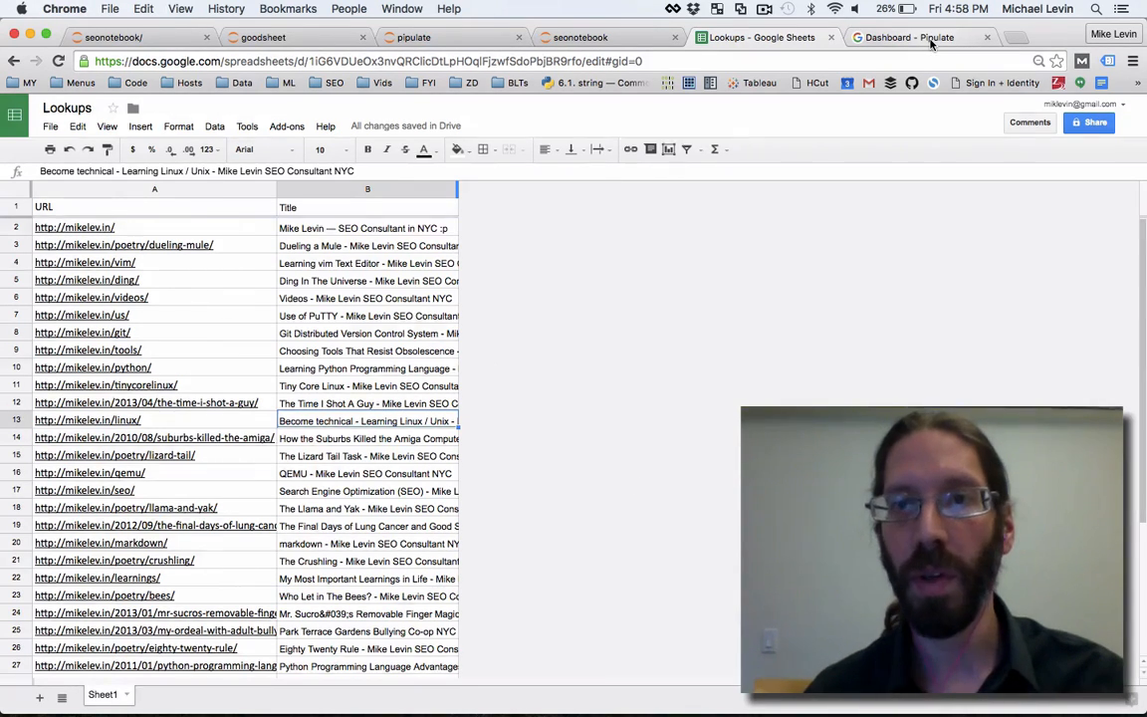
# Step: In a new tab, search 'developer console' to reach the Google Developers Console dashboard
pyautogui.click(908, 36)
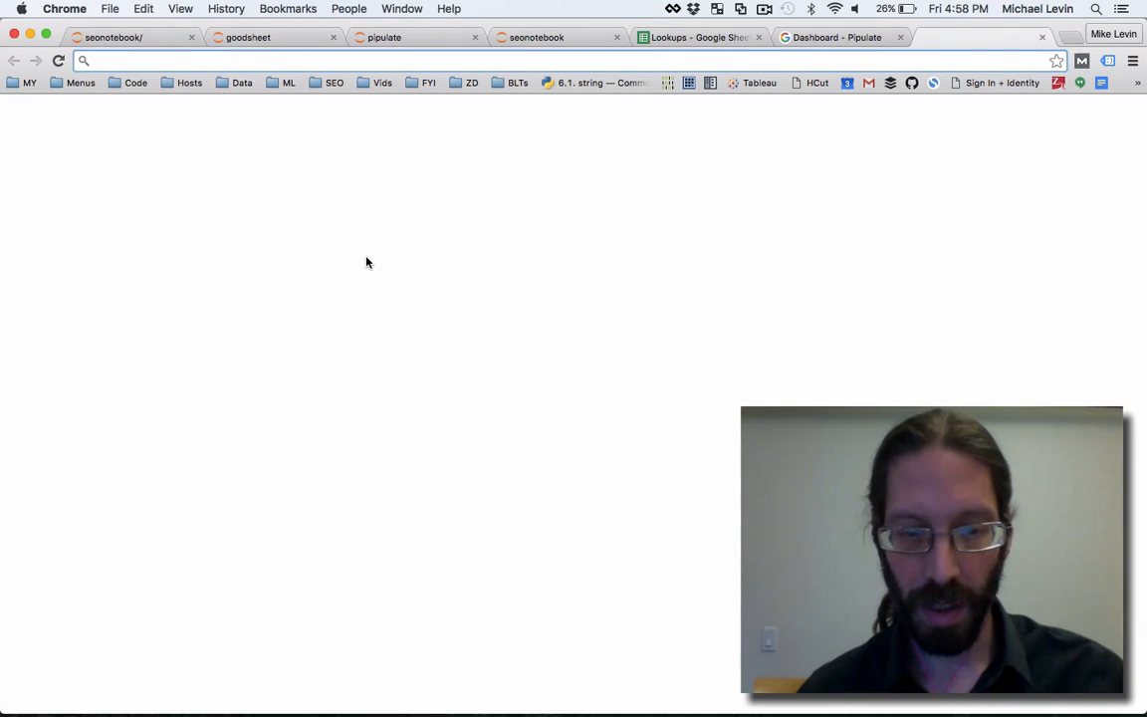
pyautogui.write('eveloper')
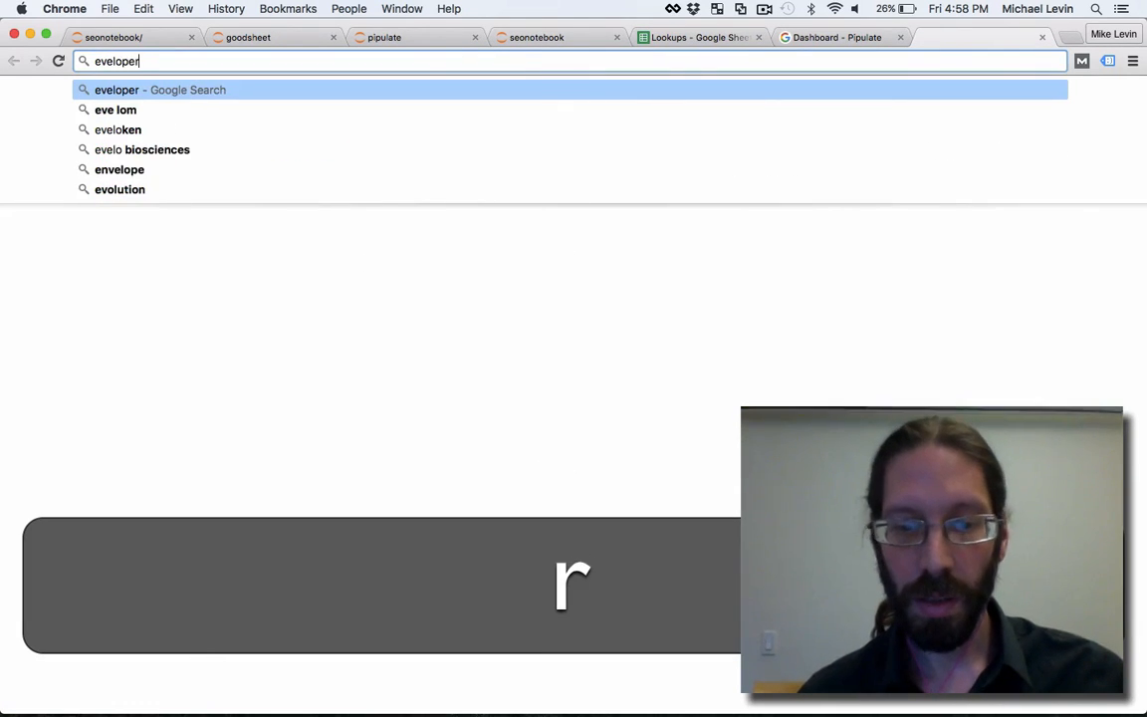
pyautogui.write('console.d')
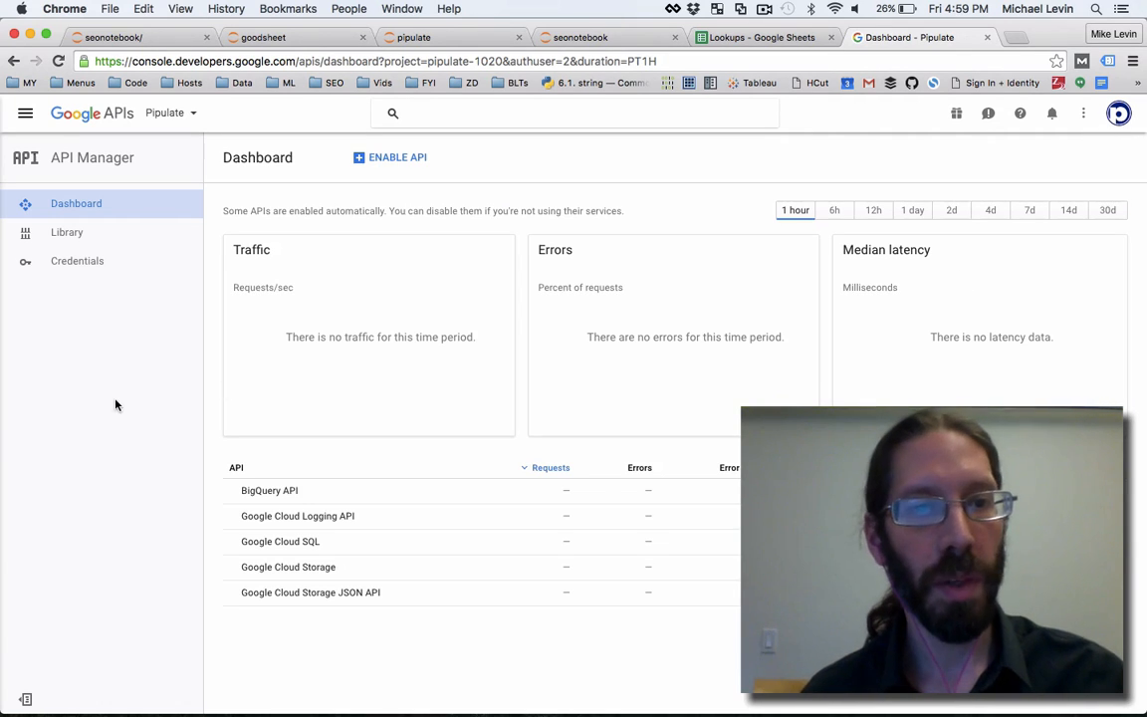
pyautogui.moveTo(77, 267)
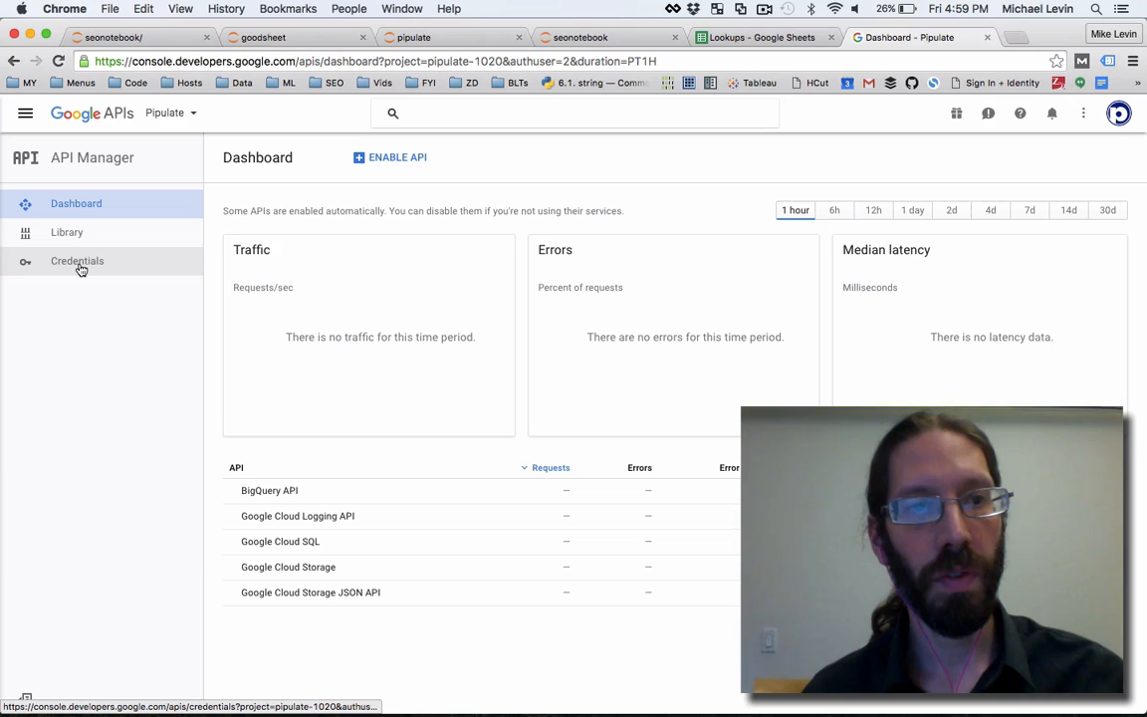
# Step: Create a new API project named SEONotebook from the project dropdown
pyautogui.click(193, 112)
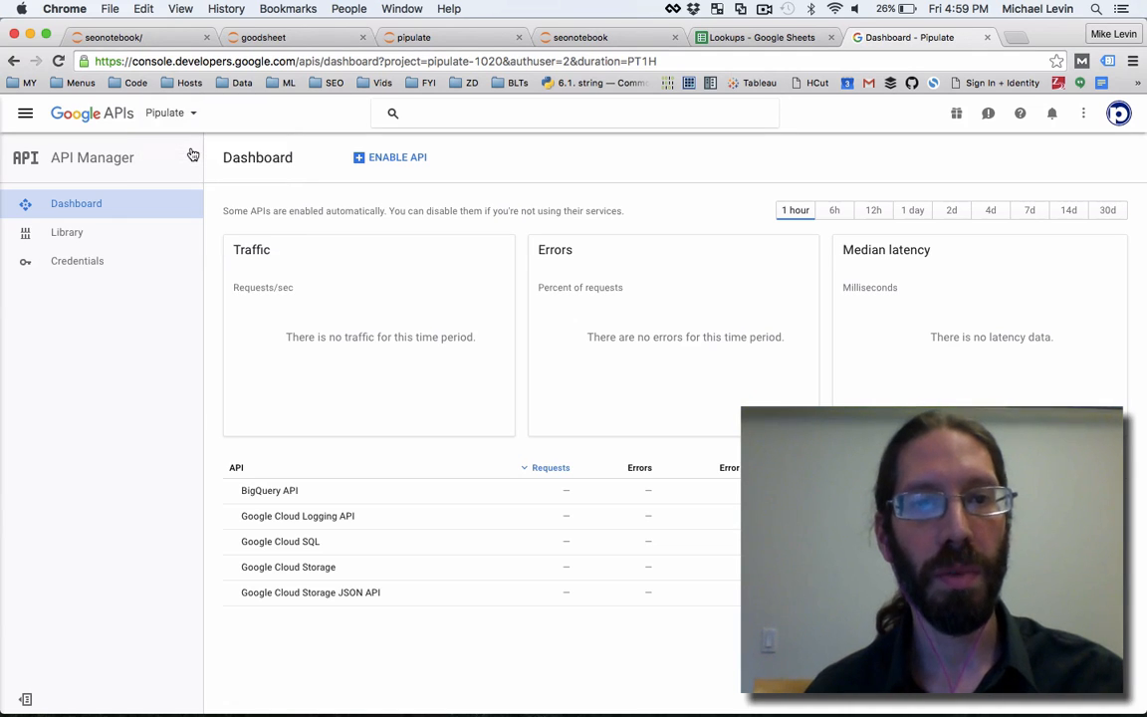
pyautogui.click(195, 111)
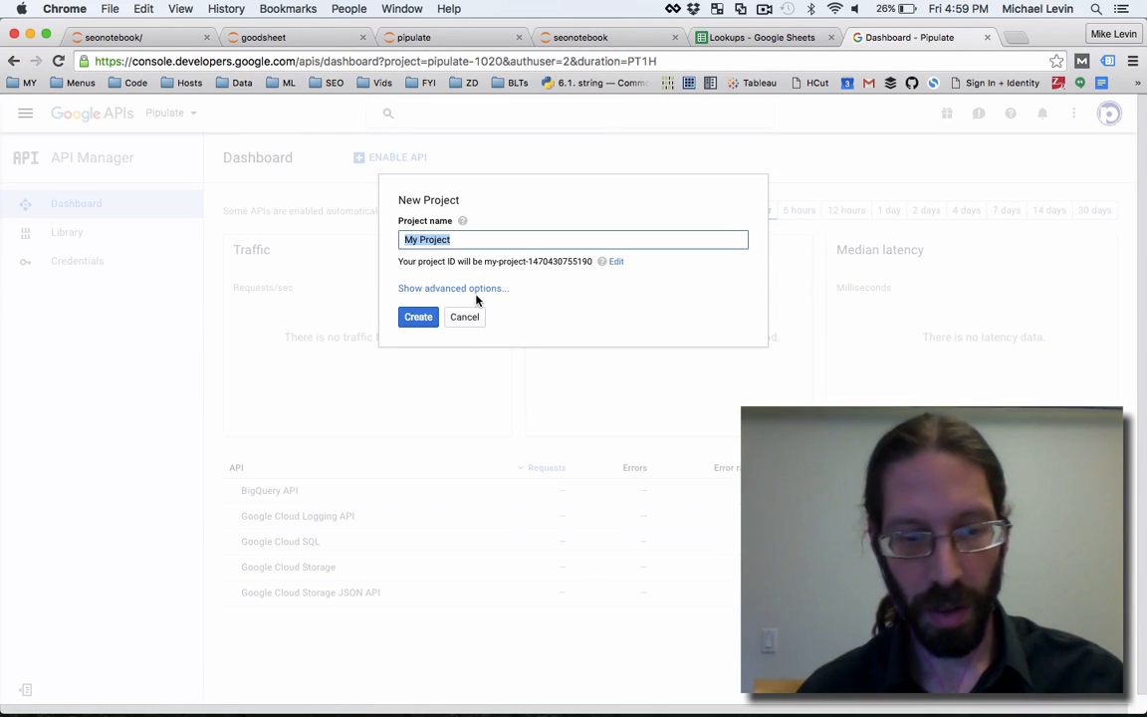
pyautogui.write('SEONote')
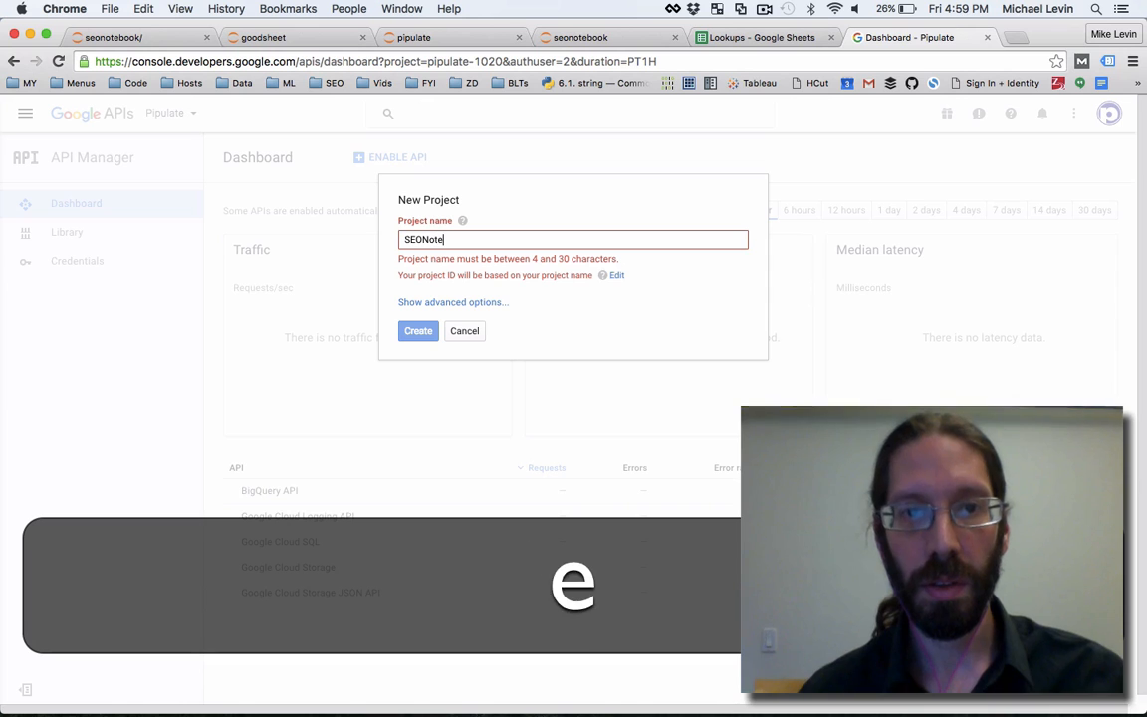
pyautogui.write('book')
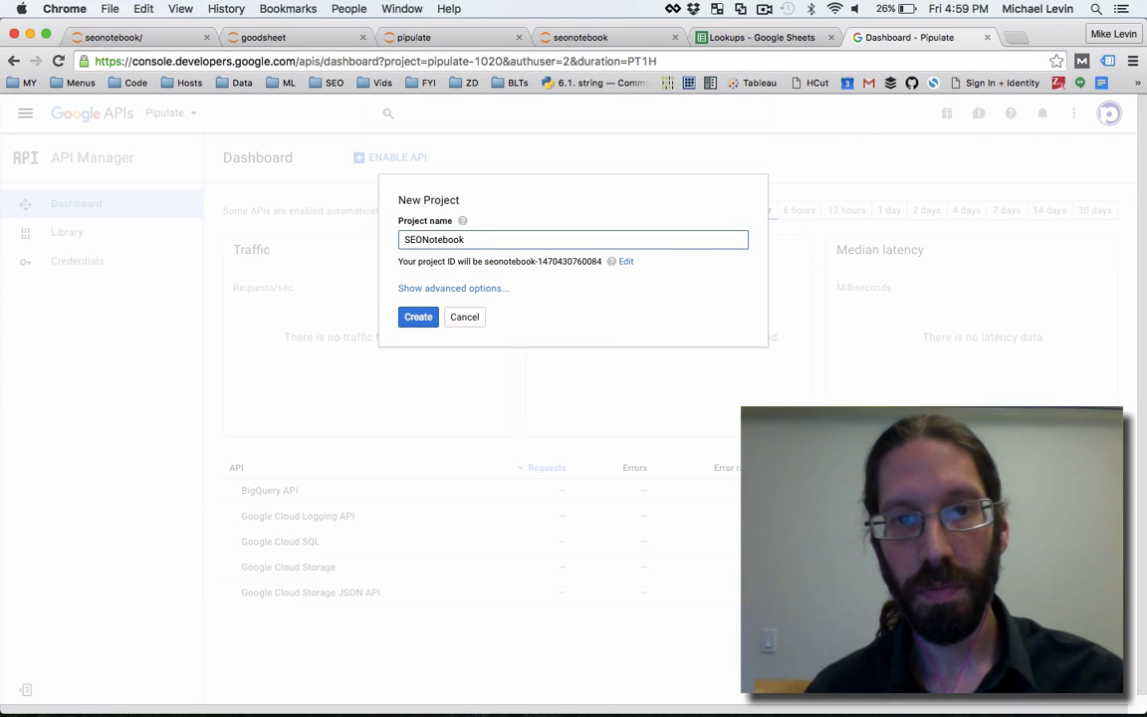
pyautogui.click(418, 317)
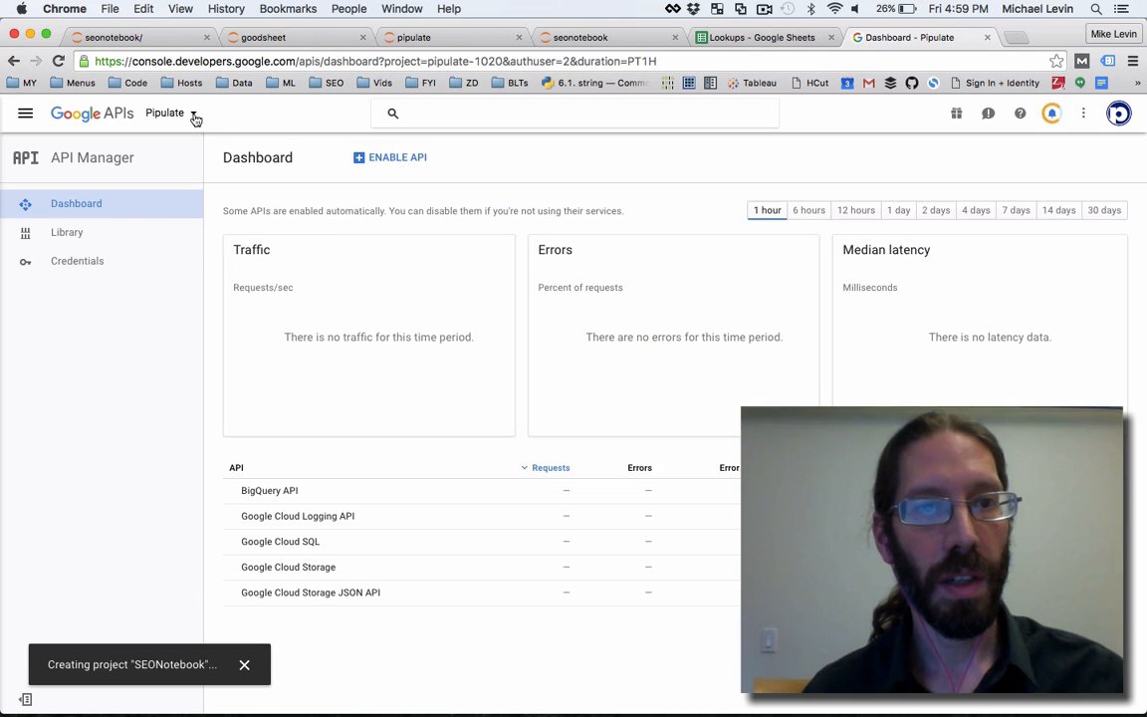
# Step: Reload the API dashboard with Cmd+R and bring up the project list to switch between
pyautogui.click(189, 112)
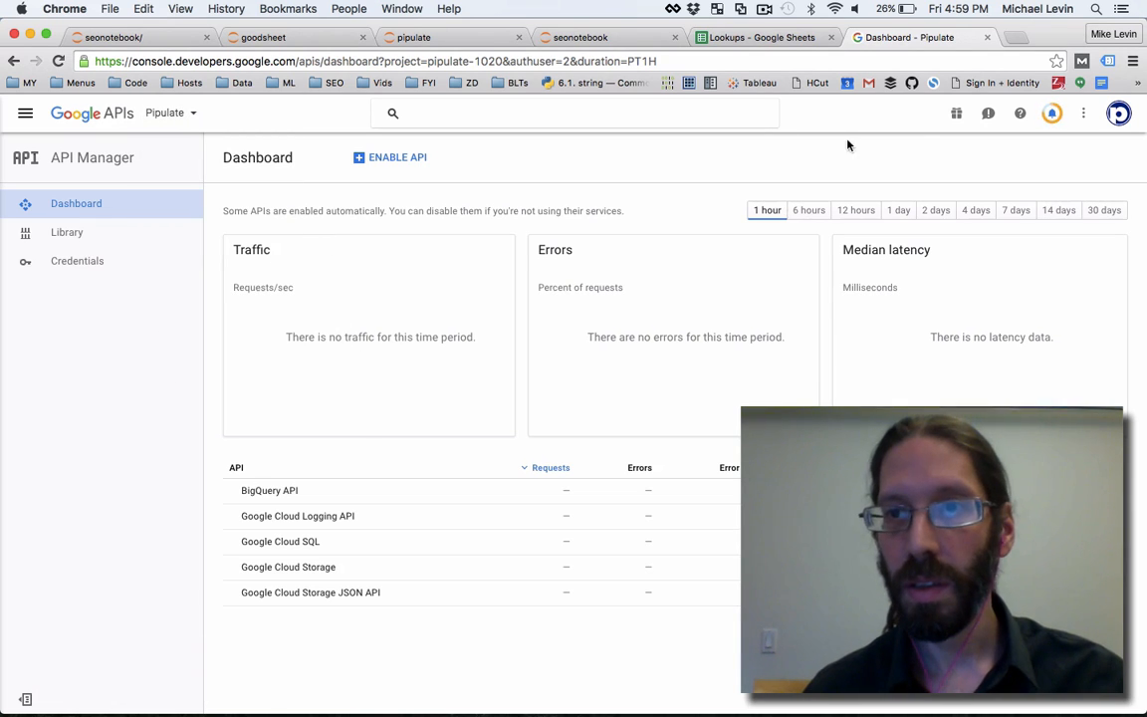
pyautogui.moveTo(1051, 111)
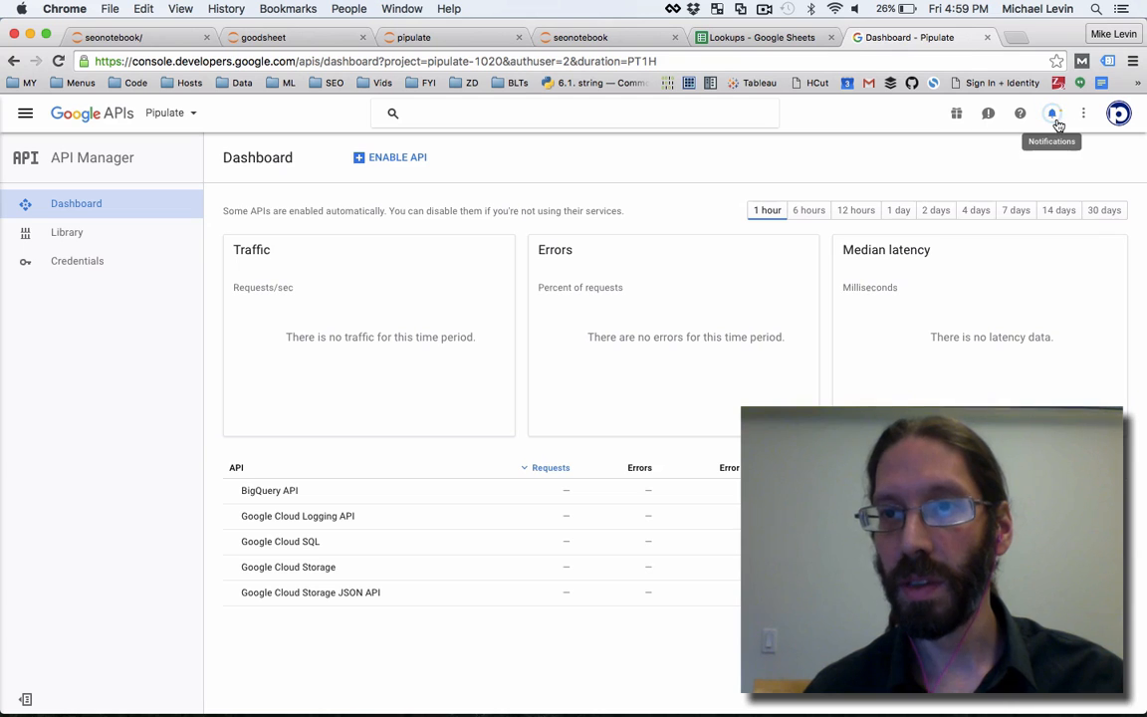
pyautogui.moveTo(140, 325)
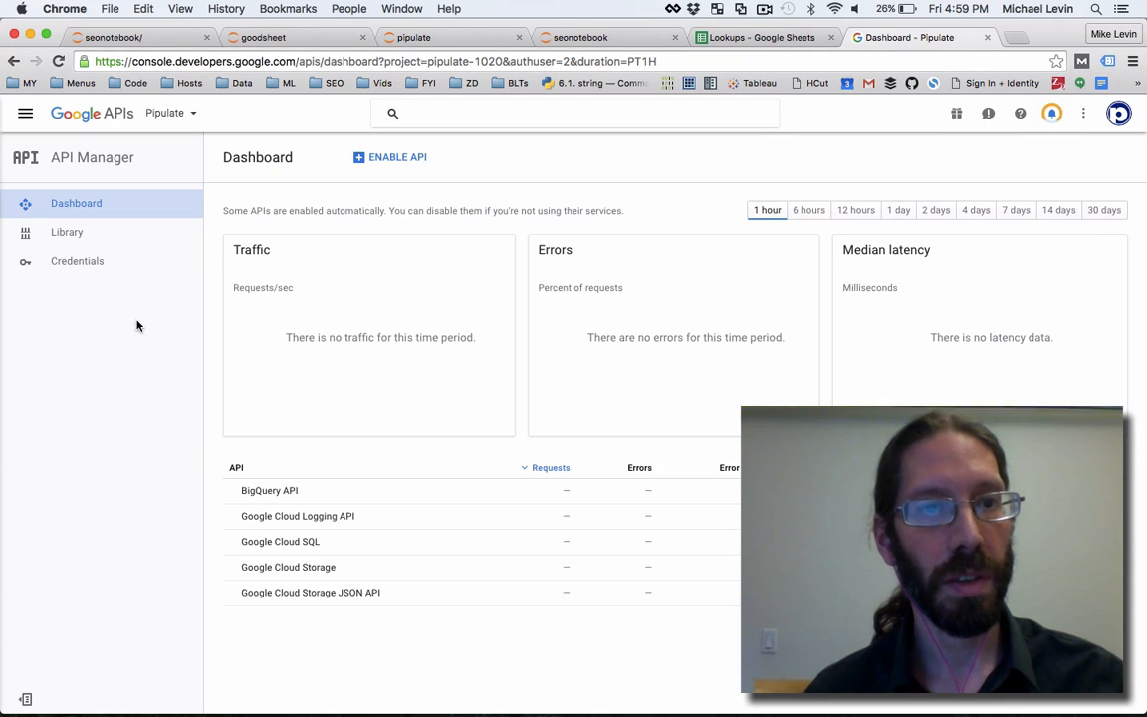
pyautogui.click(171, 111)
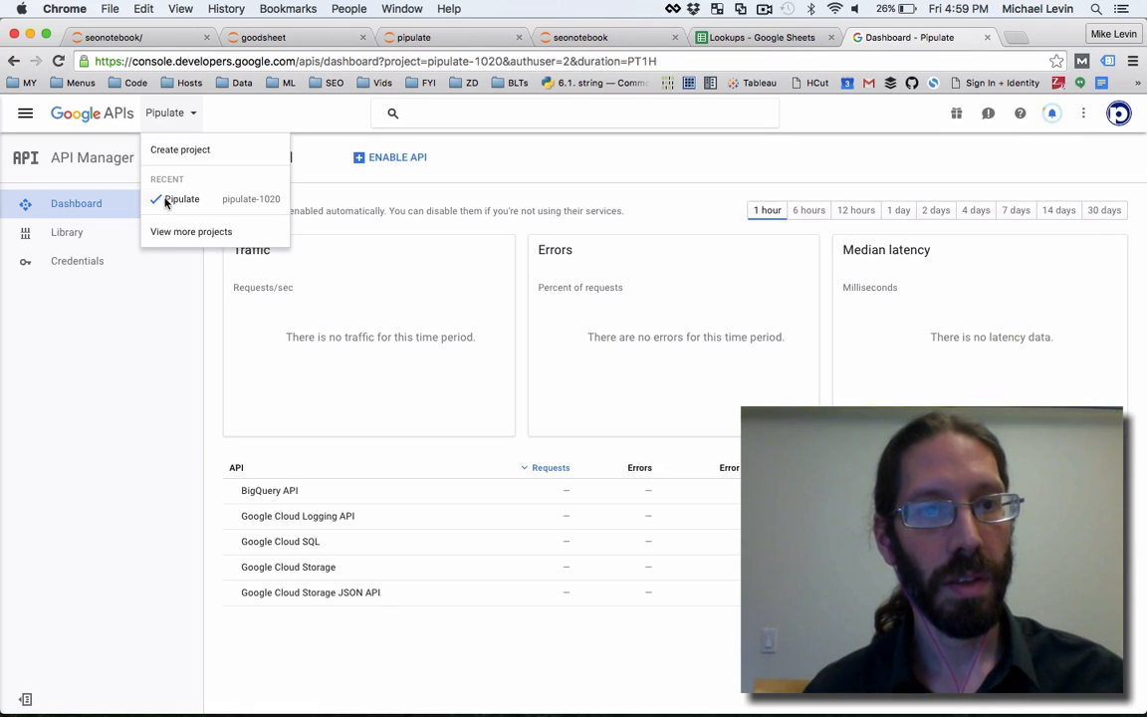
pyautogui.press('cmd+r')
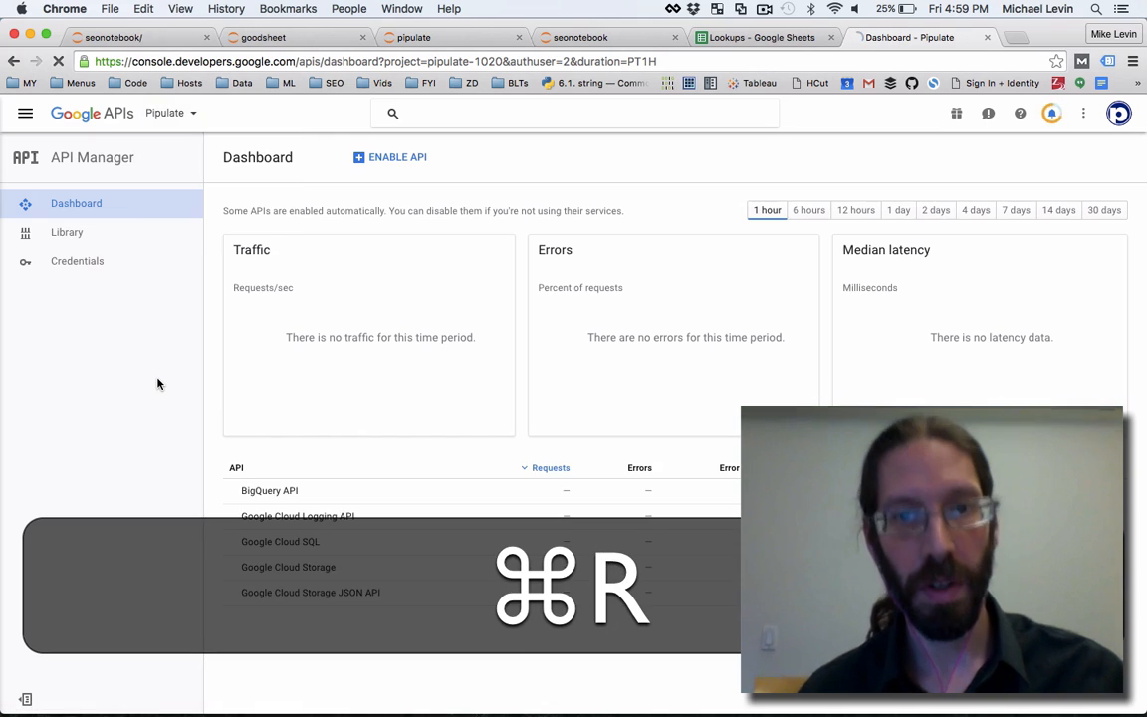
pyautogui.press('cmd+r')
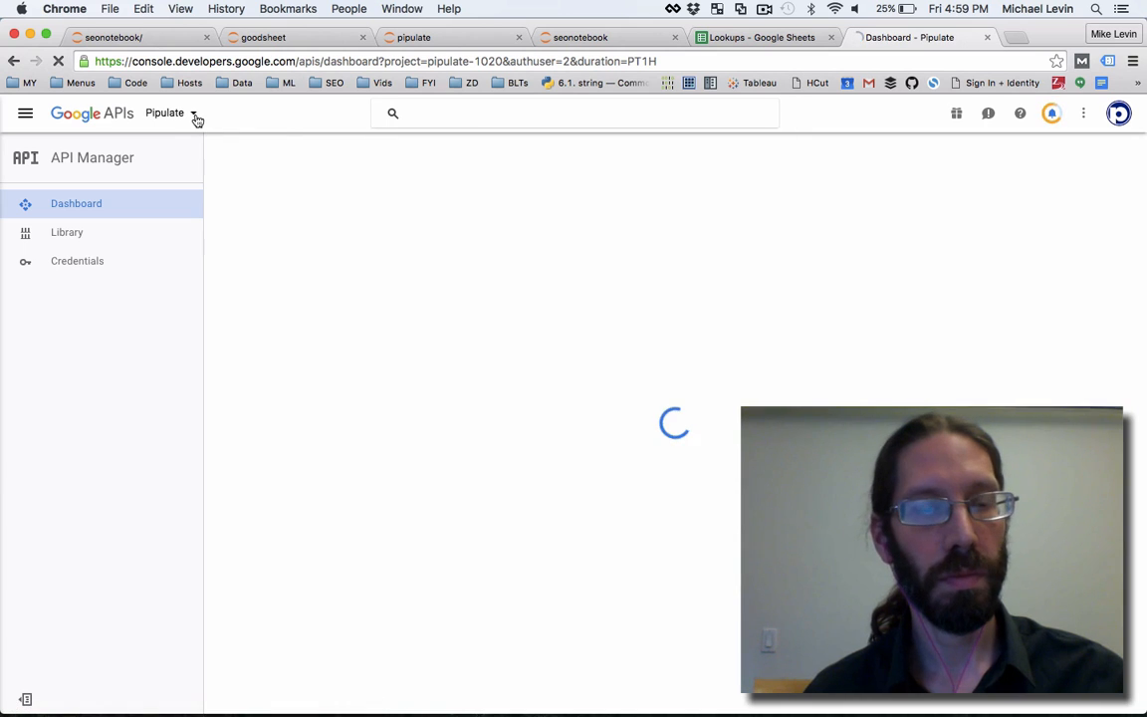
pyautogui.click(195, 113)
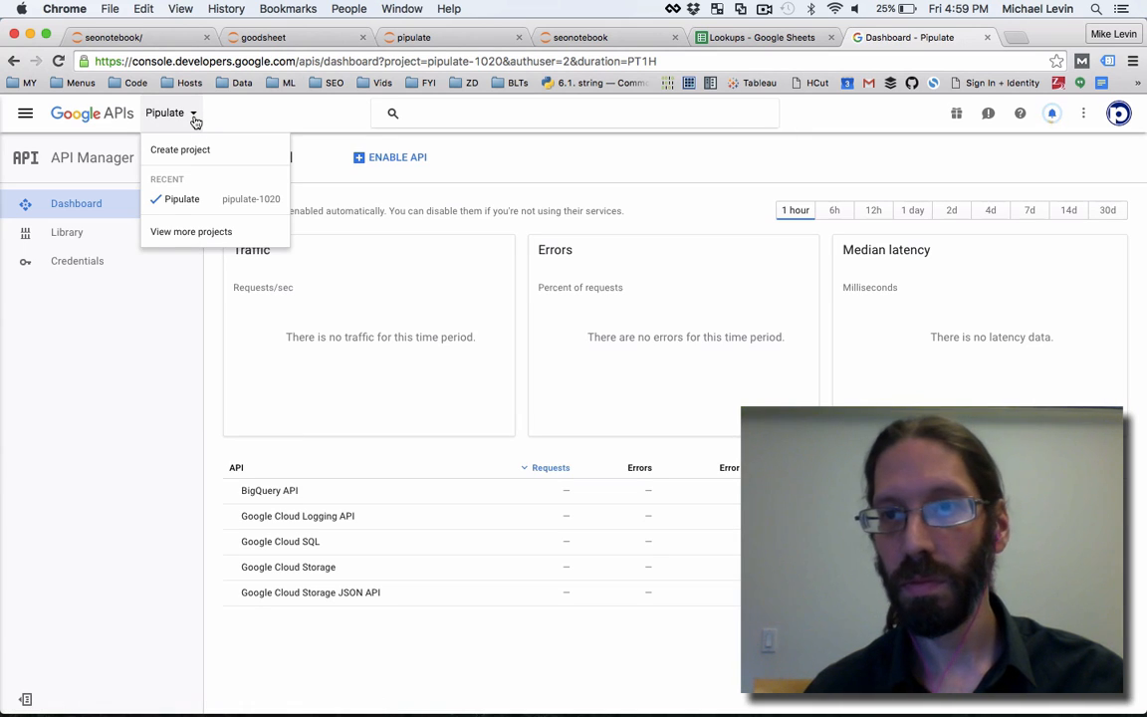
pyautogui.moveTo(1052, 119)
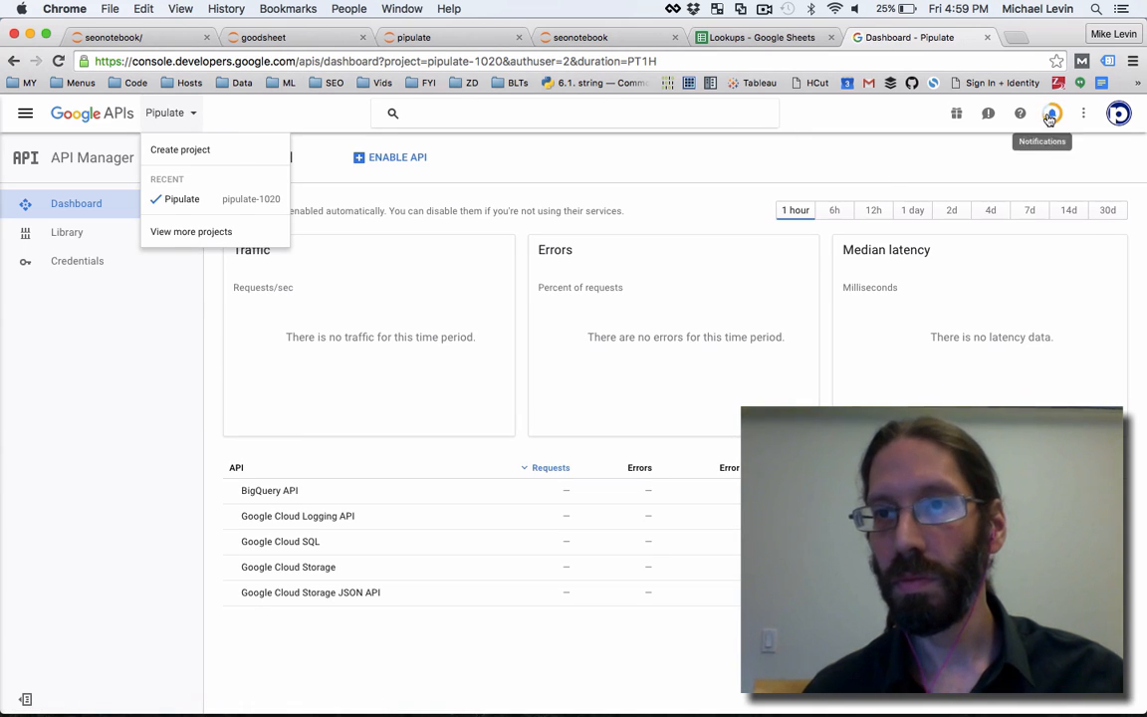
# Step: View the full projects list showing Pipulate and SEONotebook with their IDs
pyautogui.click(1052, 112)
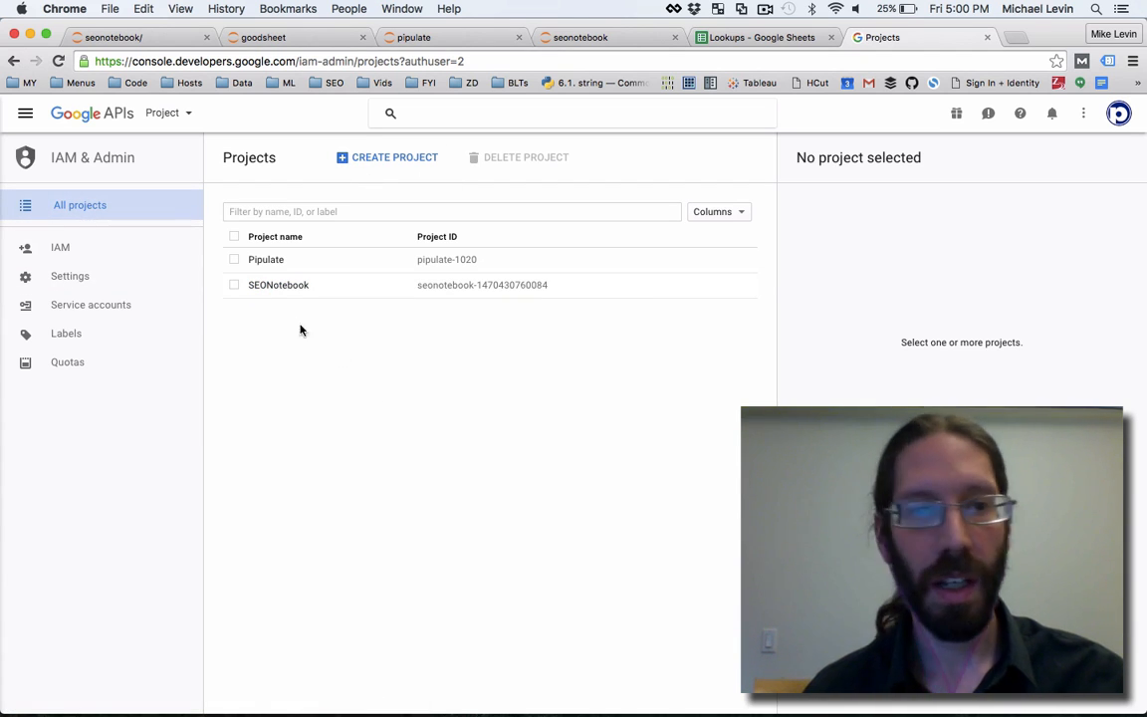
pyautogui.moveTo(81, 165)
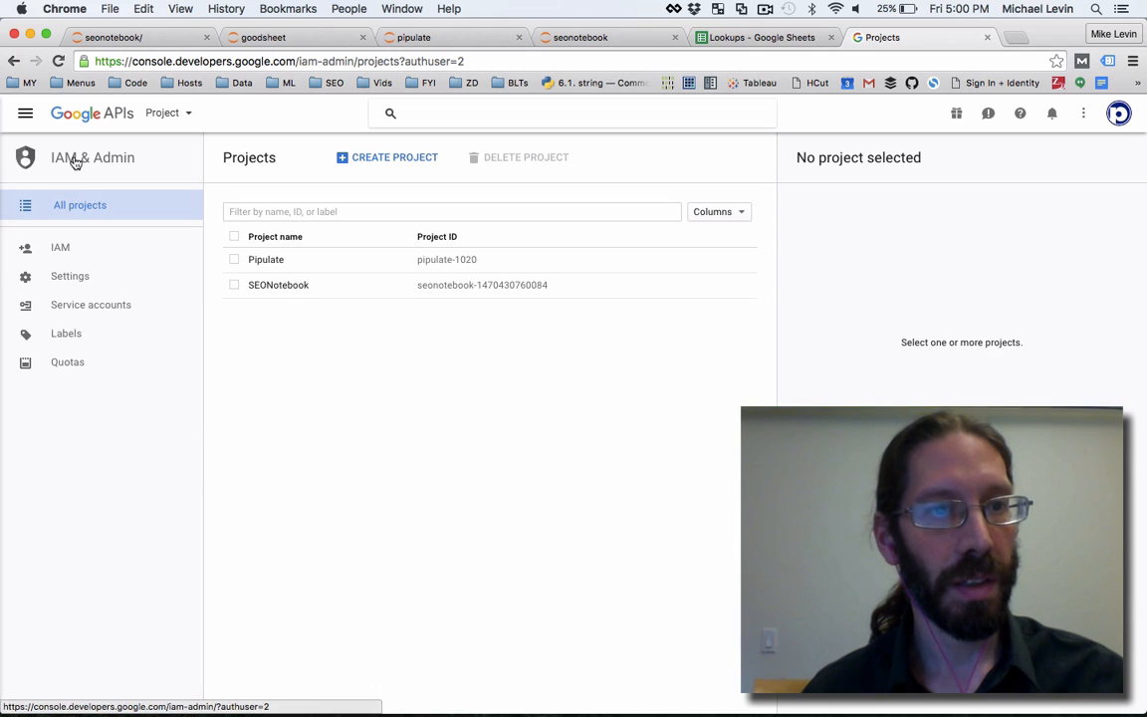
pyautogui.moveTo(896, 251)
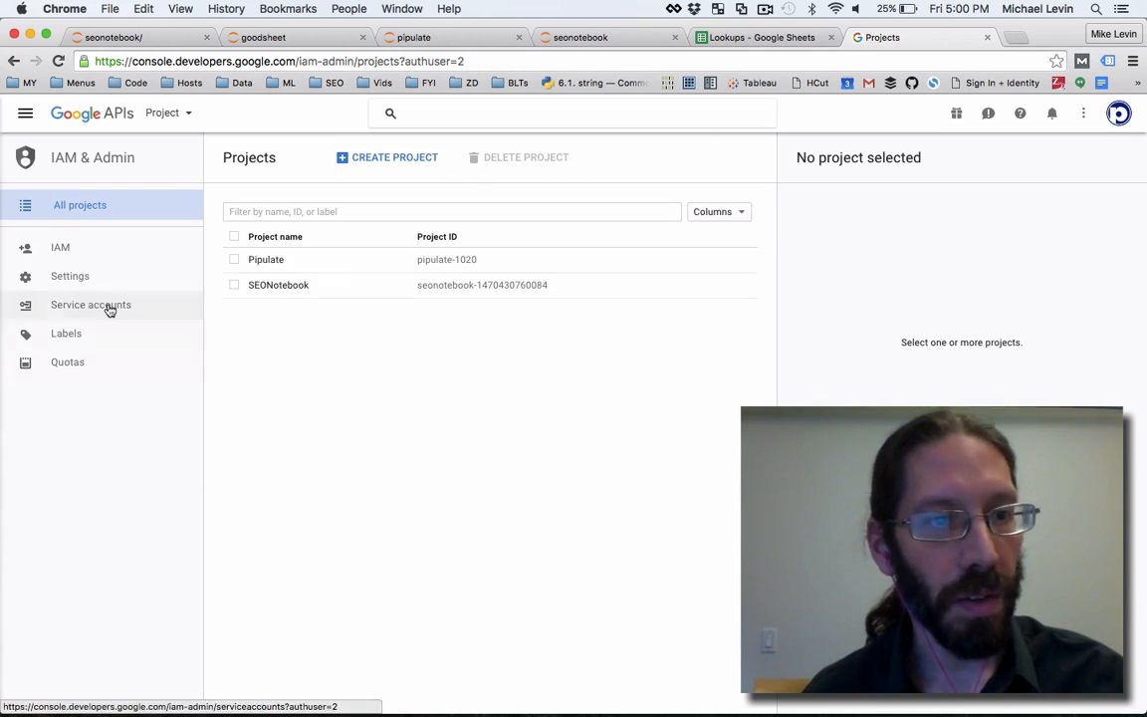
pyautogui.moveTo(84, 277)
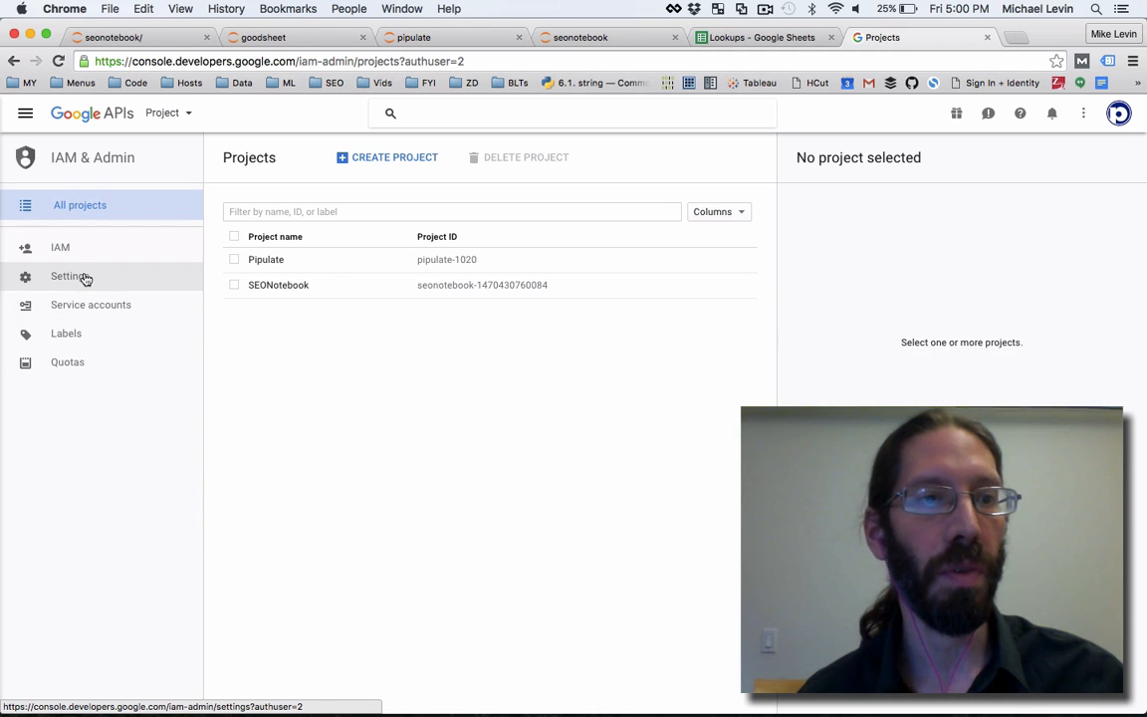
pyautogui.moveTo(386, 430)
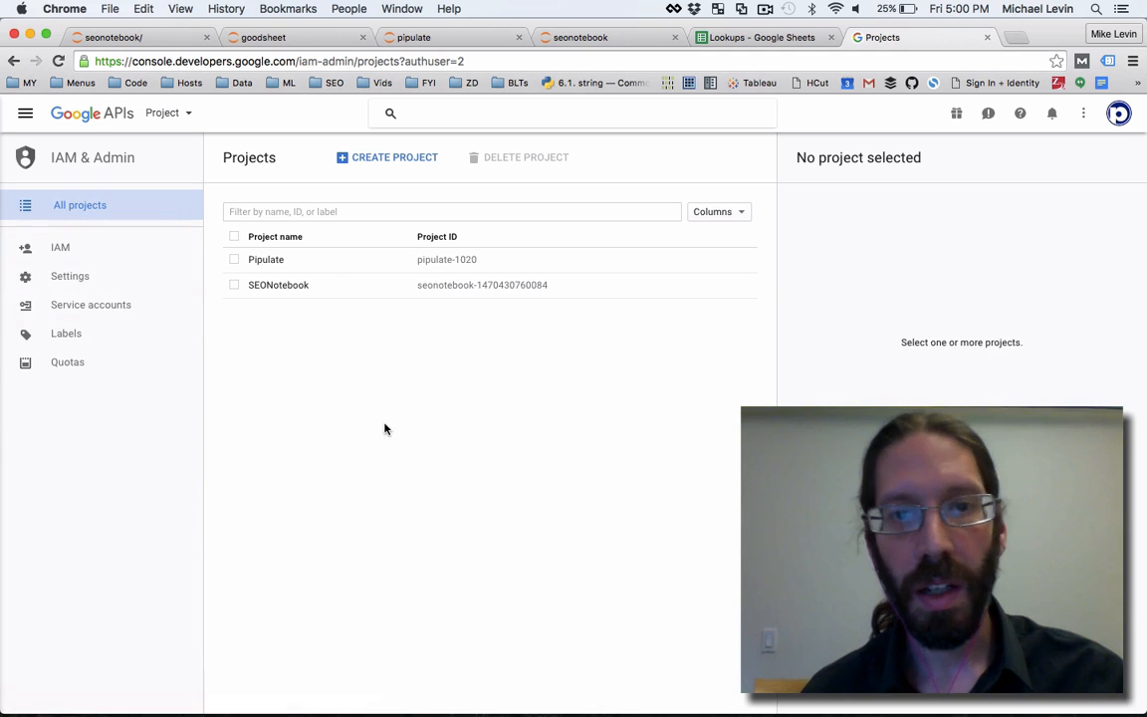
pyautogui.moveTo(394, 426)
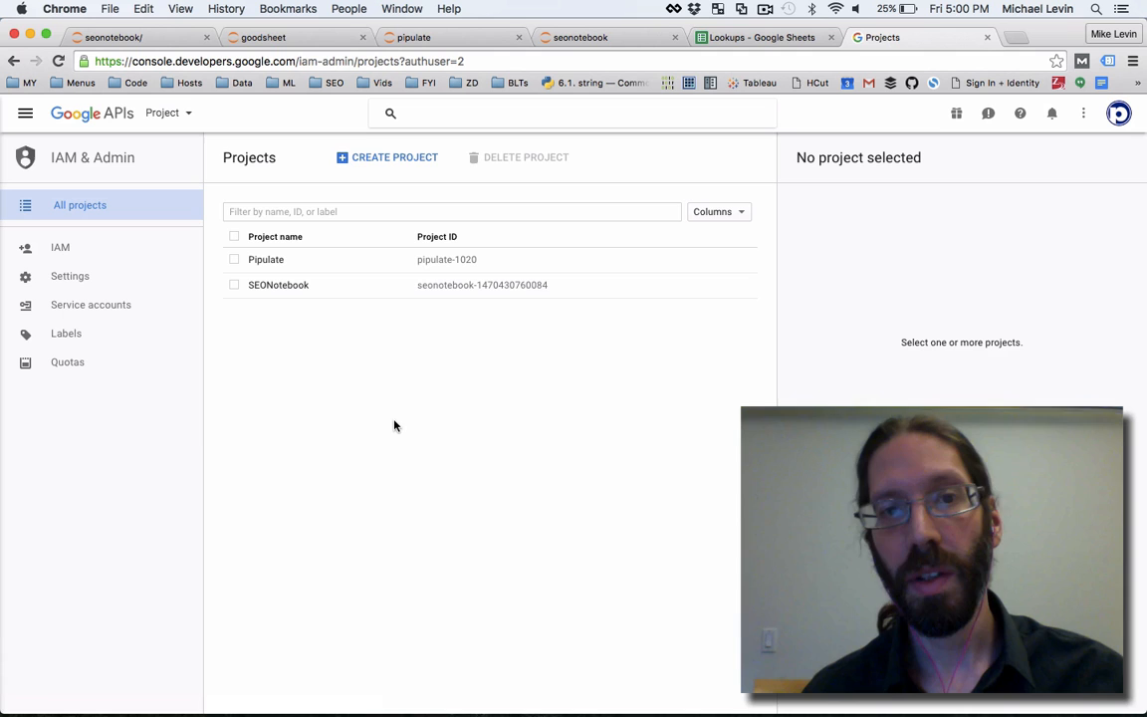
pyautogui.moveTo(701, 443)
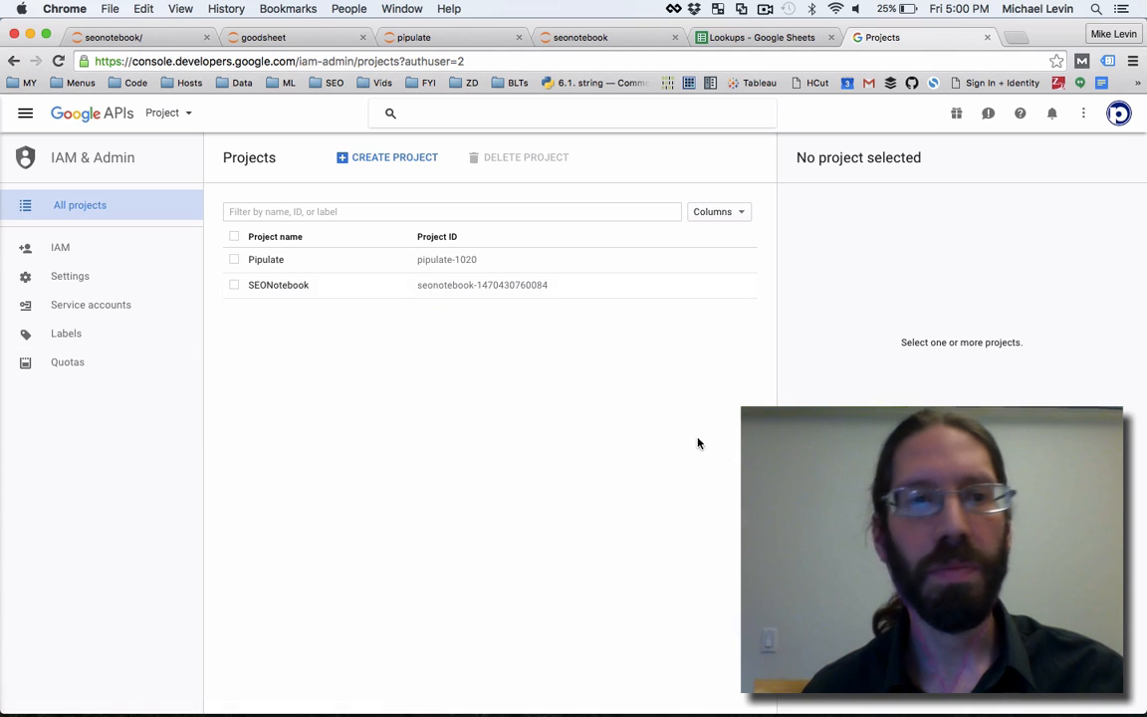
pyautogui.moveTo(418, 383)
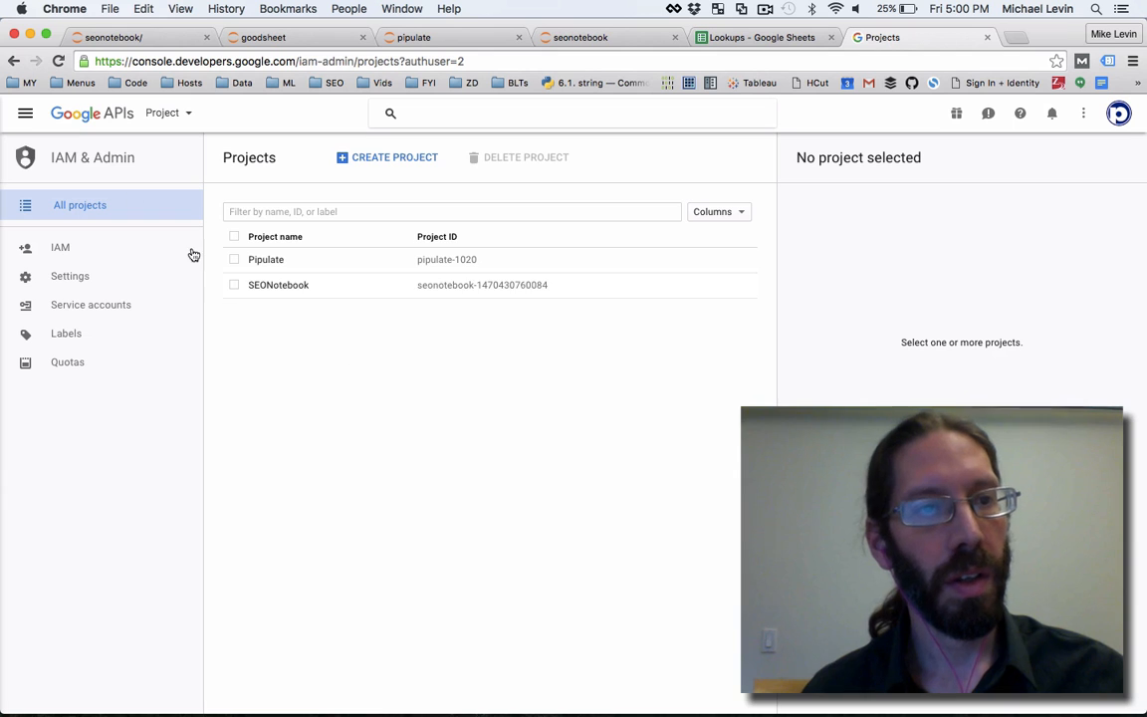
# Step: Search the API Library for 'sheet' and enable the Google Sheets API for Pipulate
pyautogui.click(28, 111)
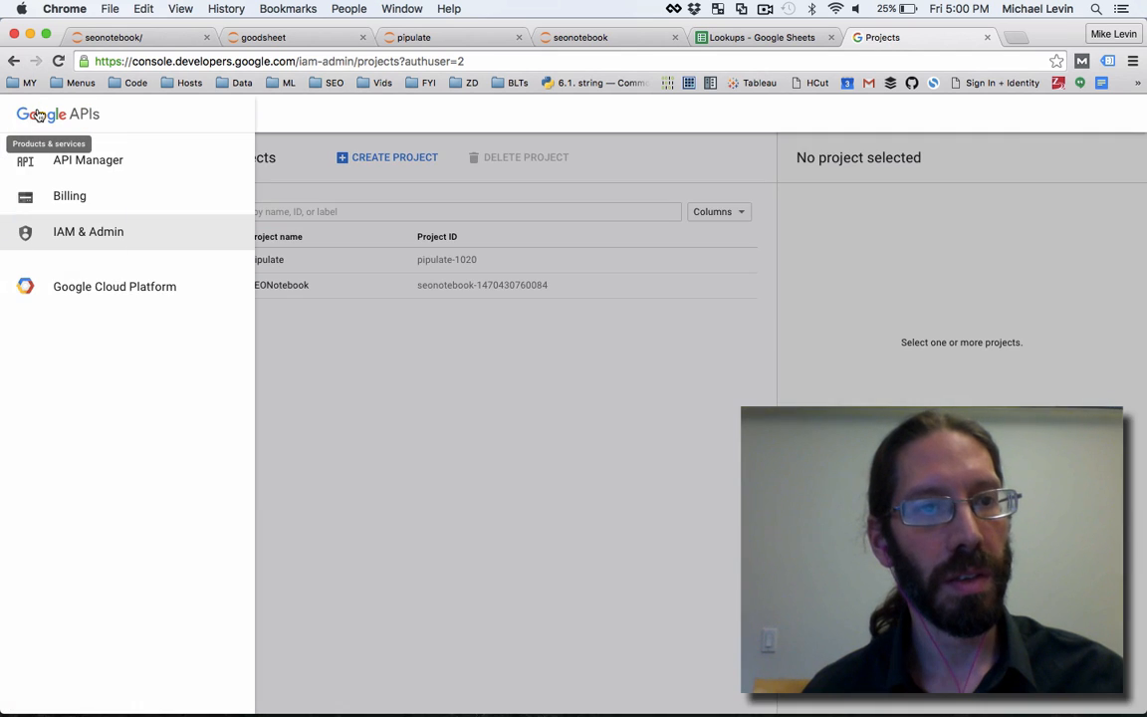
pyautogui.click(88, 160)
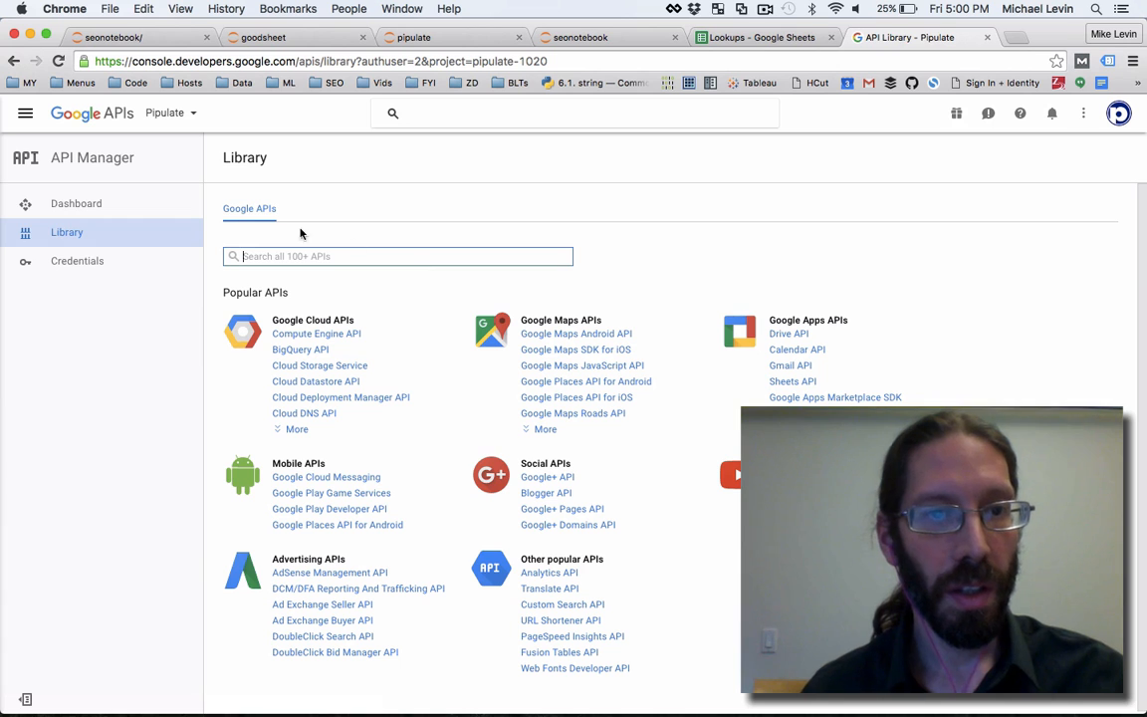
pyautogui.moveTo(418, 333)
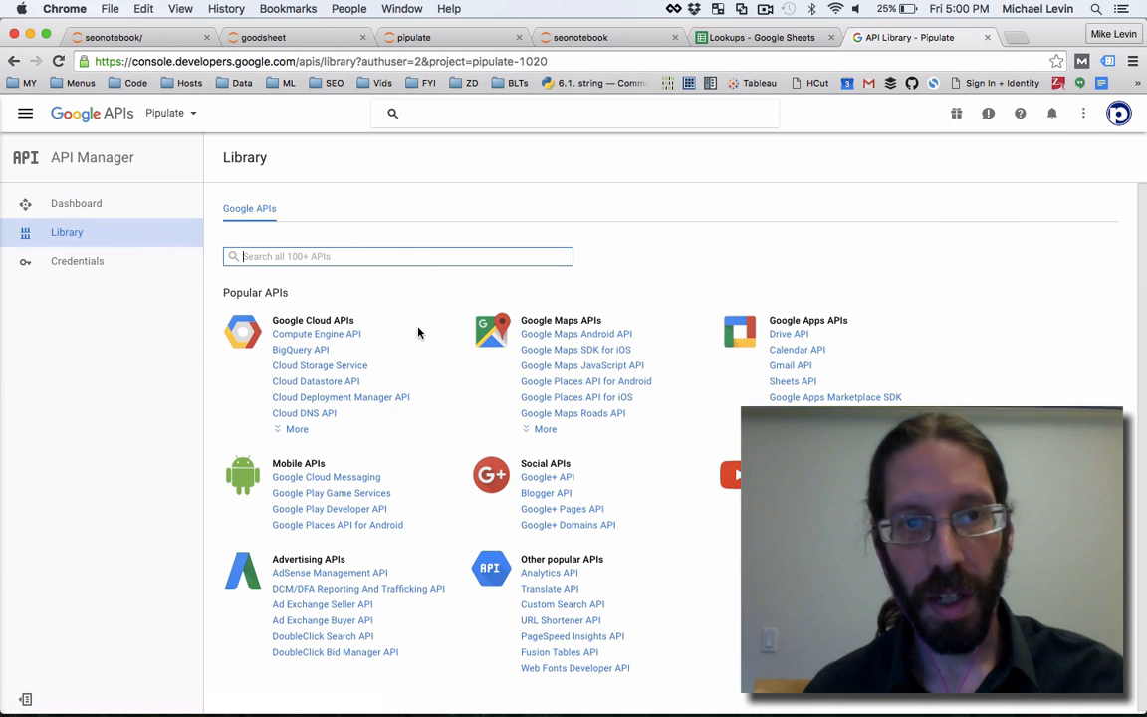
pyautogui.moveTo(434, 333)
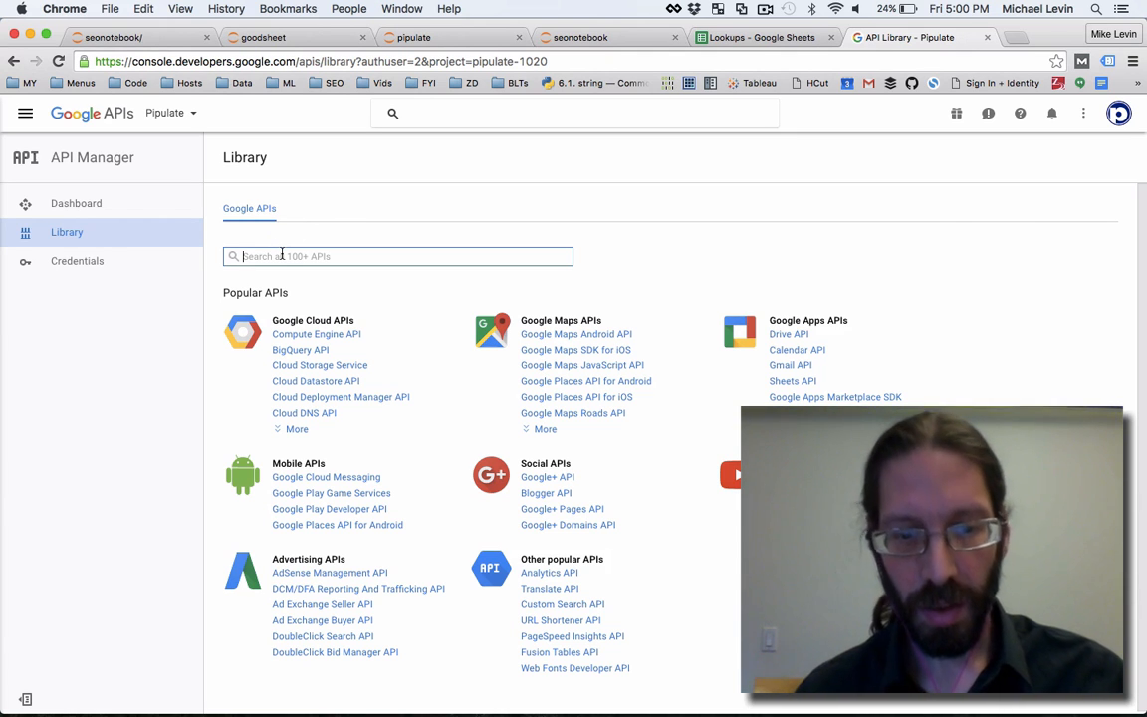
pyautogui.write('spread')
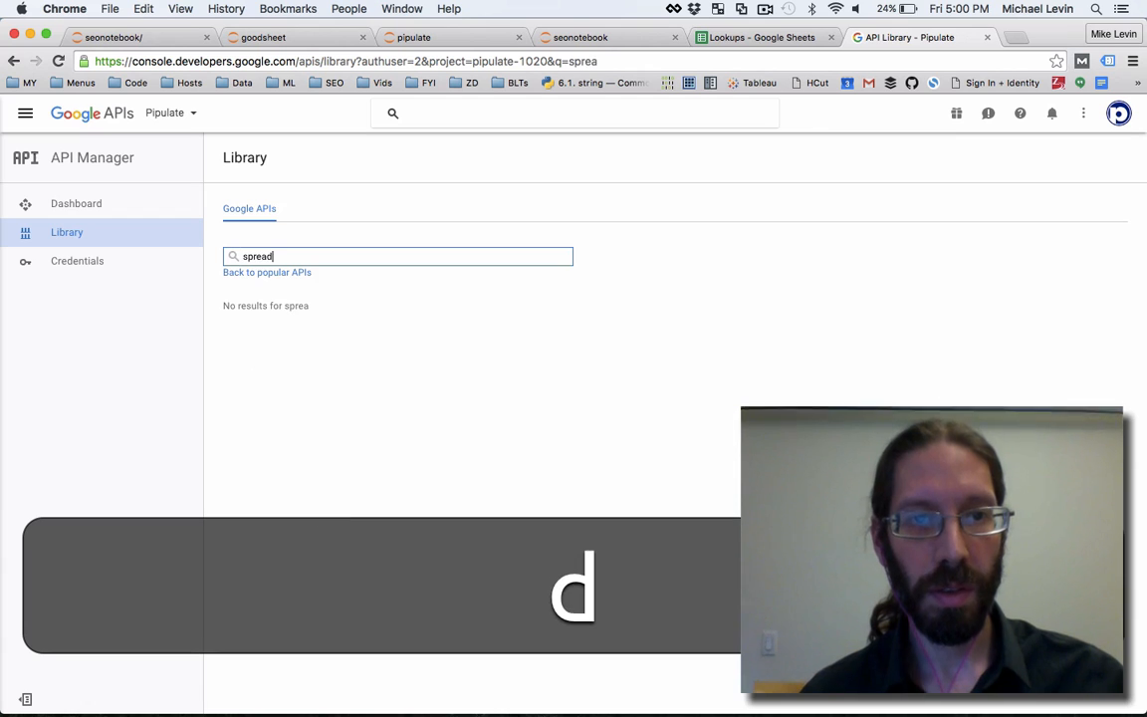
pyautogui.write('sheets')
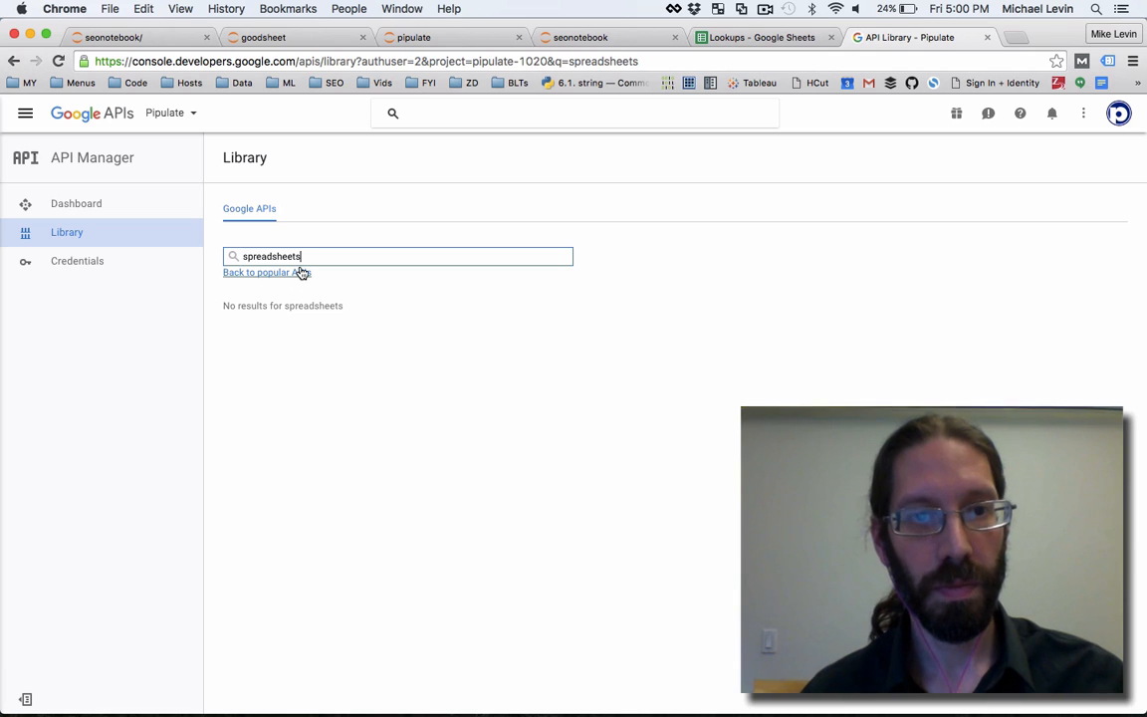
pyautogui.press('Backspace')
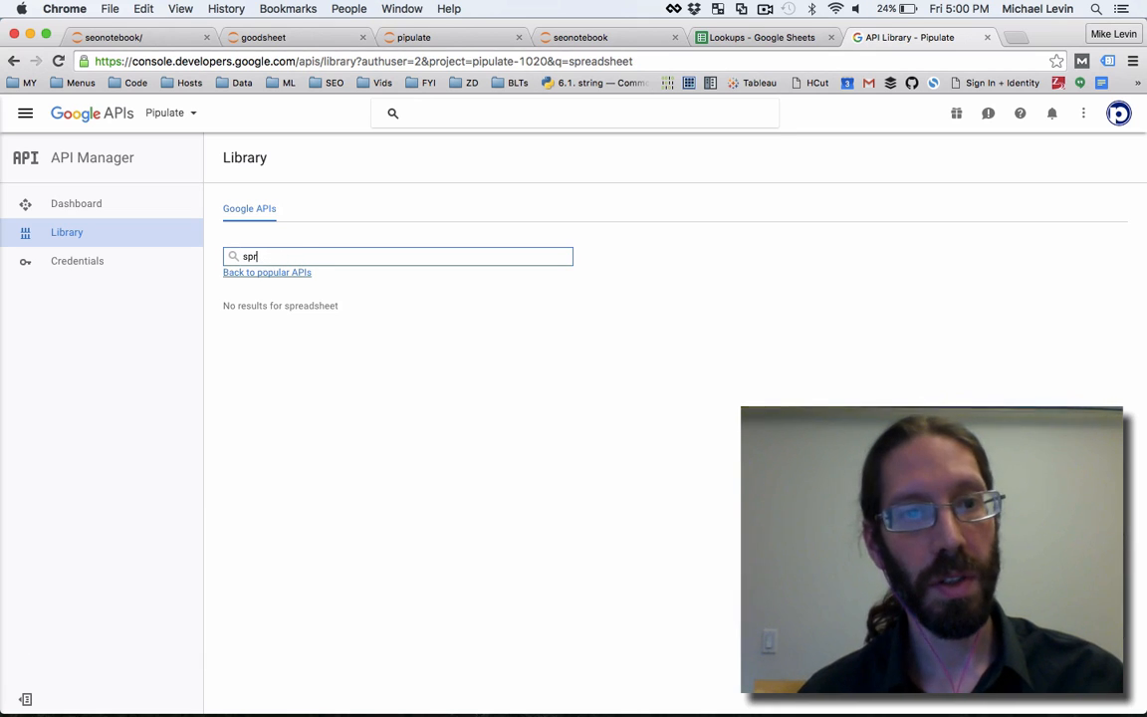
pyautogui.write('sheets')
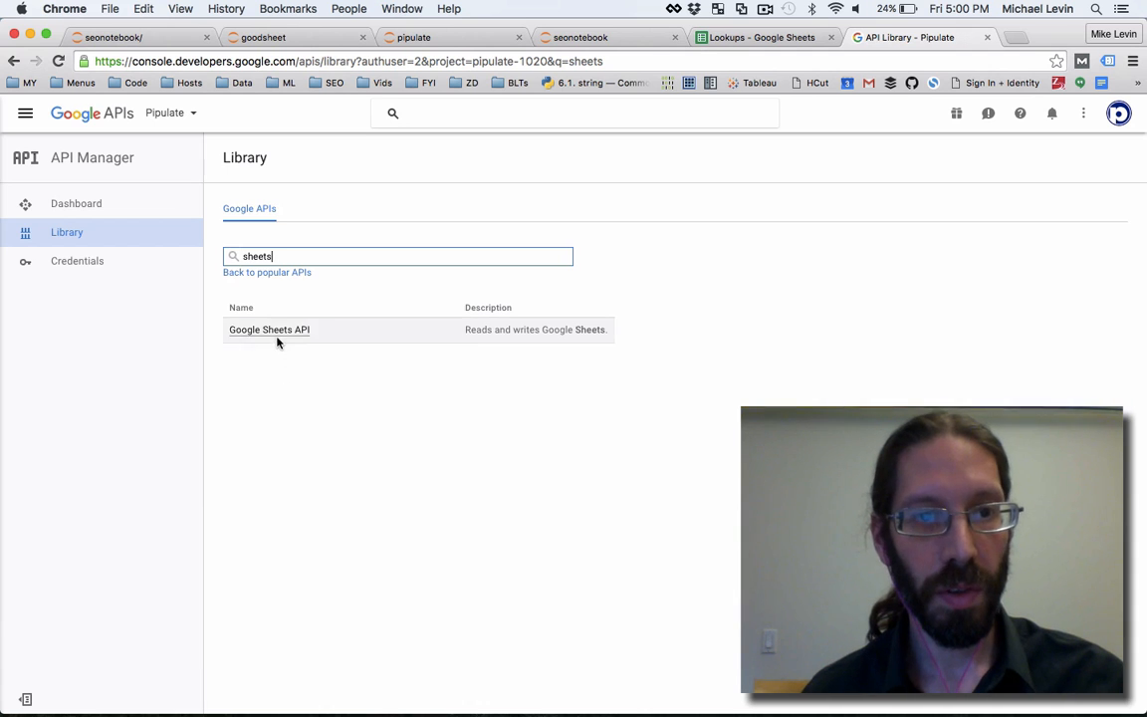
pyautogui.click(269, 330)
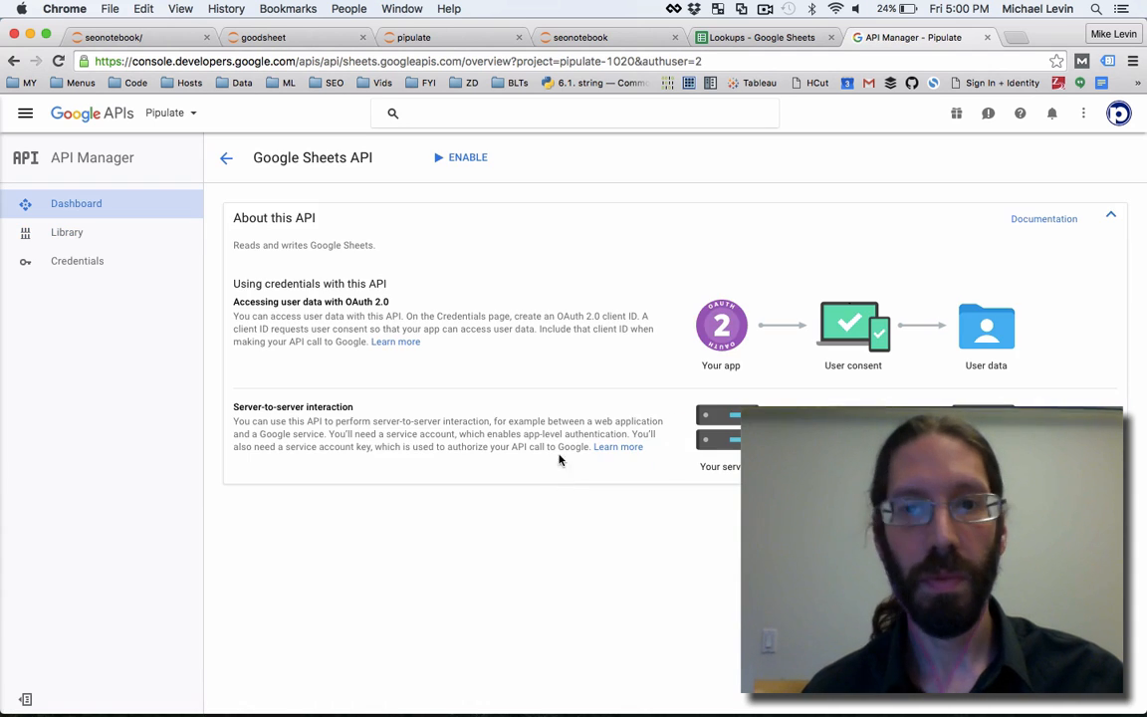
pyautogui.moveTo(450, 219)
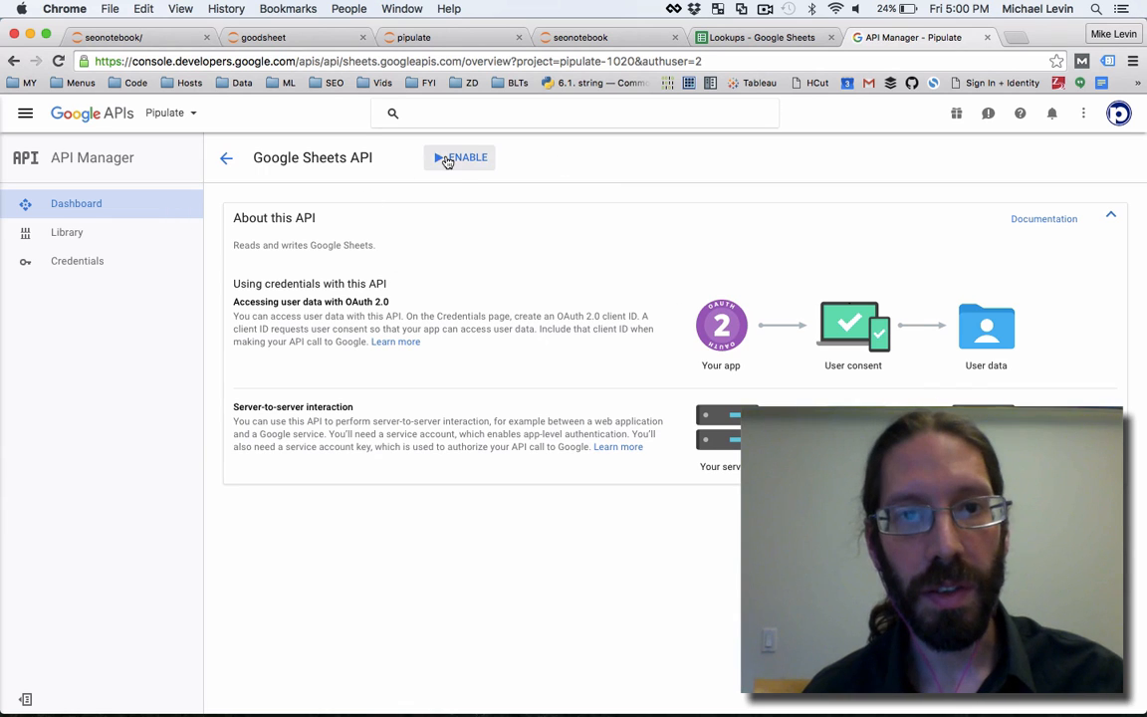
pyautogui.click(460, 157)
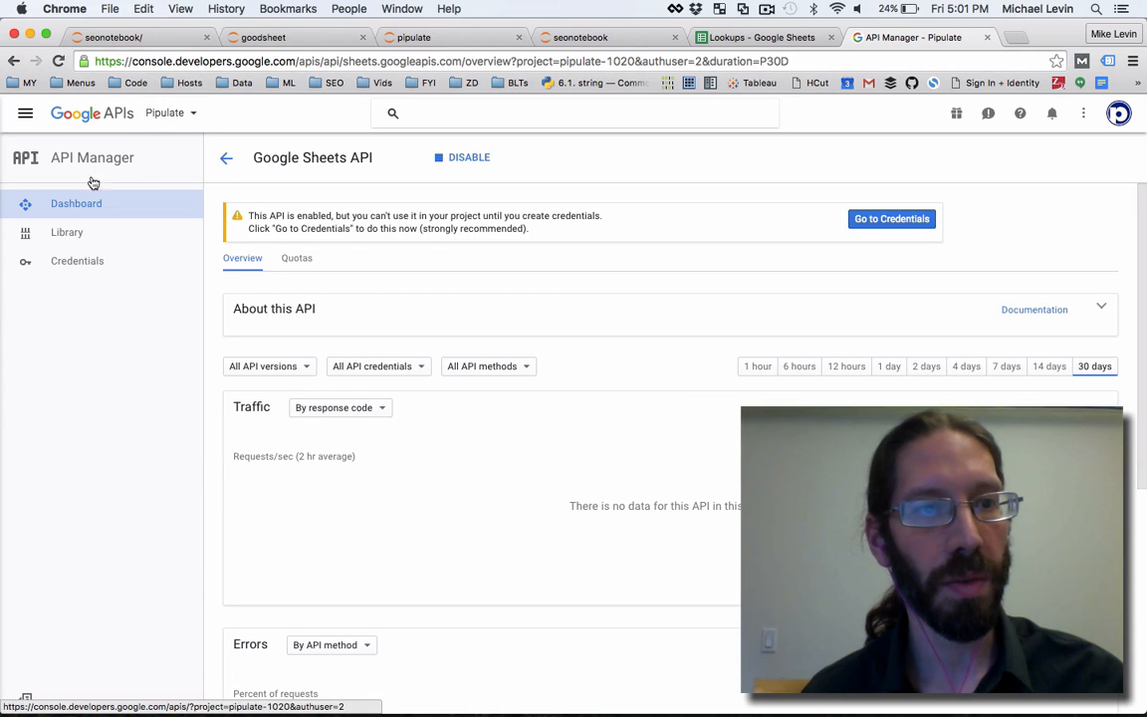
pyautogui.moveTo(64, 238)
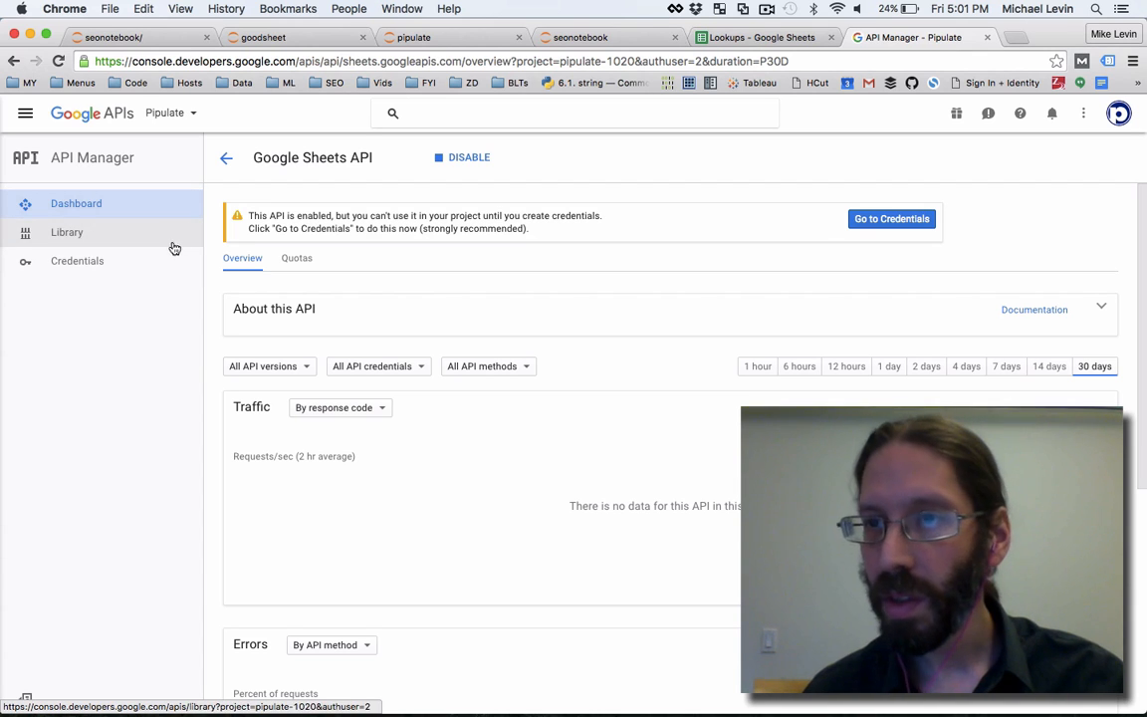
pyautogui.moveTo(83, 260)
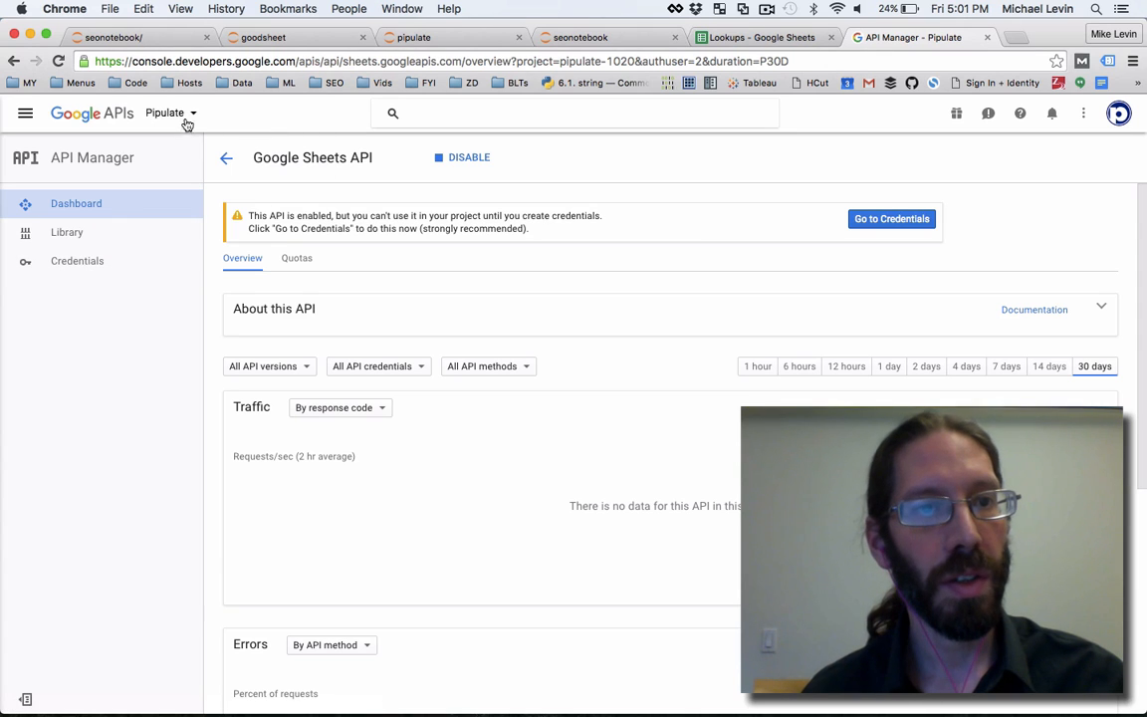
# Step: Switch to the SEONotebook project and enable the Google Sheets API there too
pyautogui.click(167, 111)
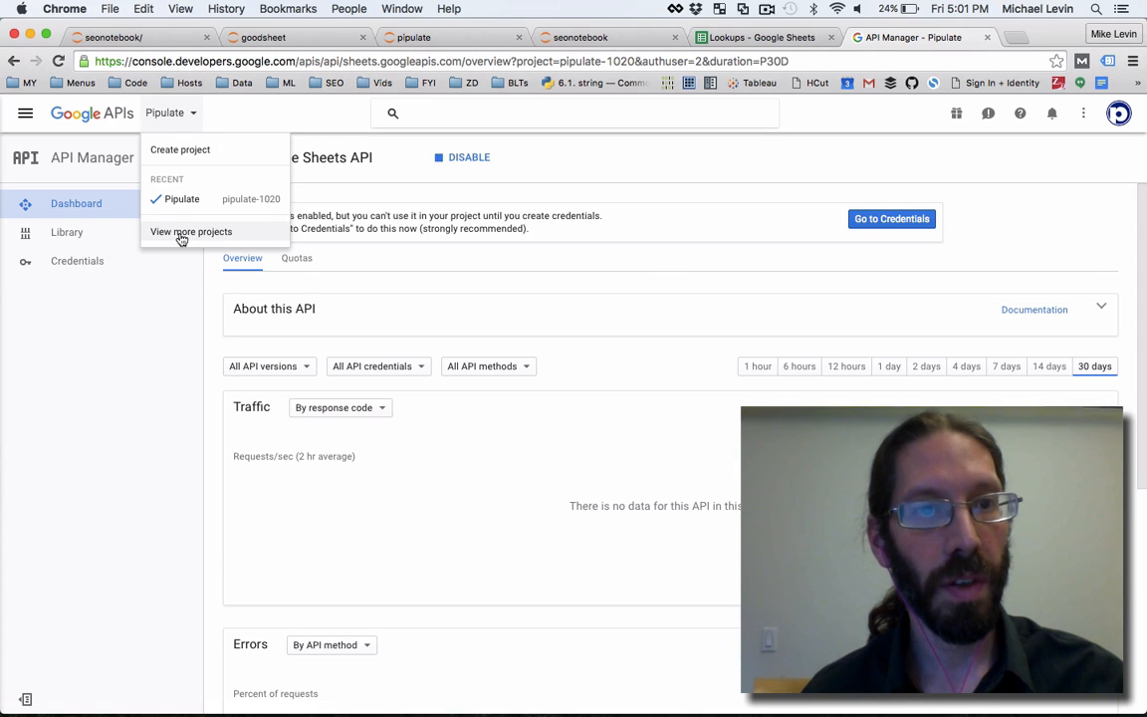
pyautogui.click(191, 231)
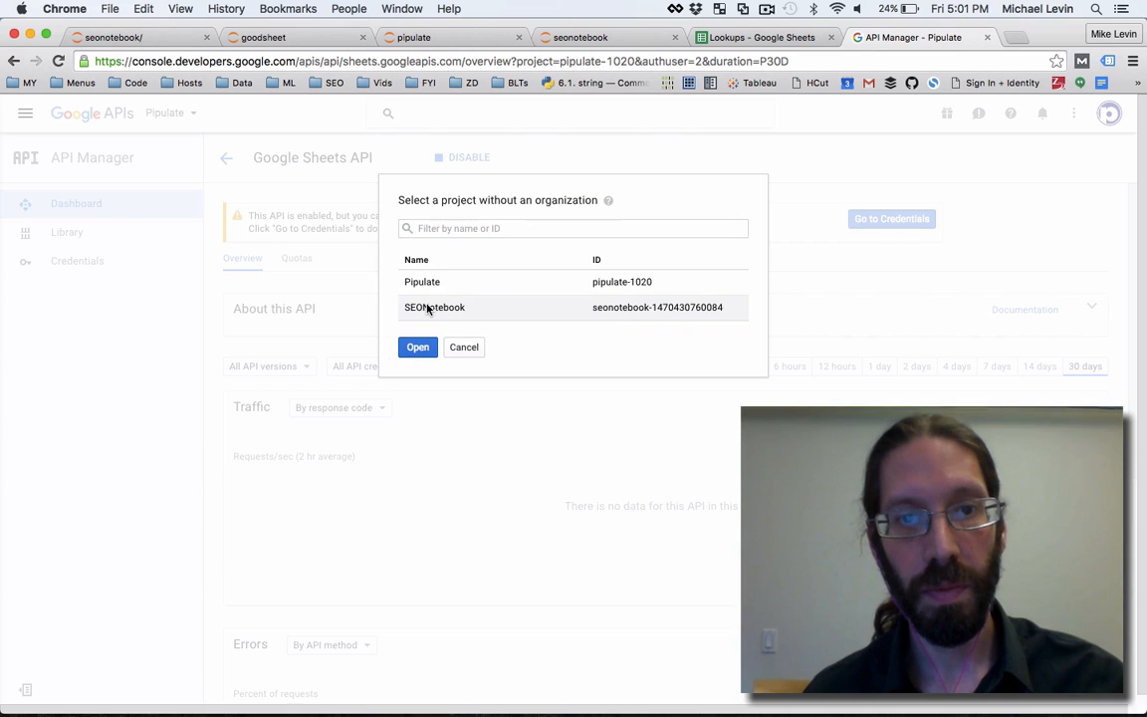
pyautogui.click(418, 347)
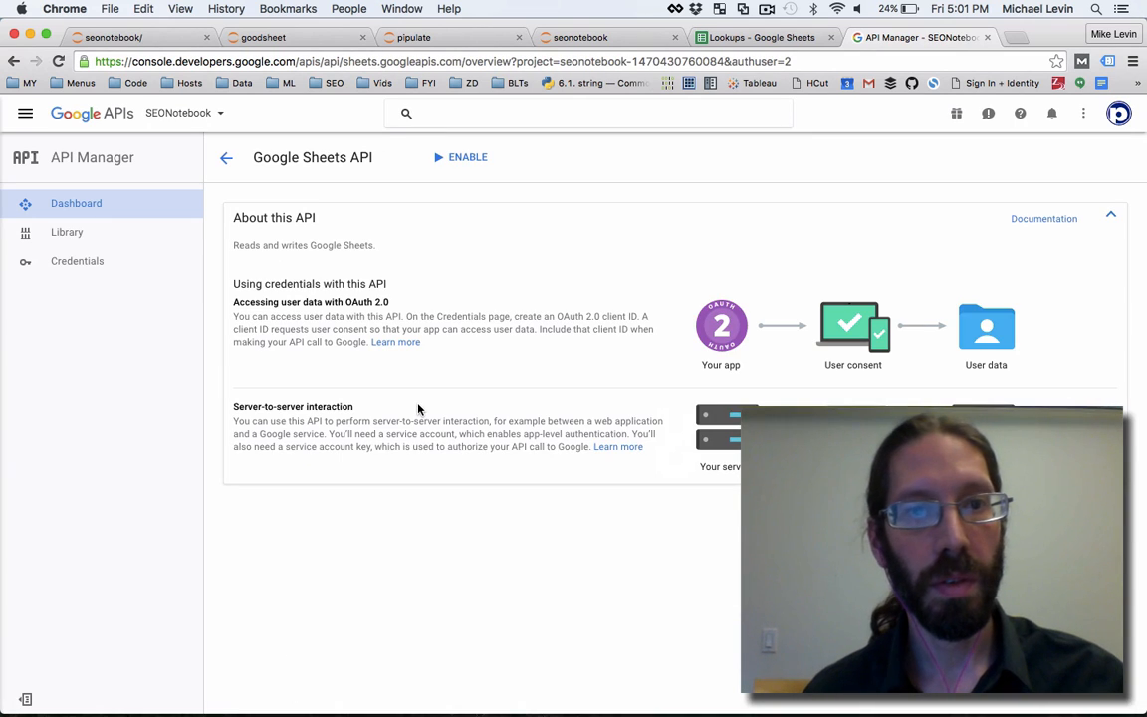
pyautogui.moveTo(418, 163)
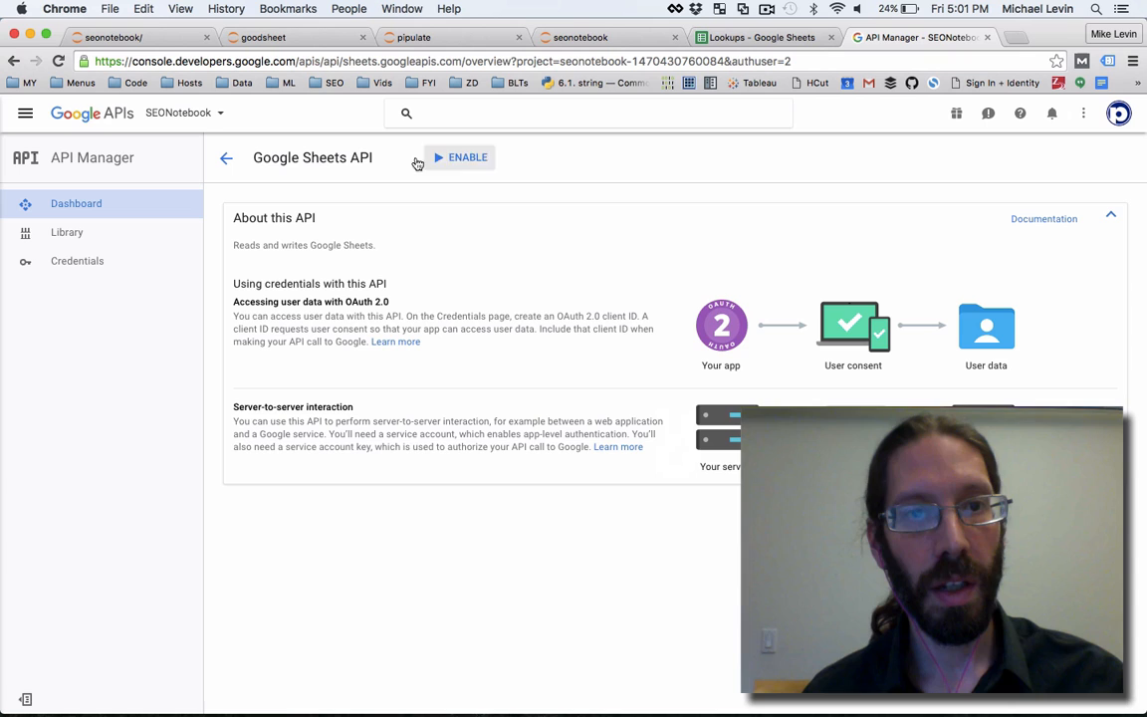
pyautogui.click(460, 157)
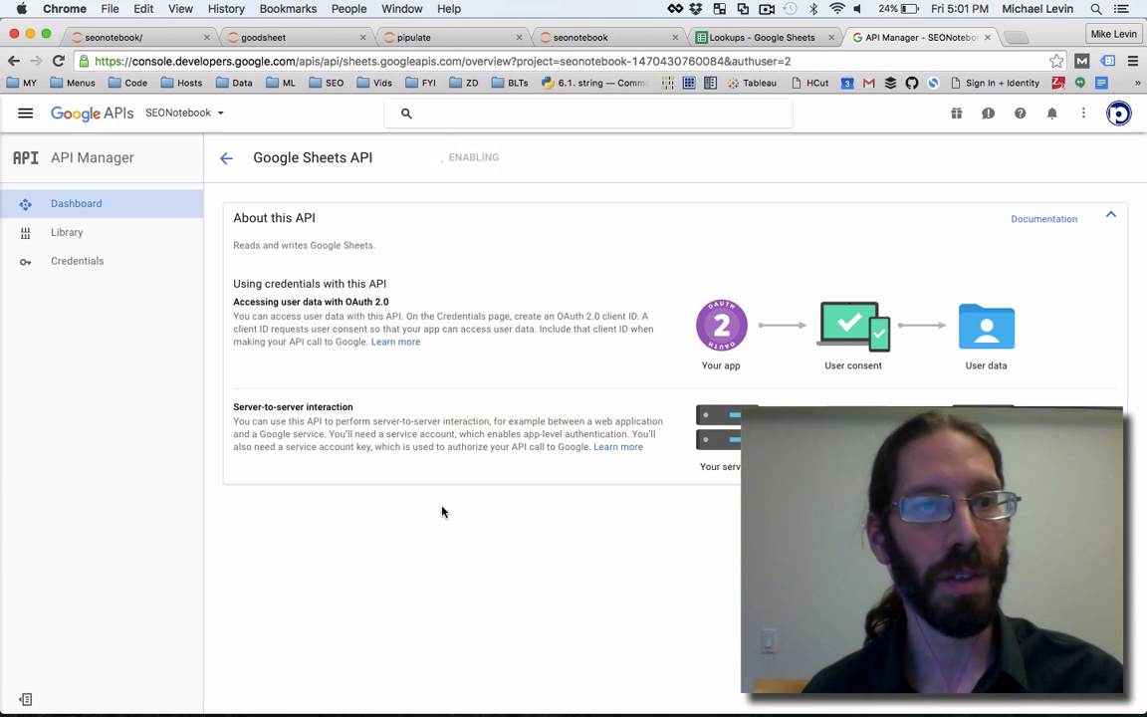
pyautogui.click(183, 112)
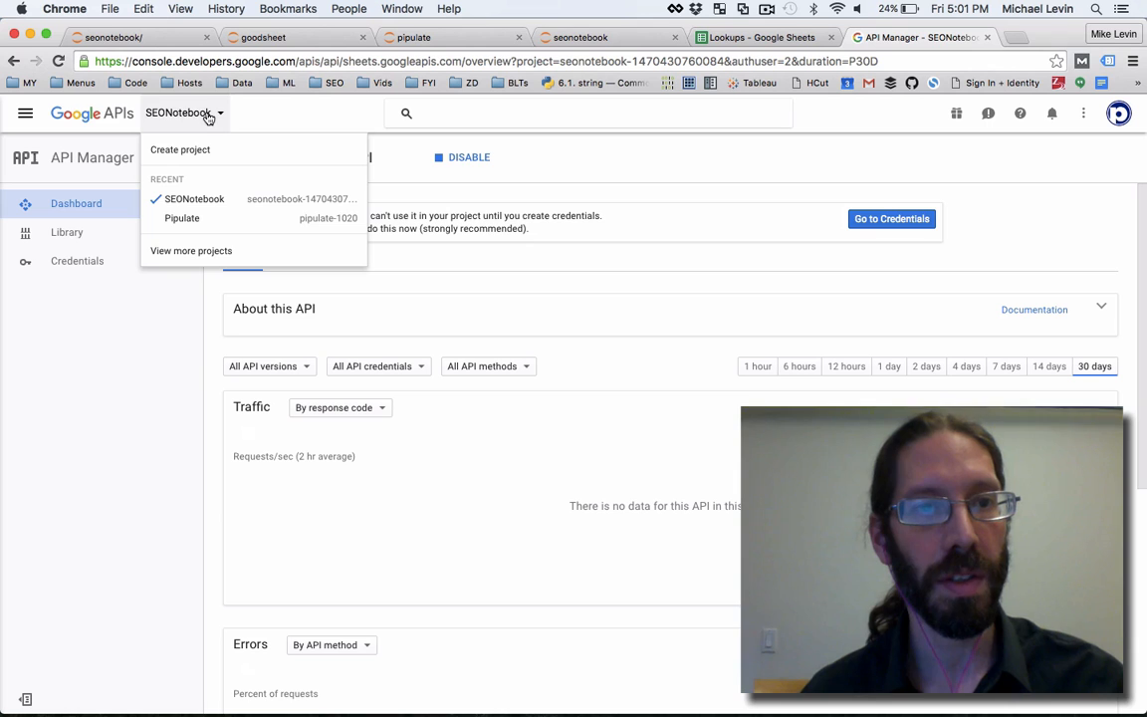
pyautogui.moveTo(155, 381)
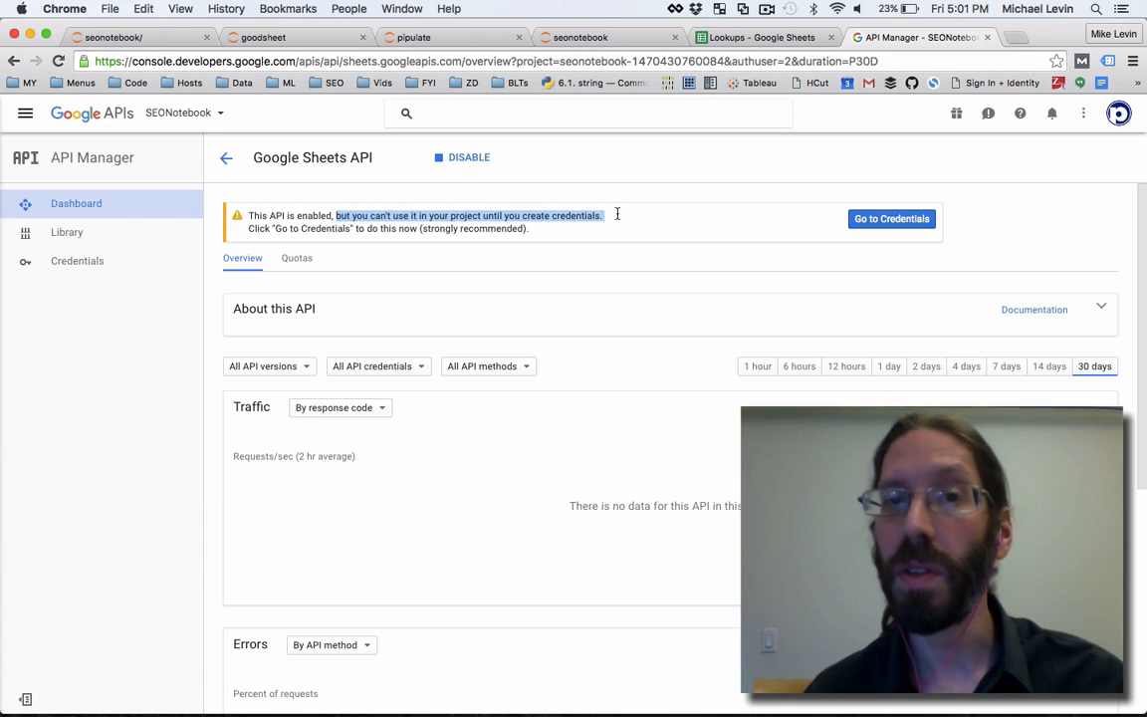
pyautogui.moveTo(209, 342)
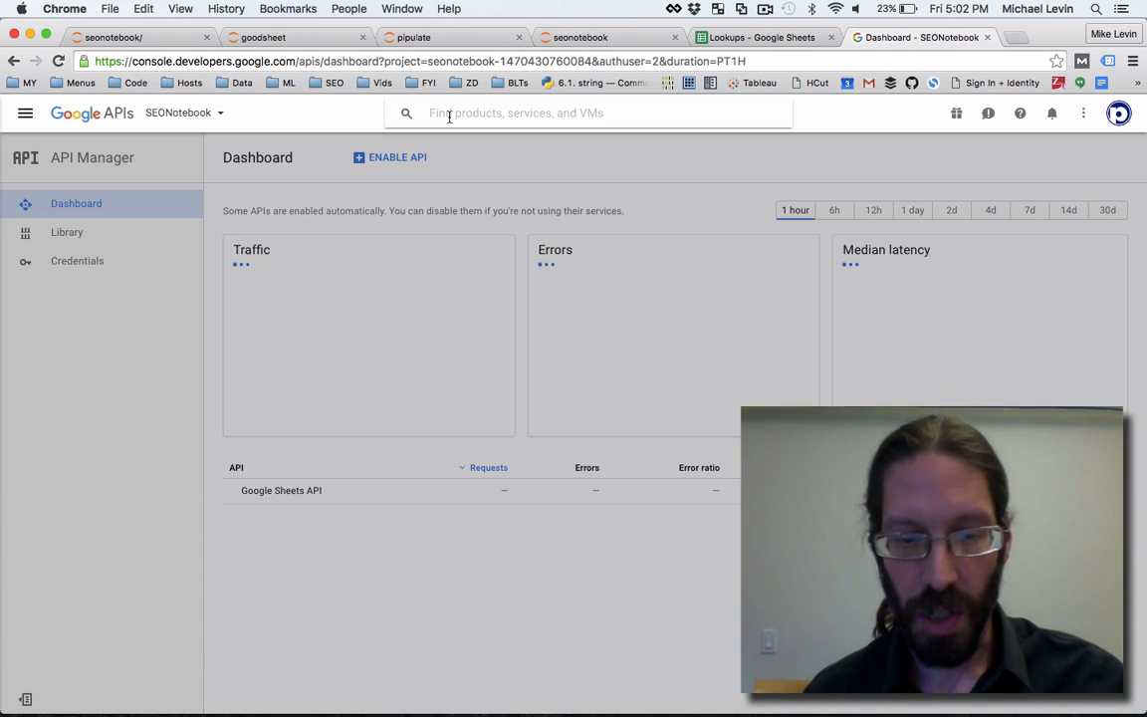
# Step: Find and enable the Gmail API and the Google Search Console API for SEONotebook
pyautogui.write('gmai')
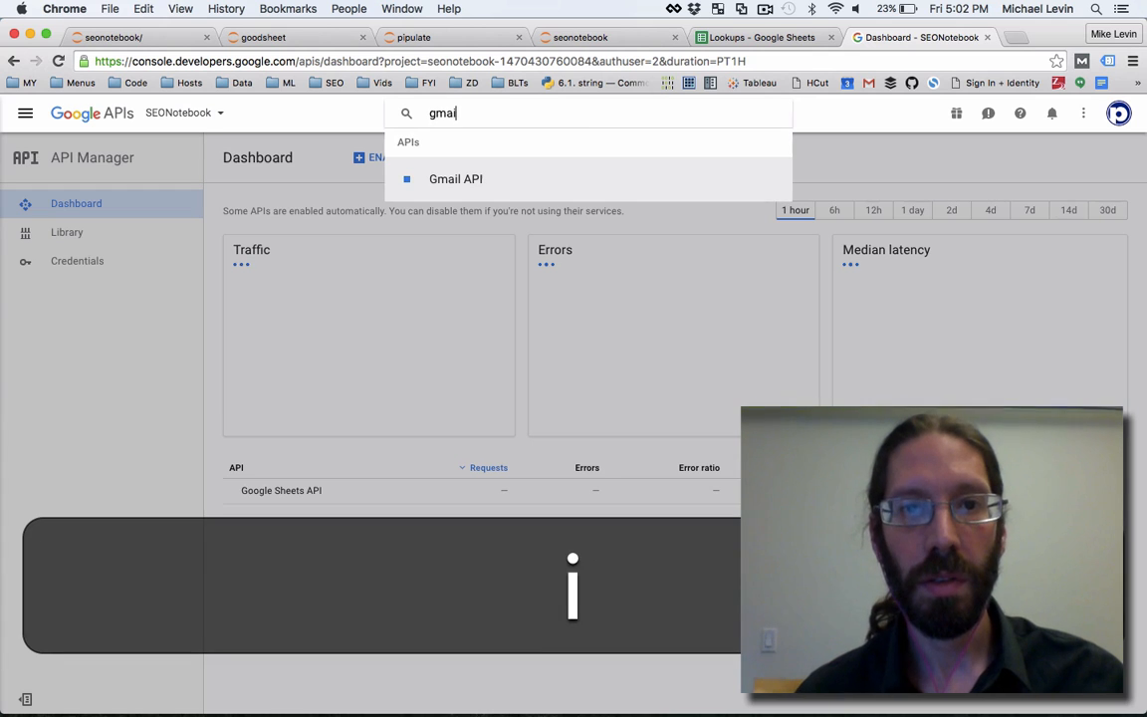
pyautogui.click(454, 179)
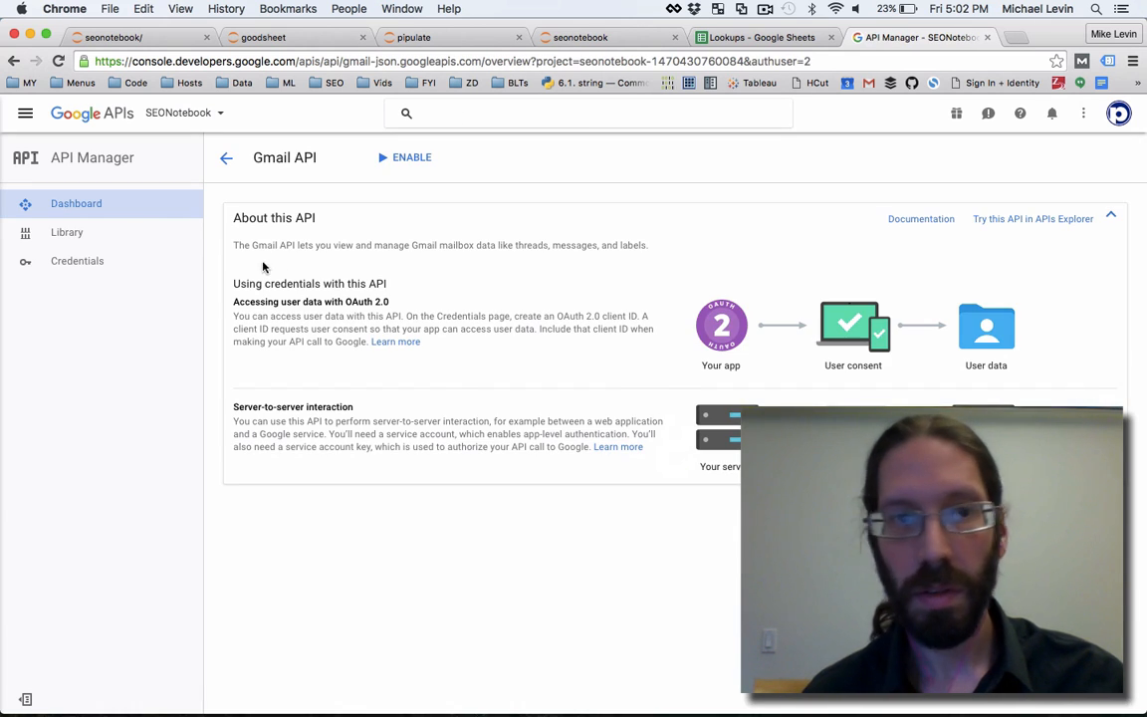
pyautogui.click(411, 158)
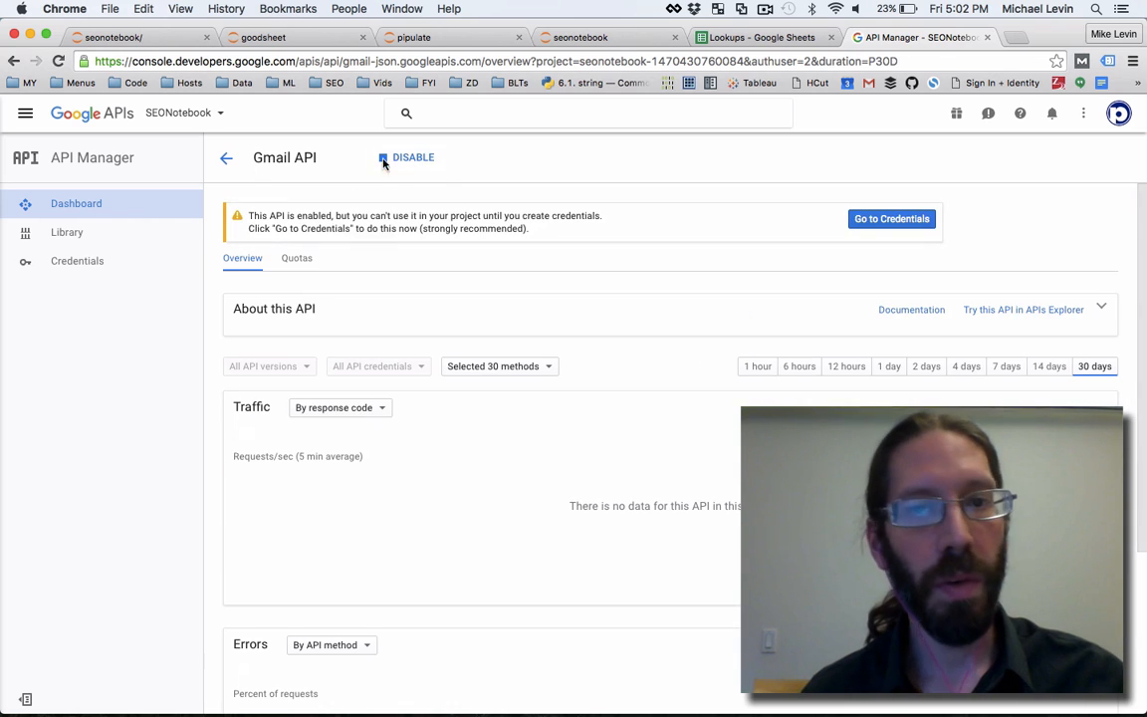
pyautogui.click(587, 111)
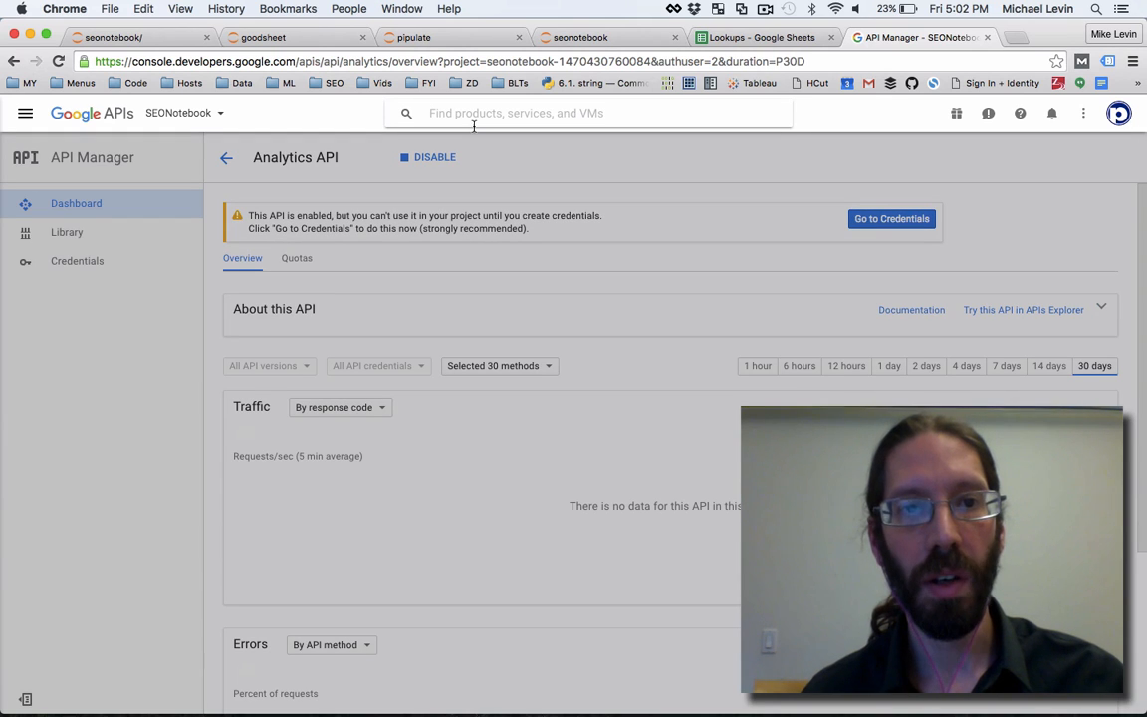
pyautogui.write('search co')
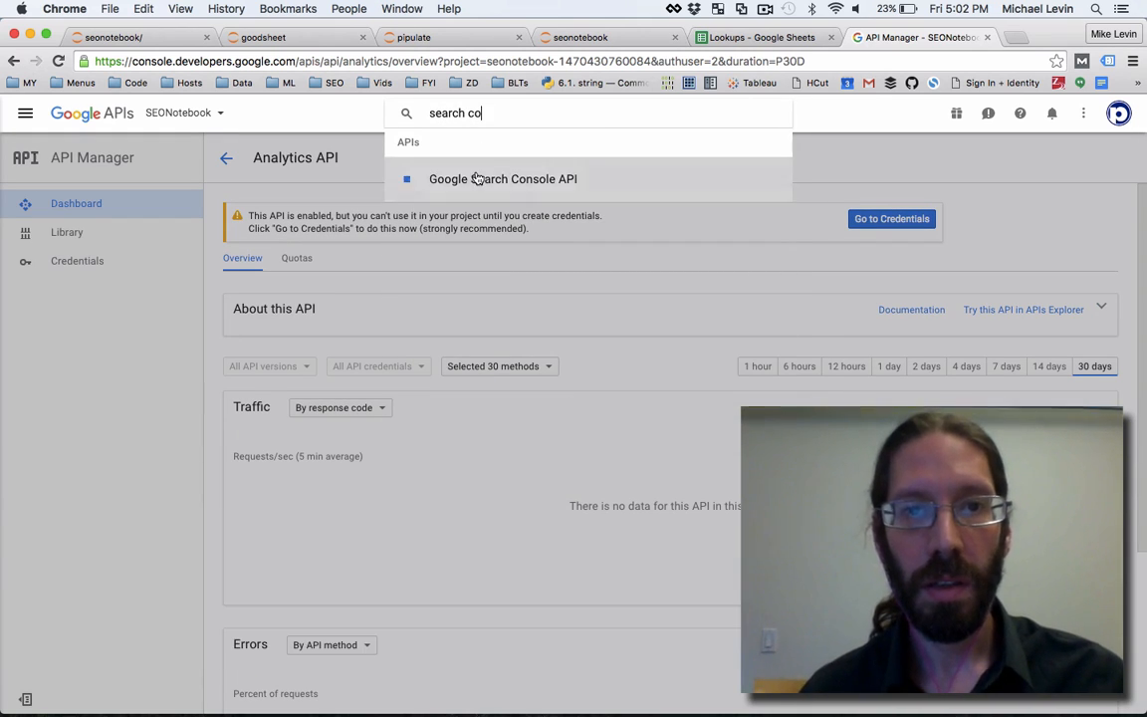
pyautogui.click(502, 180)
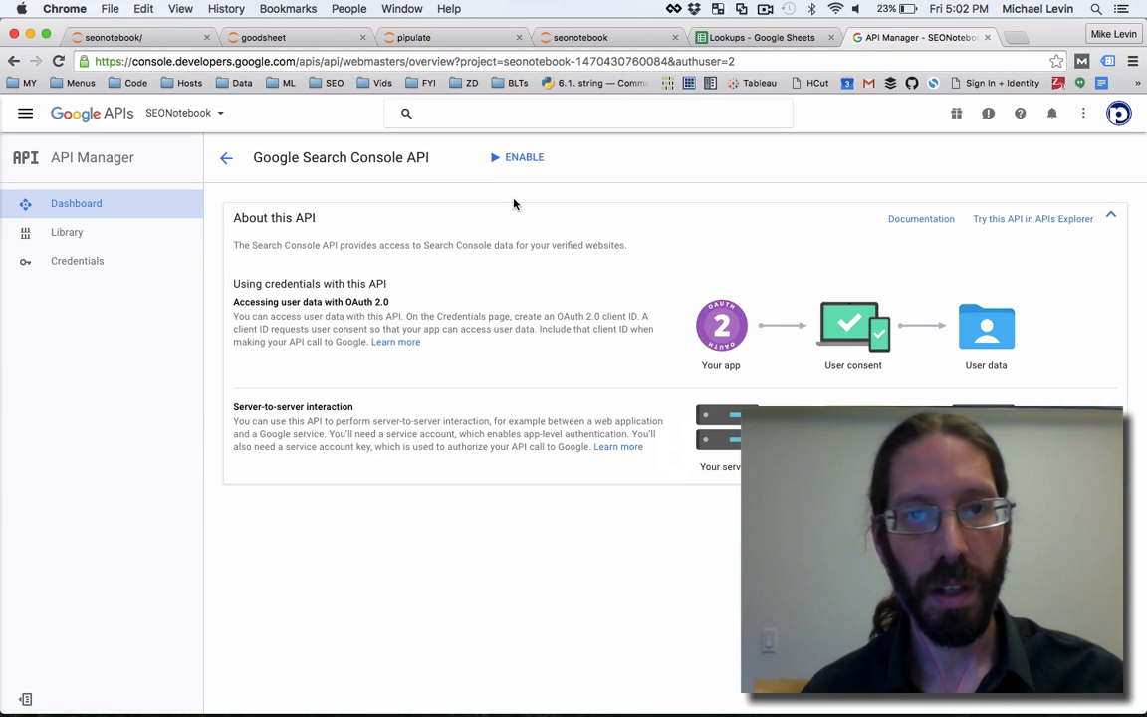
pyautogui.click(523, 157)
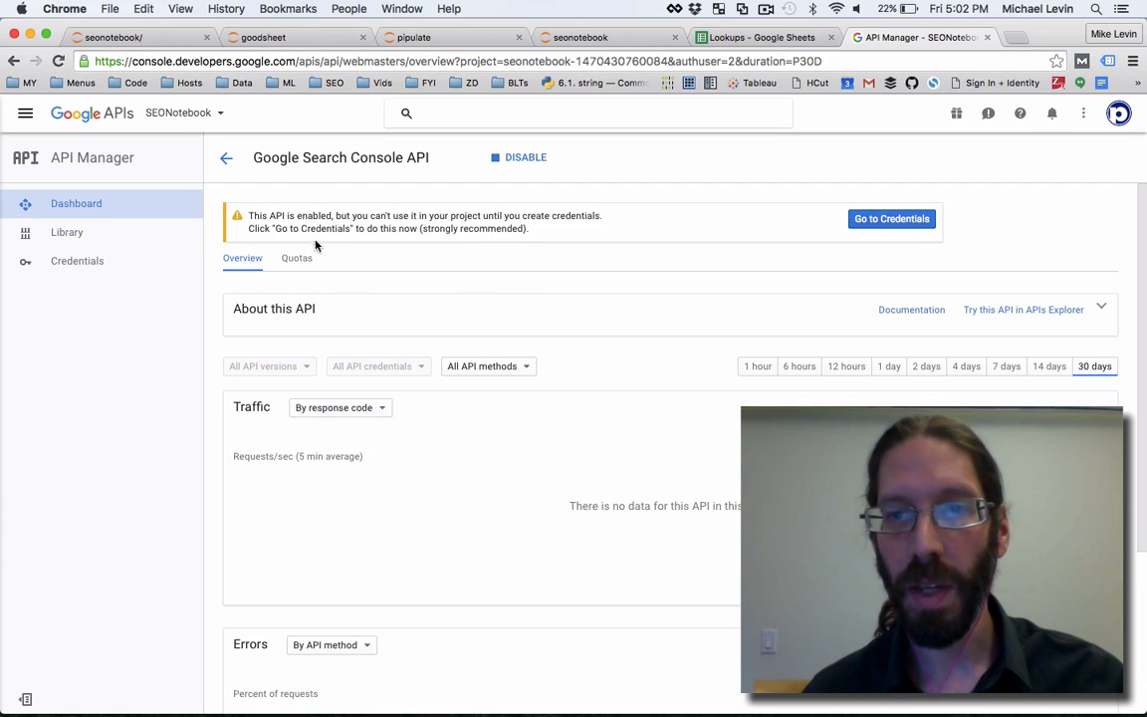
pyautogui.moveTo(363, 211)
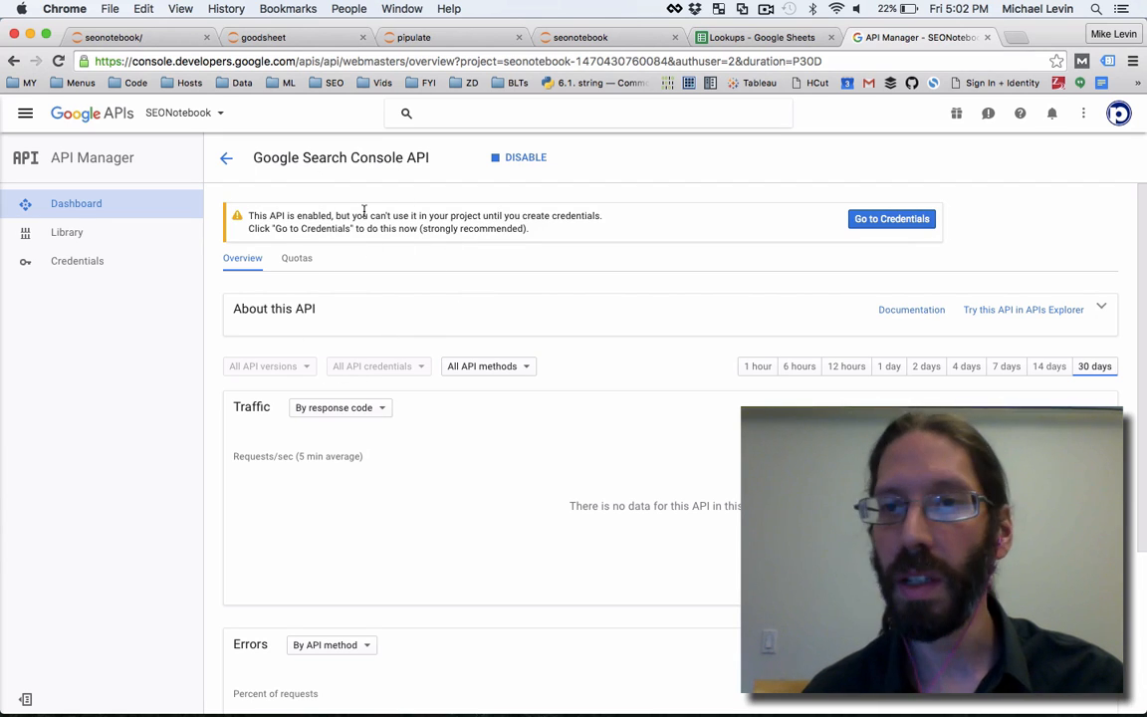
pyautogui.moveTo(414, 258)
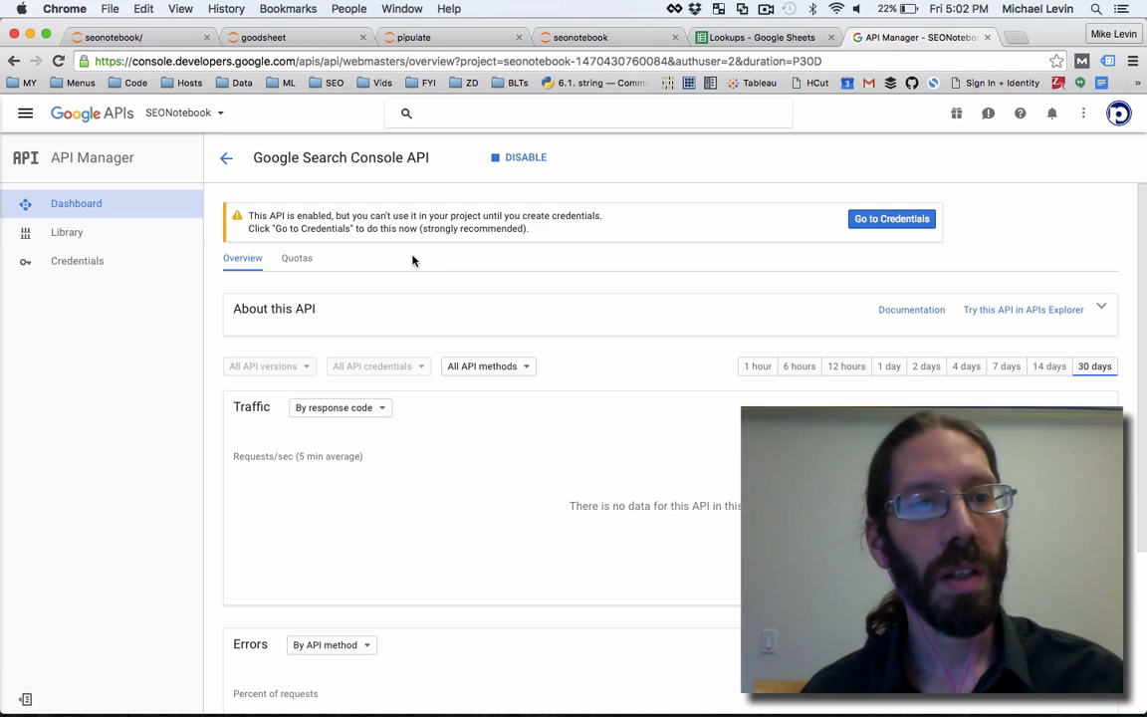
# Step: Start the credentials helper and choose Google Sheets API as the API to make credentials for
pyautogui.click(892, 219)
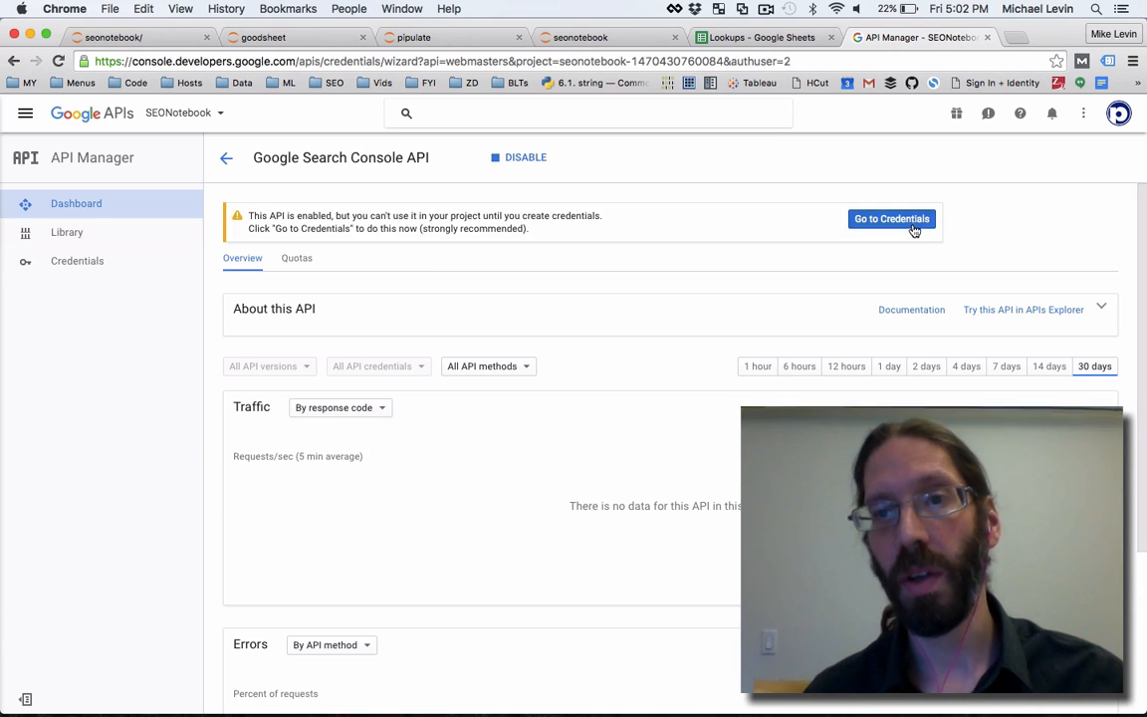
pyautogui.click(892, 217)
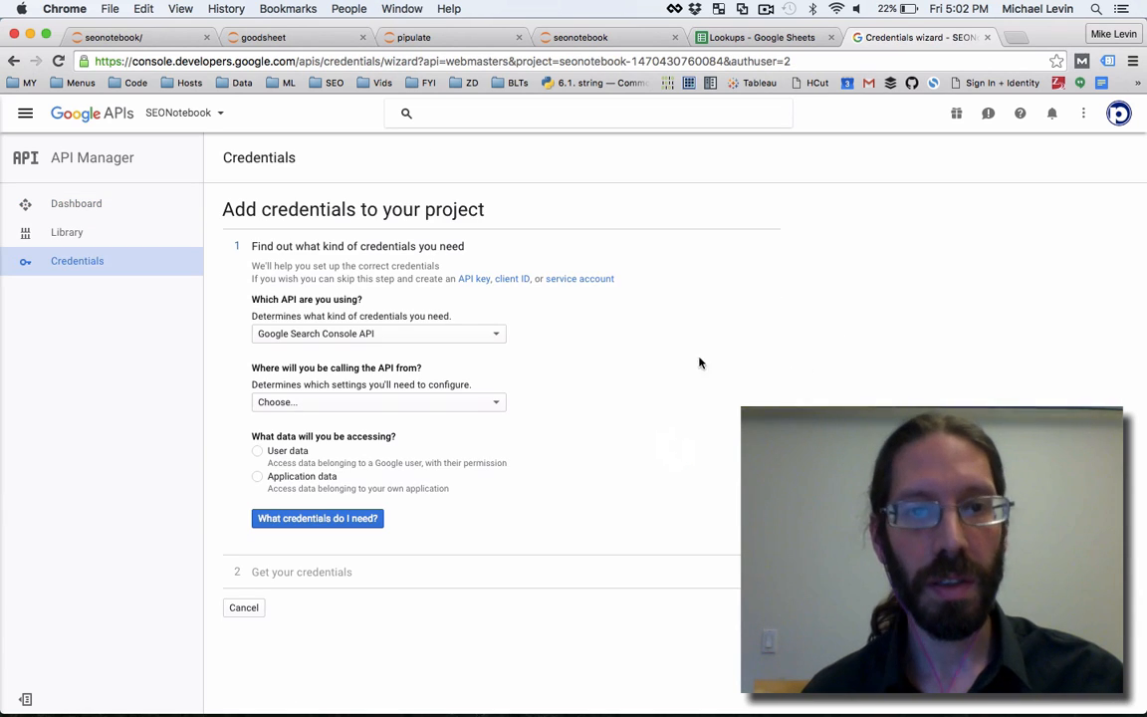
pyautogui.moveTo(440, 514)
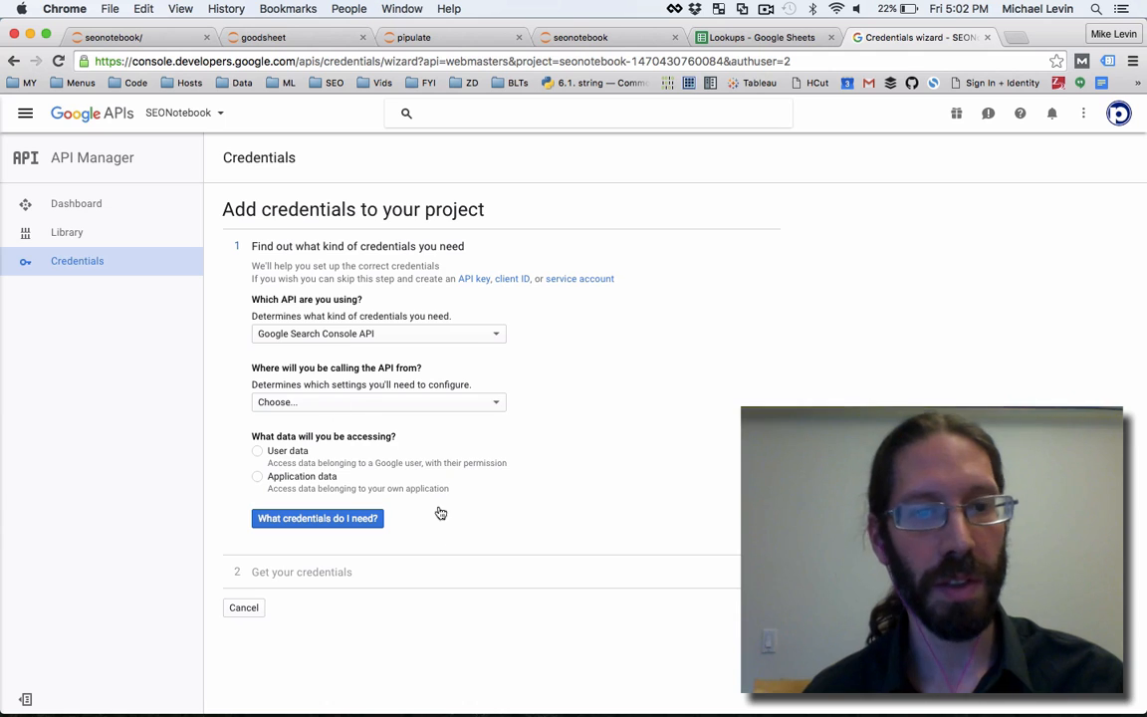
pyautogui.click(377, 335)
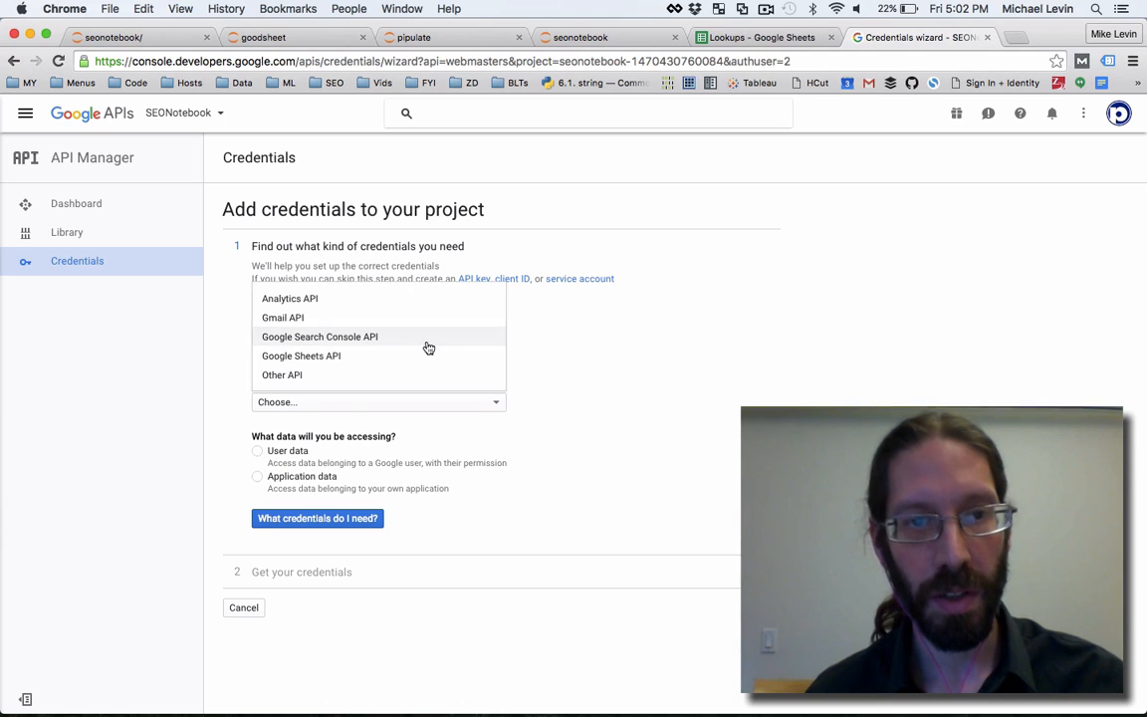
pyautogui.click(318, 337)
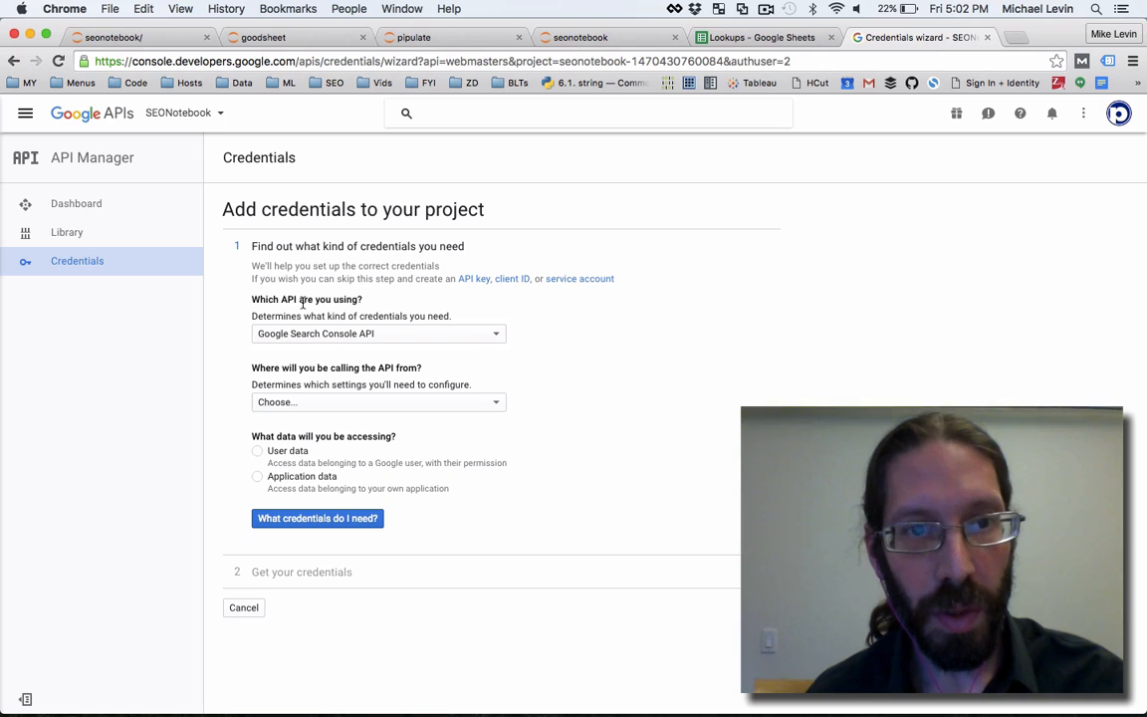
pyautogui.click(379, 335)
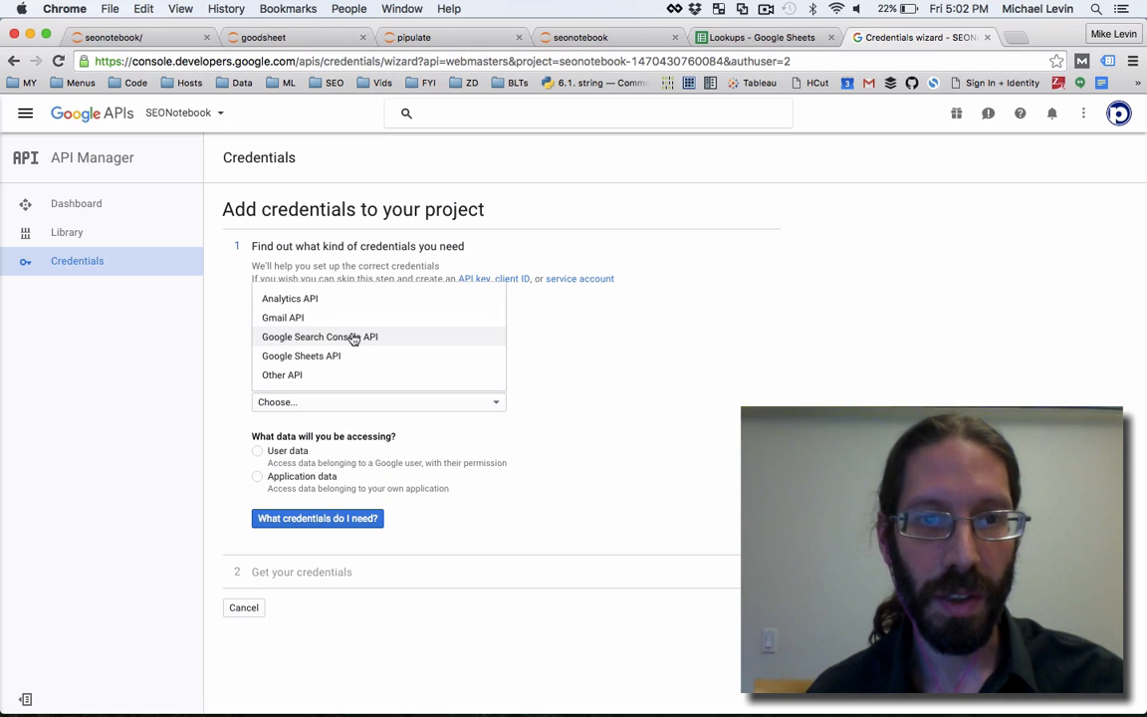
pyautogui.click(301, 354)
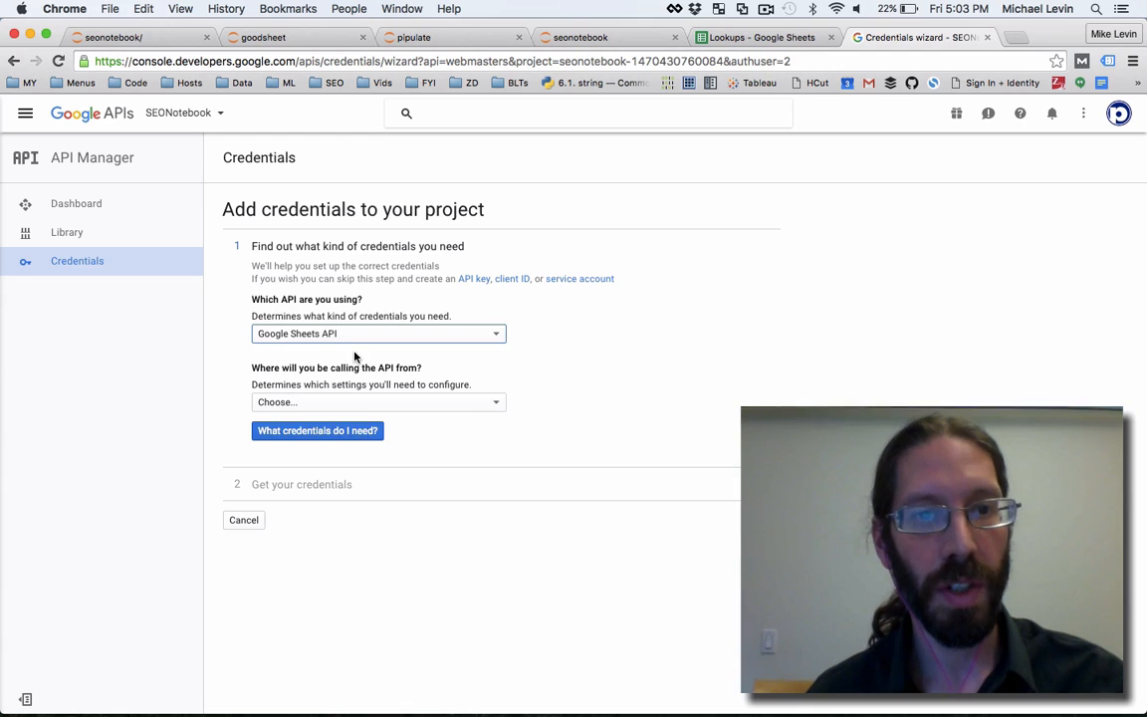
# Step: Say the API is called from an Other UI (CLI tool) and ask which credentials are needed
pyautogui.click(378, 402)
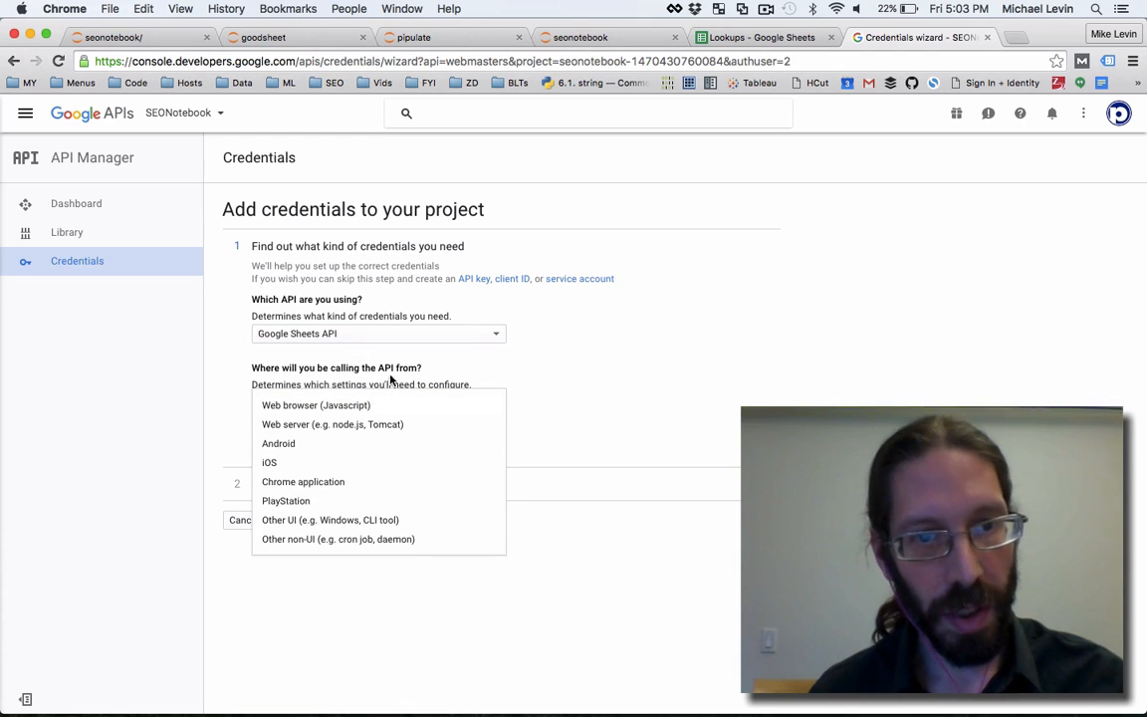
pyautogui.moveTo(341, 432)
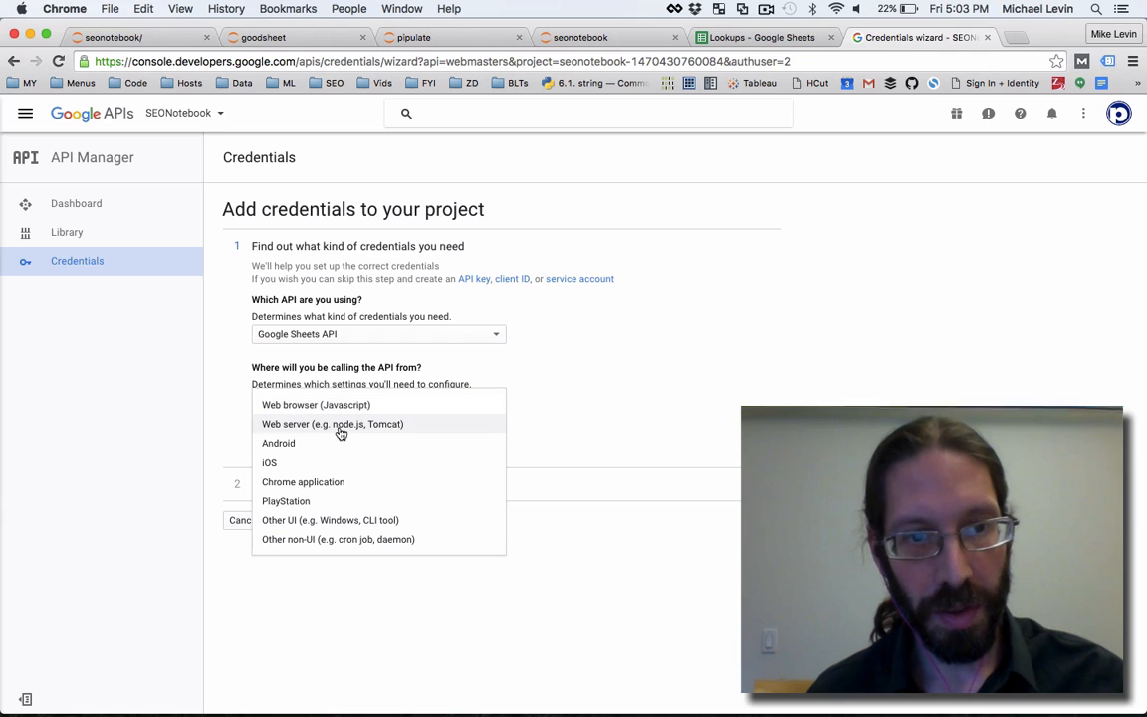
pyautogui.moveTo(334, 470)
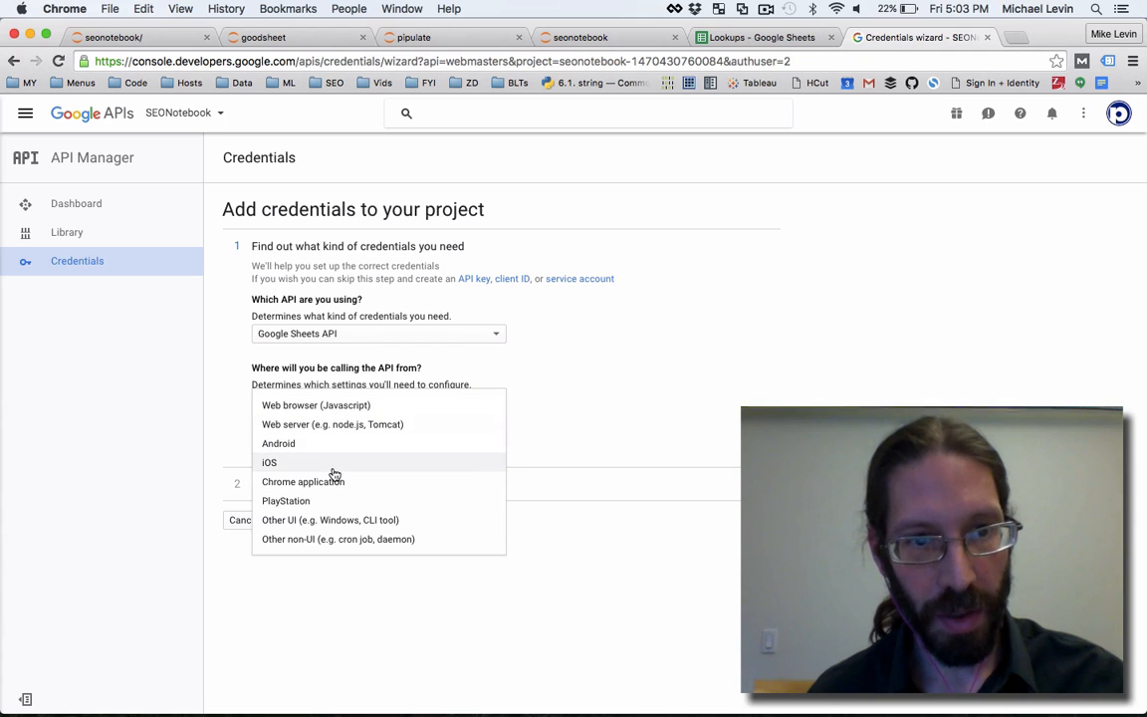
pyautogui.moveTo(331, 537)
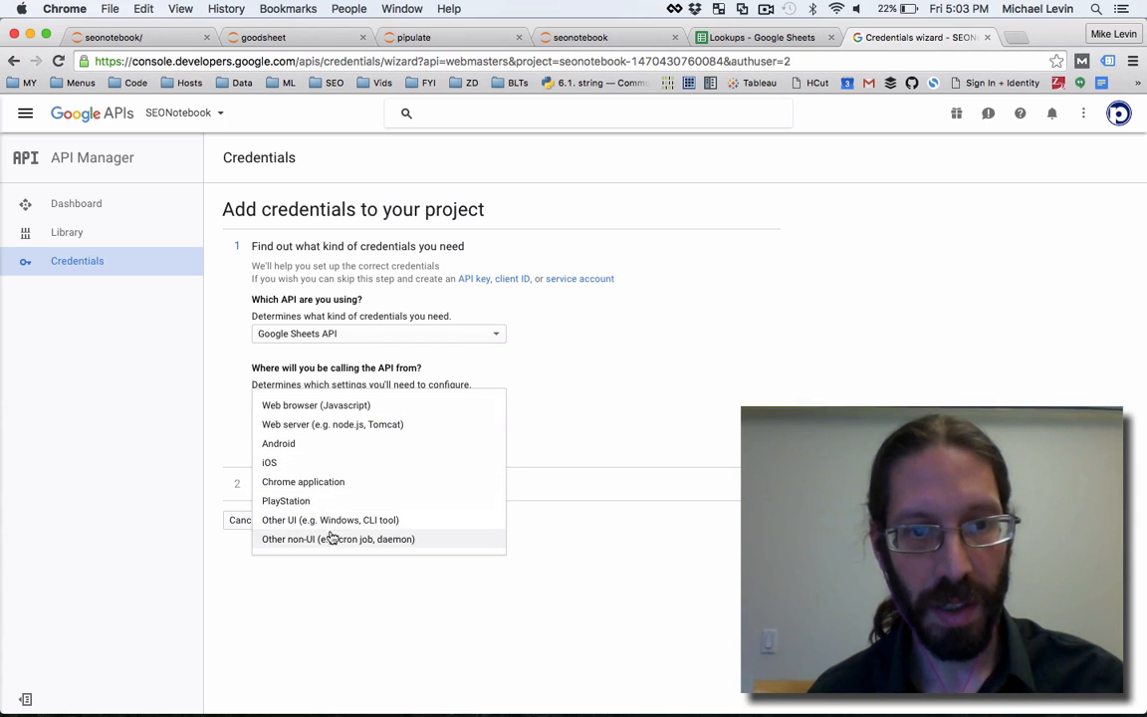
pyautogui.moveTo(363, 534)
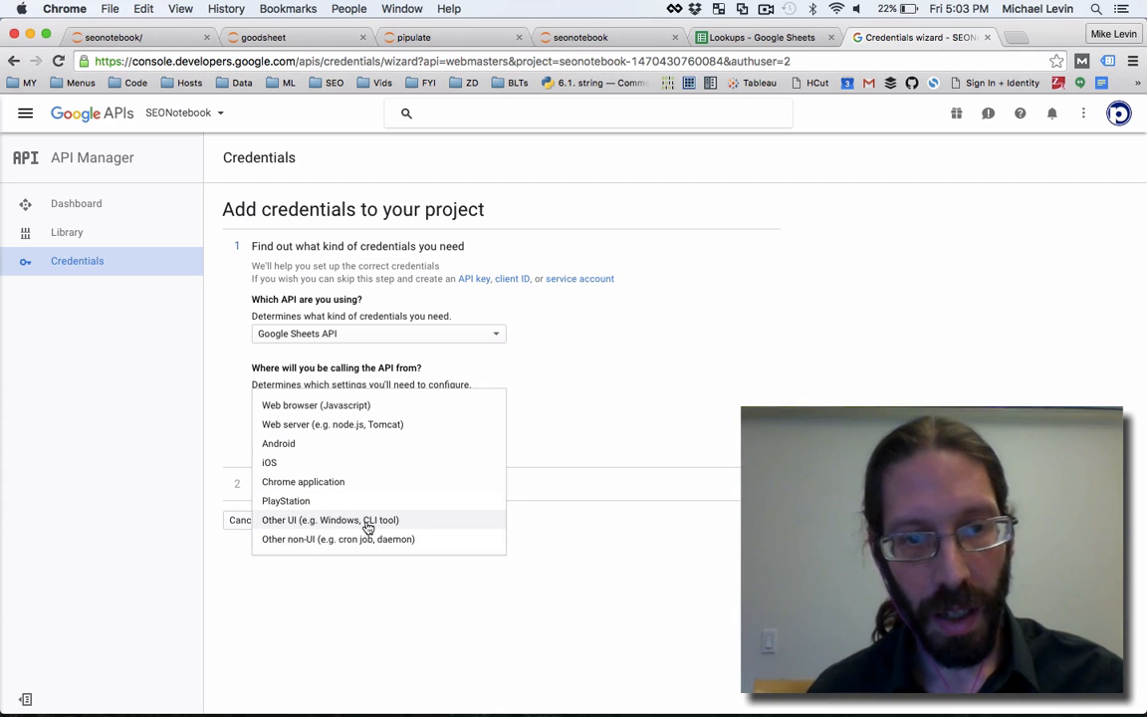
pyautogui.click(330, 520)
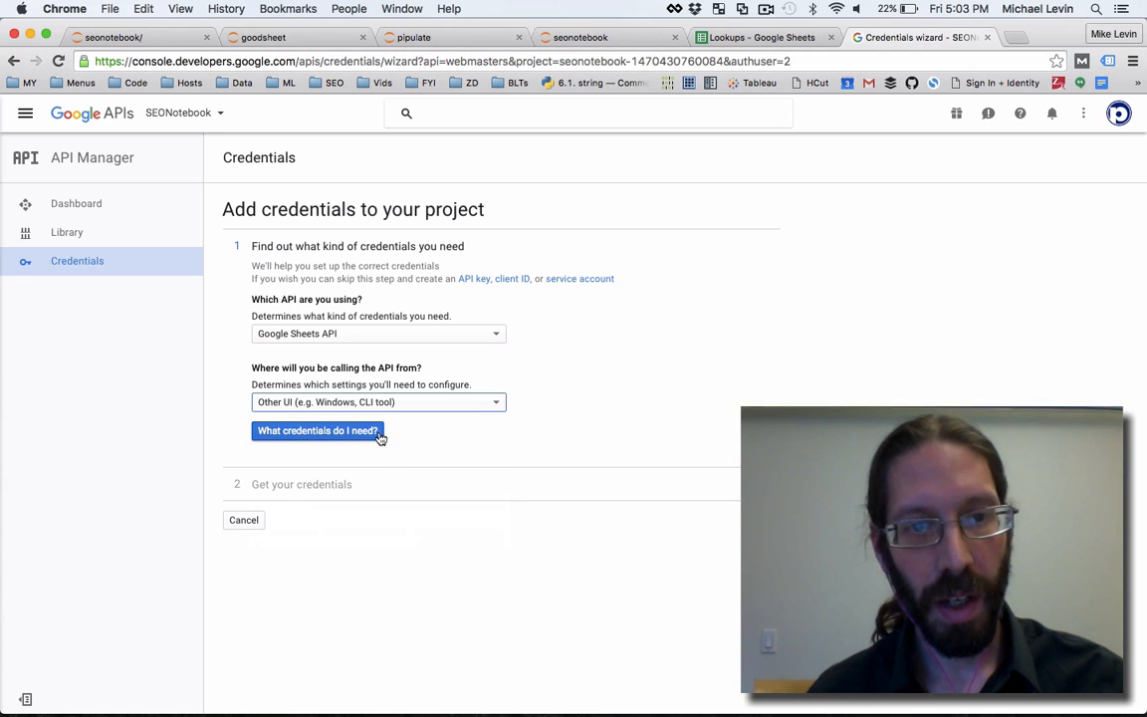
pyautogui.click(316, 430)
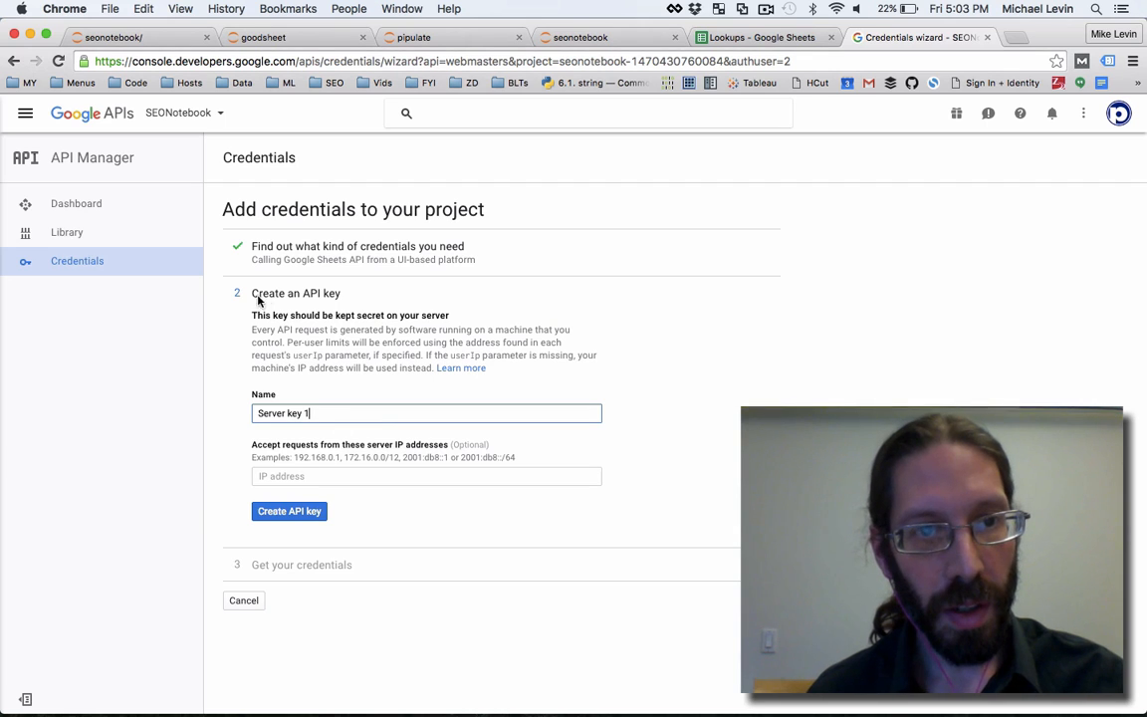
pyautogui.moveTo(426, 268)
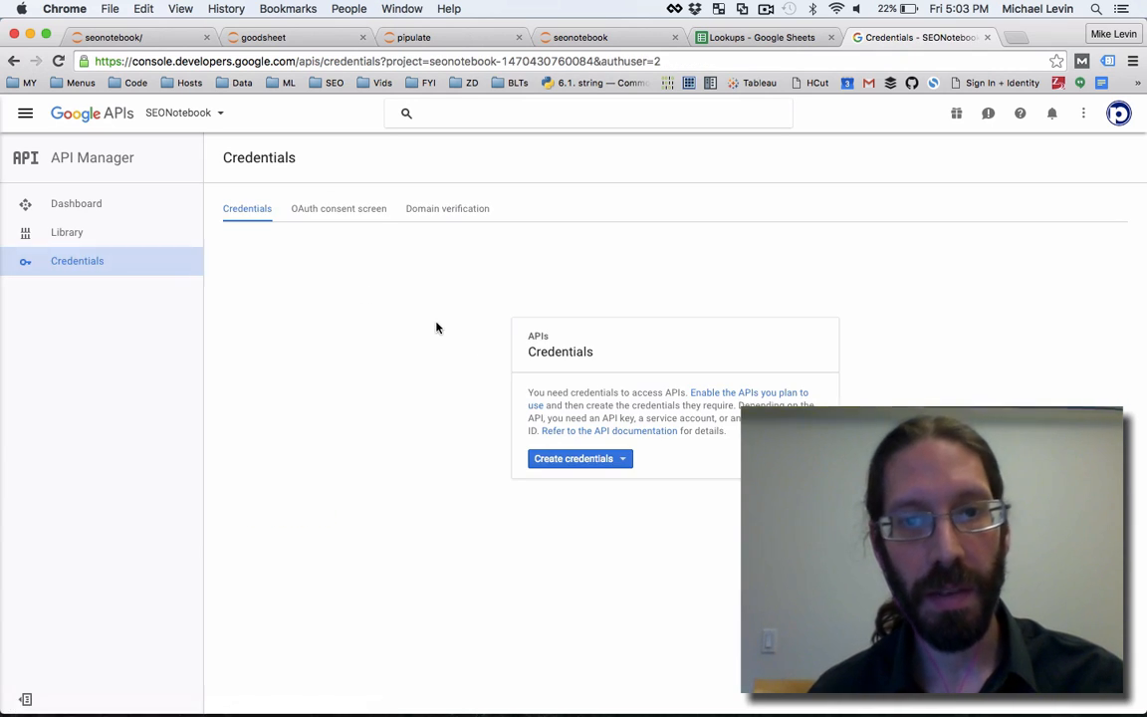
# Step: Begin creating an OAuth client ID and go to set up the consent screen first
pyautogui.click(579, 458)
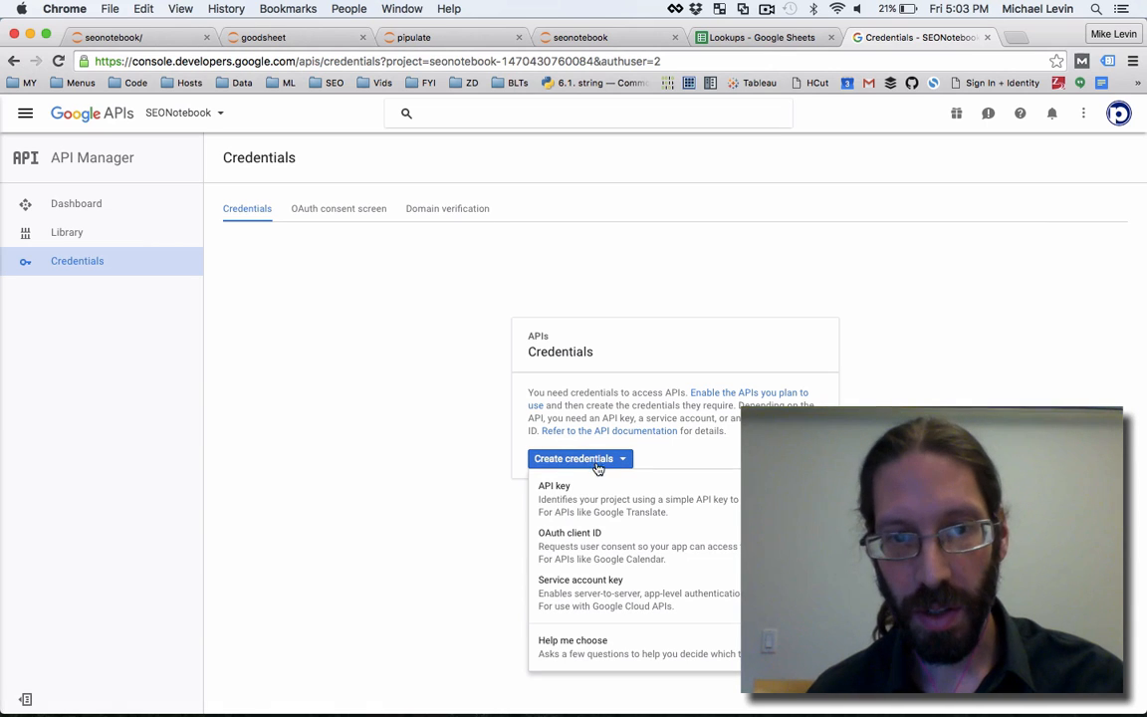
pyautogui.click(570, 533)
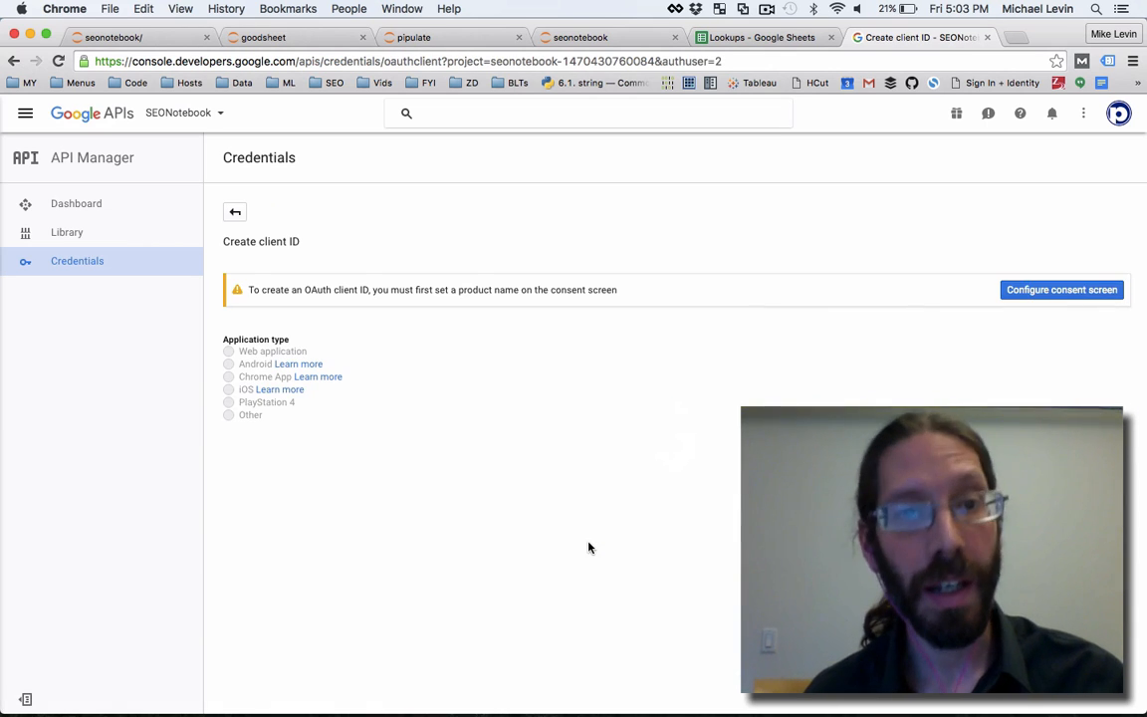
pyautogui.moveTo(665, 350)
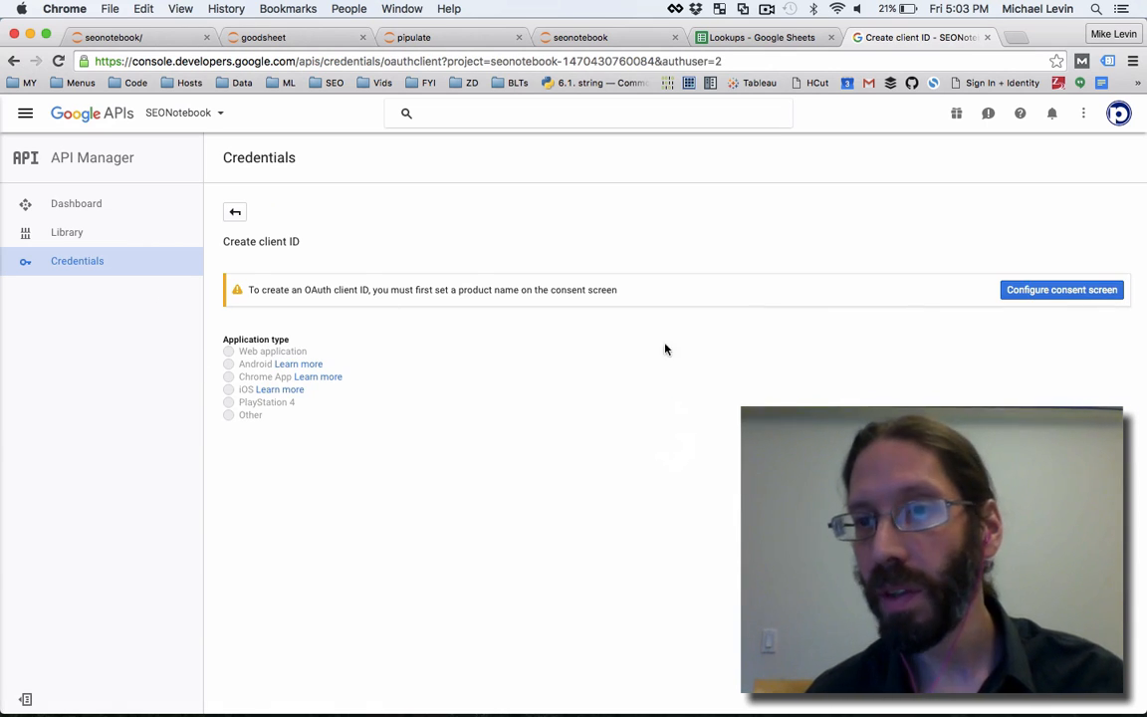
pyautogui.click(1059, 291)
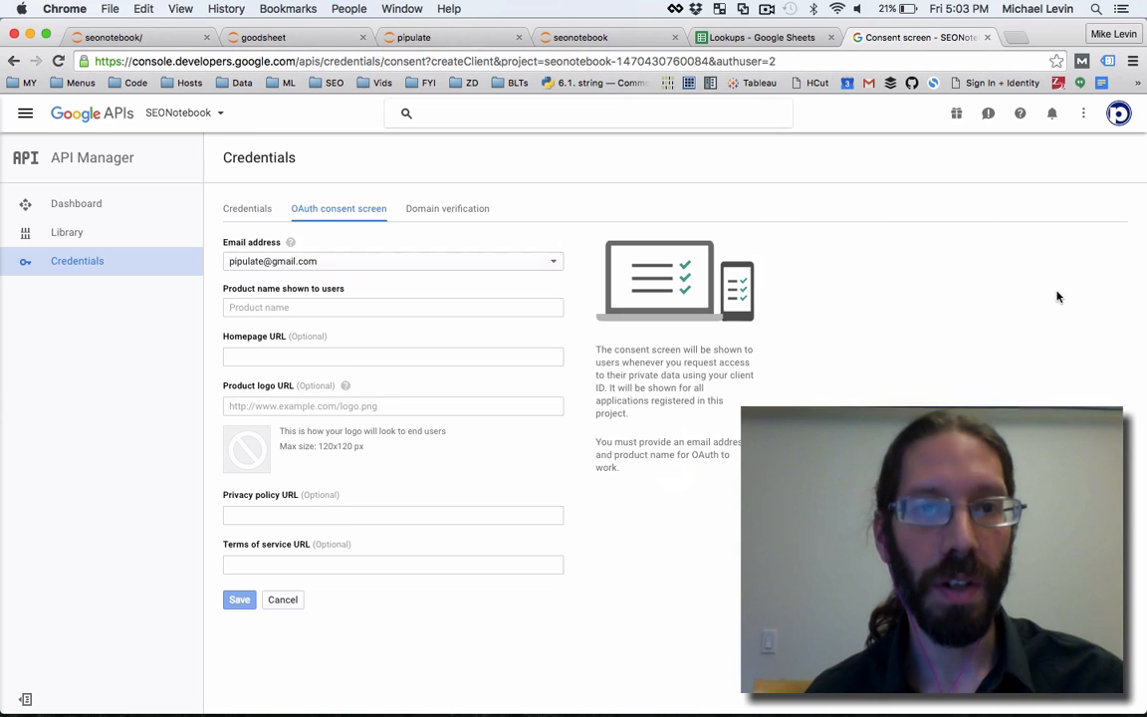
# Step: Save the OAuth consent screen with 'SEO Notebook' as product name, leaving URL fields blank
pyautogui.click(392, 307)
pyautogui.write('SEO Notebook')
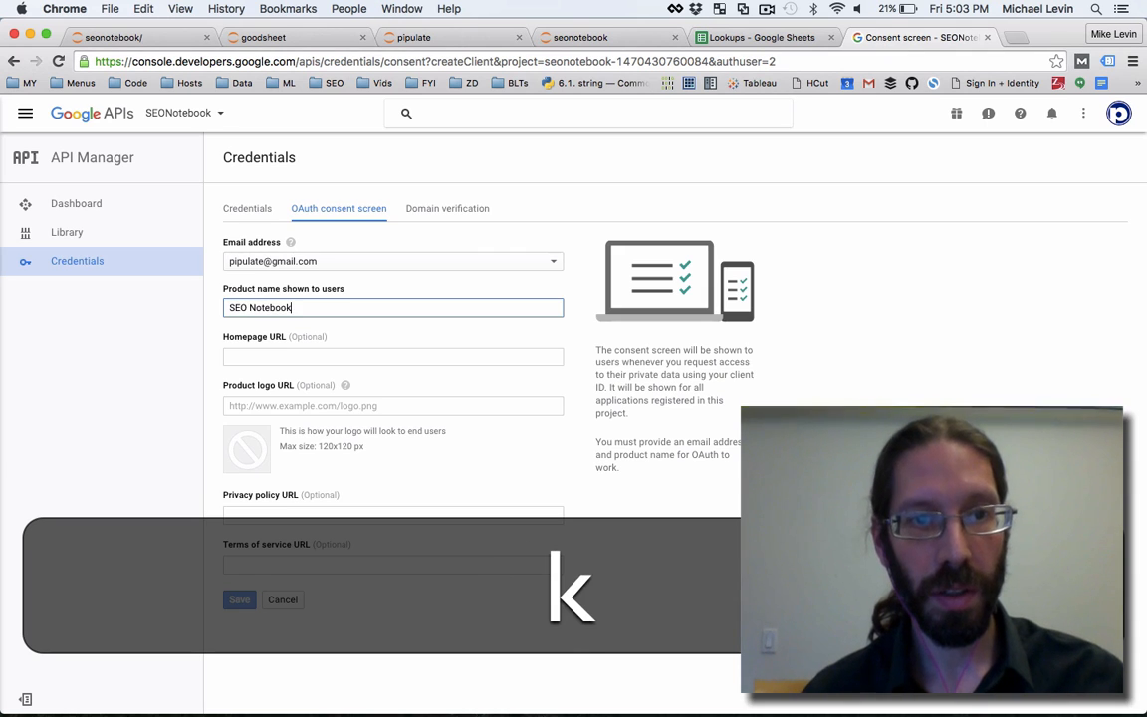
pyautogui.click(392, 356)
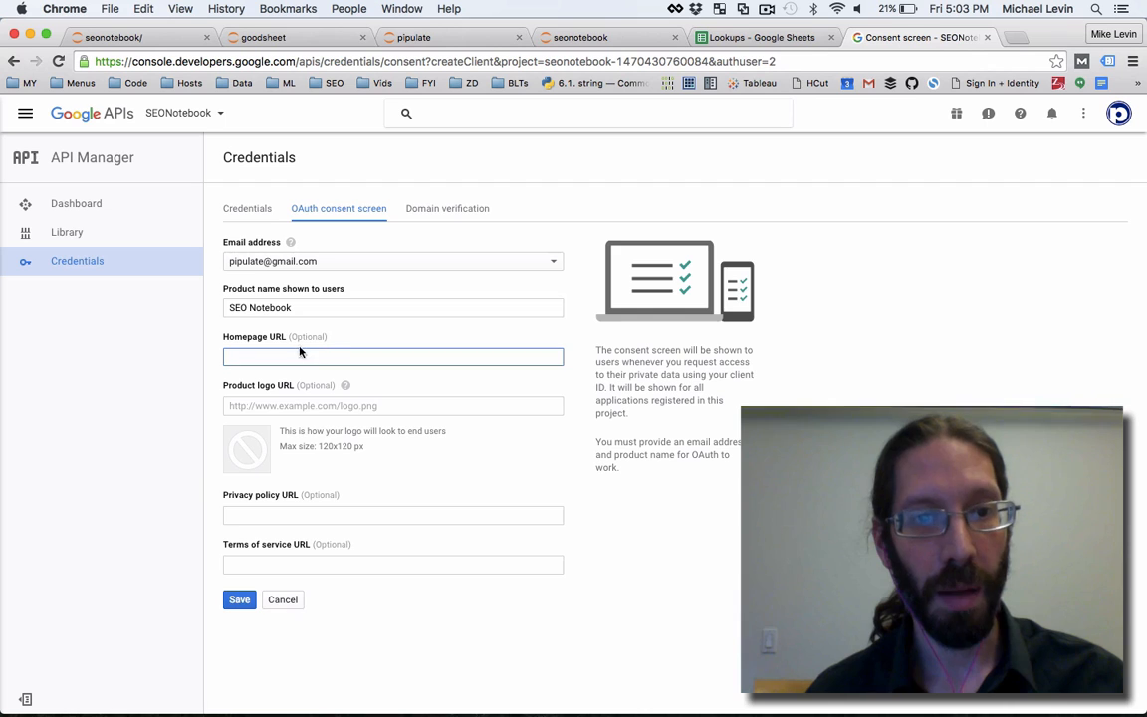
pyautogui.moveTo(326, 390)
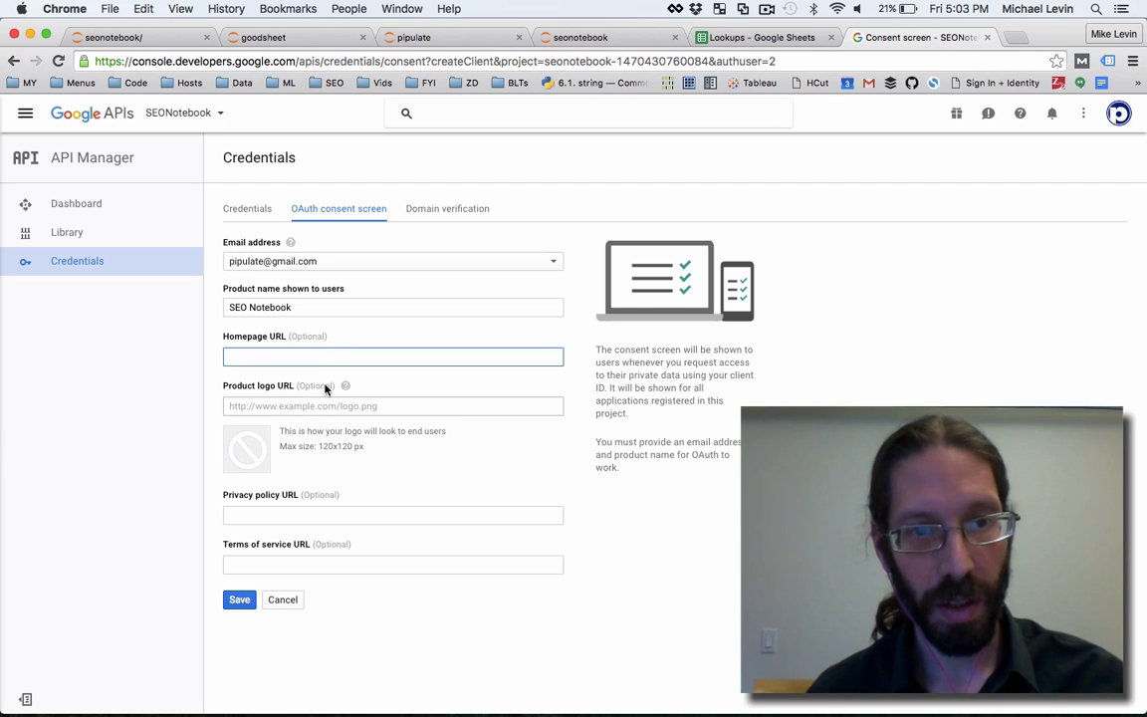
pyautogui.click(393, 357)
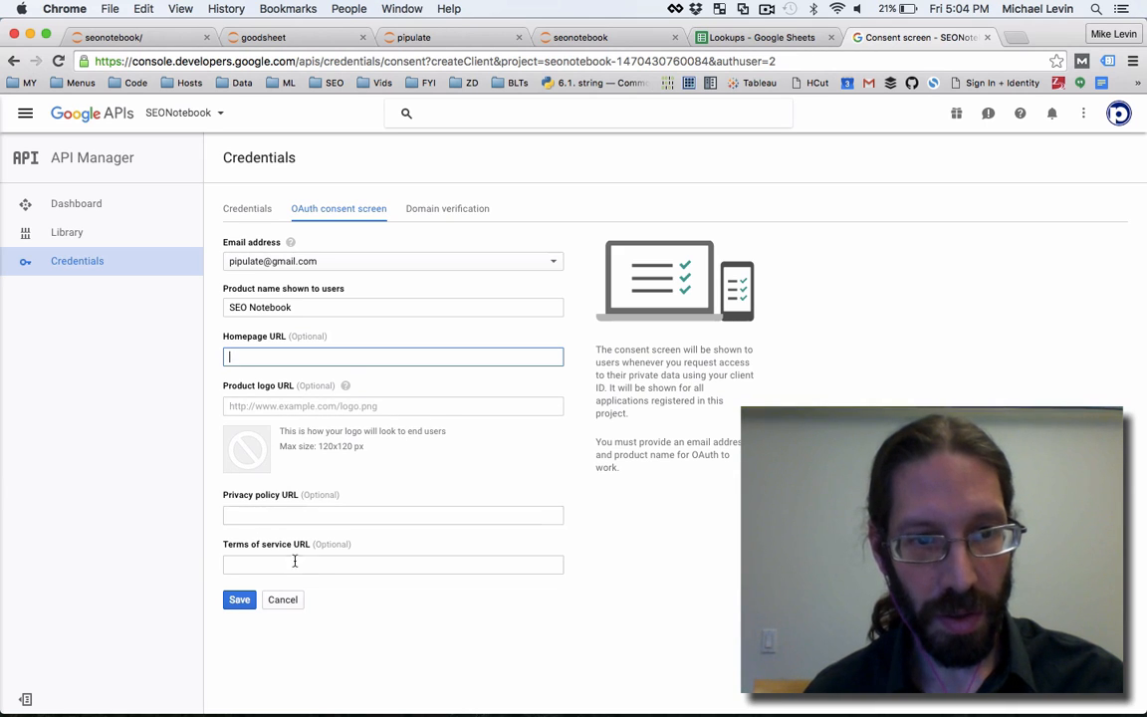
pyautogui.moveTo(255, 419)
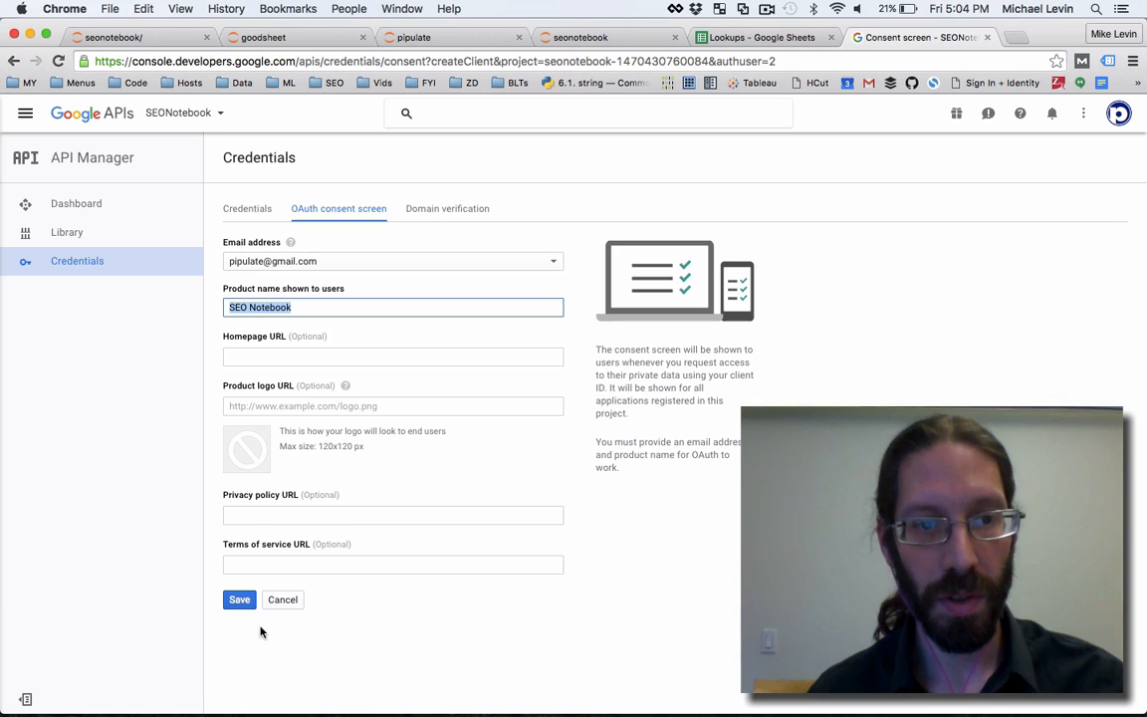
pyautogui.click(239, 599)
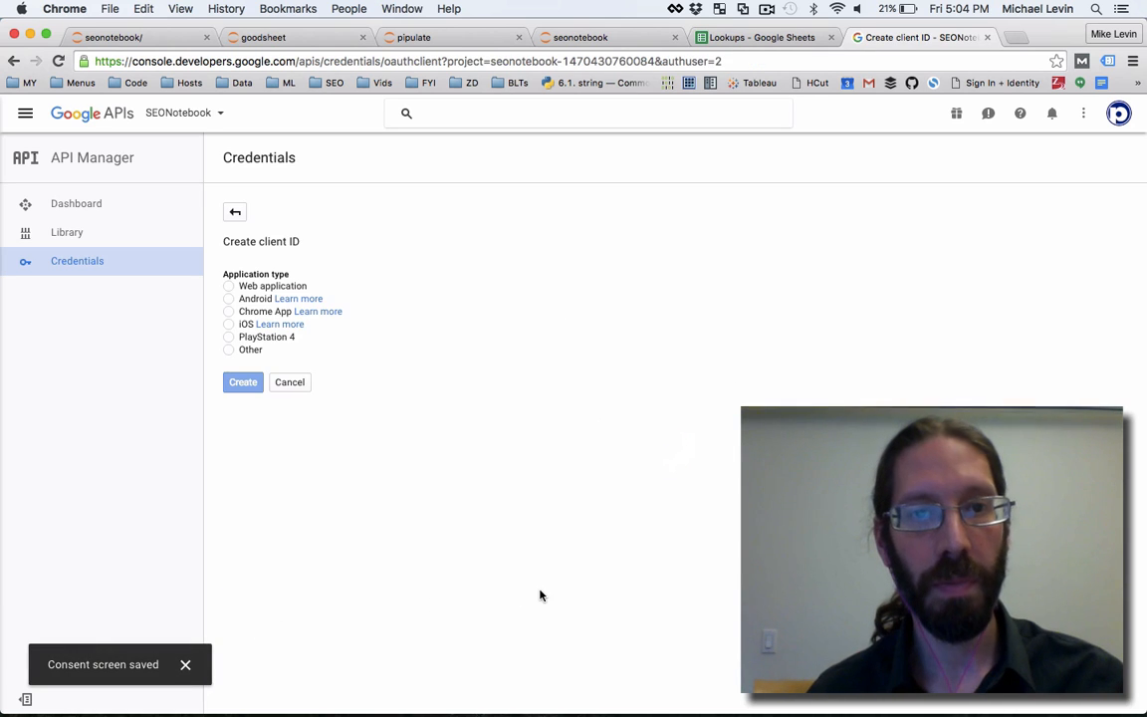
pyautogui.moveTo(614, 482)
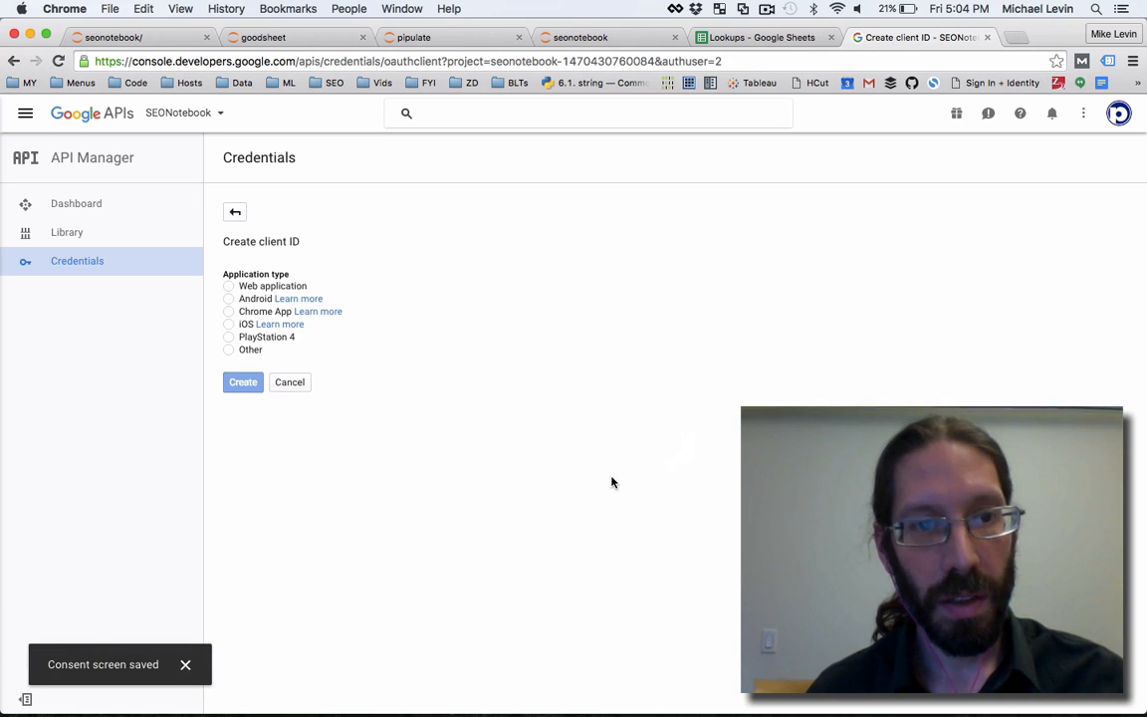
pyautogui.moveTo(470, 490)
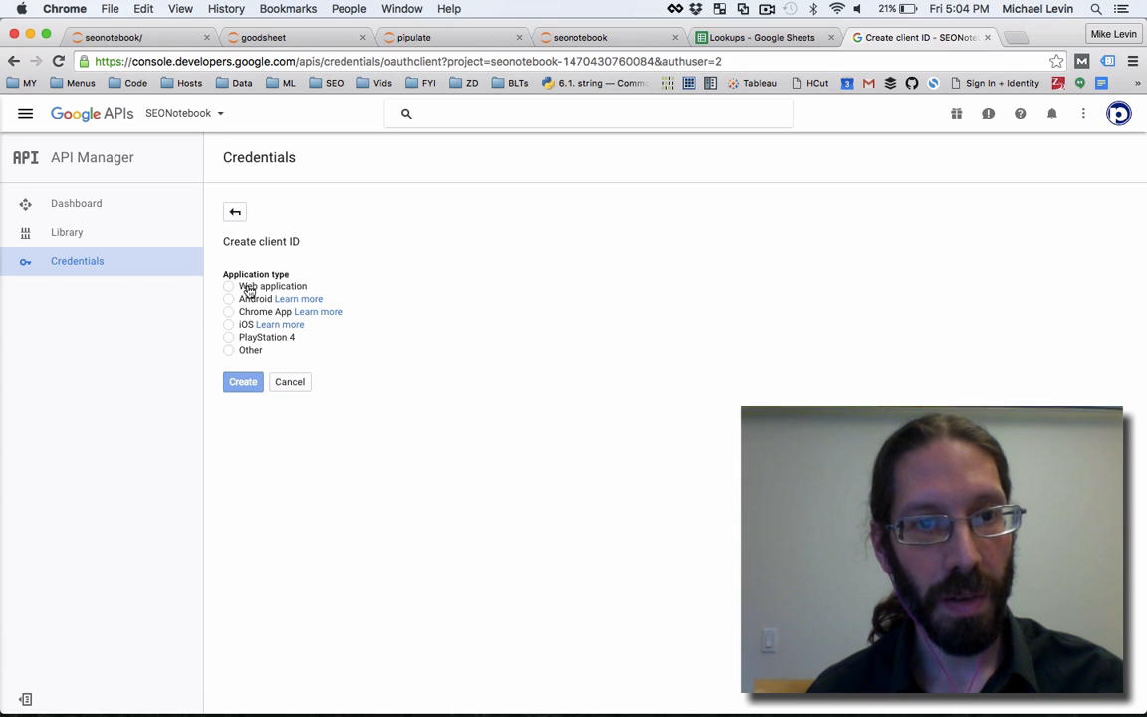
# Step: Create an OAuth client of application type Other named JupyterNotebook, revealing its client ID and secret
pyautogui.click(229, 351)
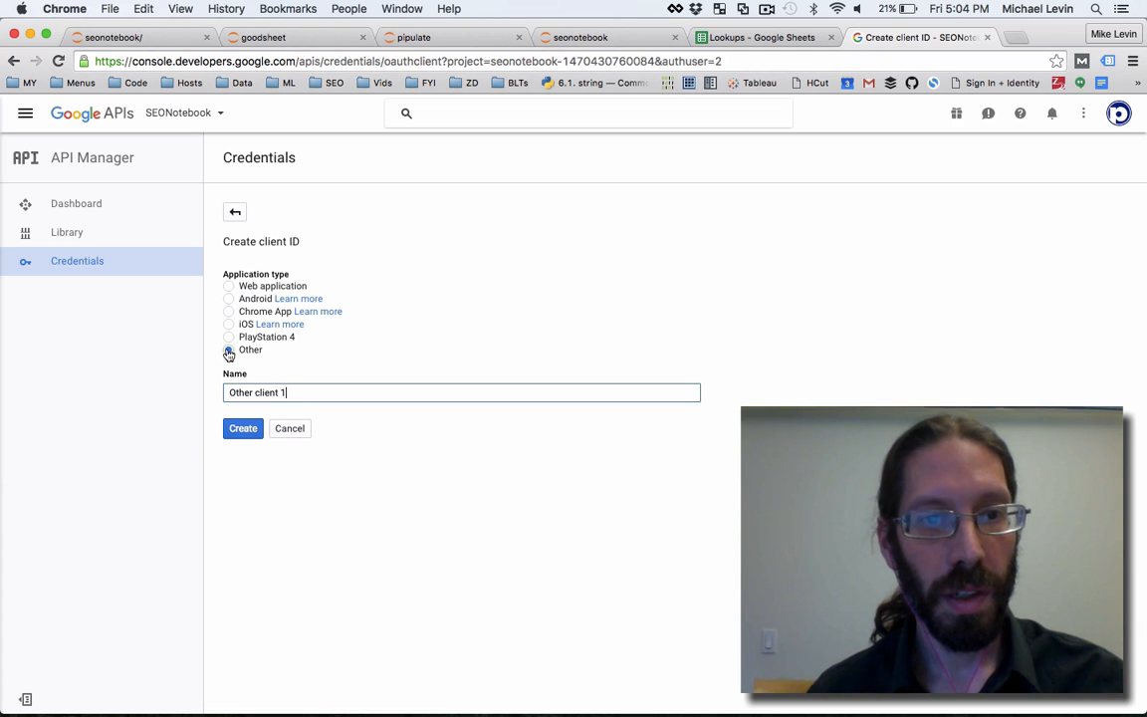
pyautogui.click(229, 351)
pyautogui.write('JU')
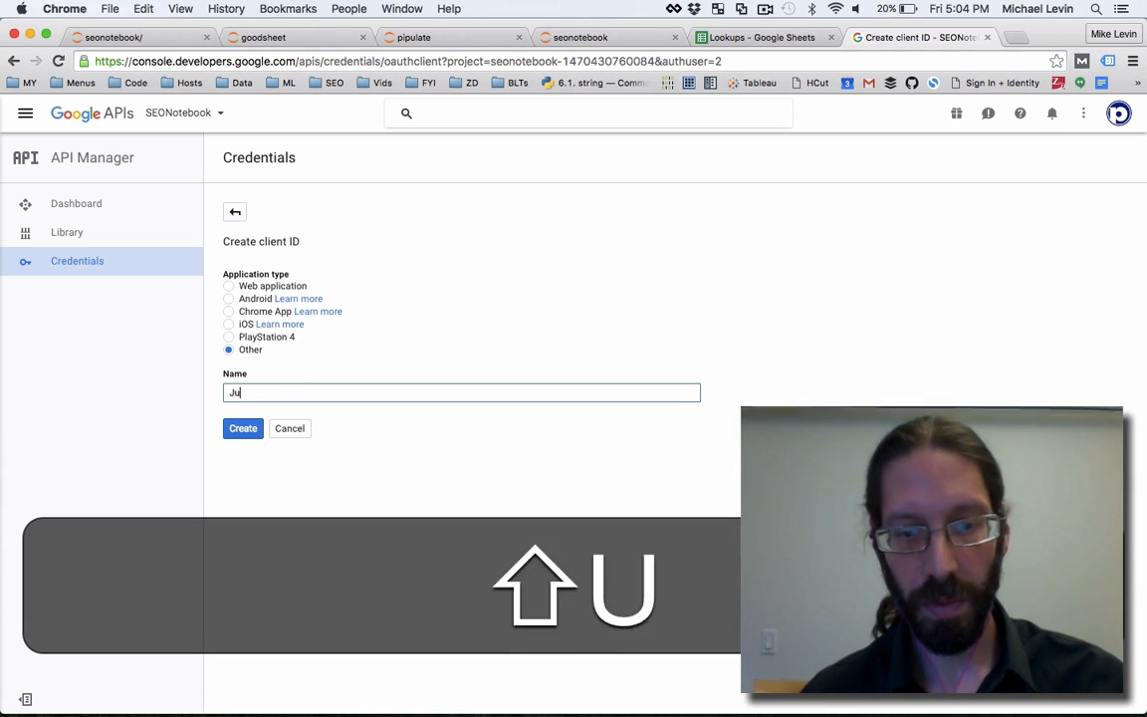
pyautogui.write('pyterNoteboo')
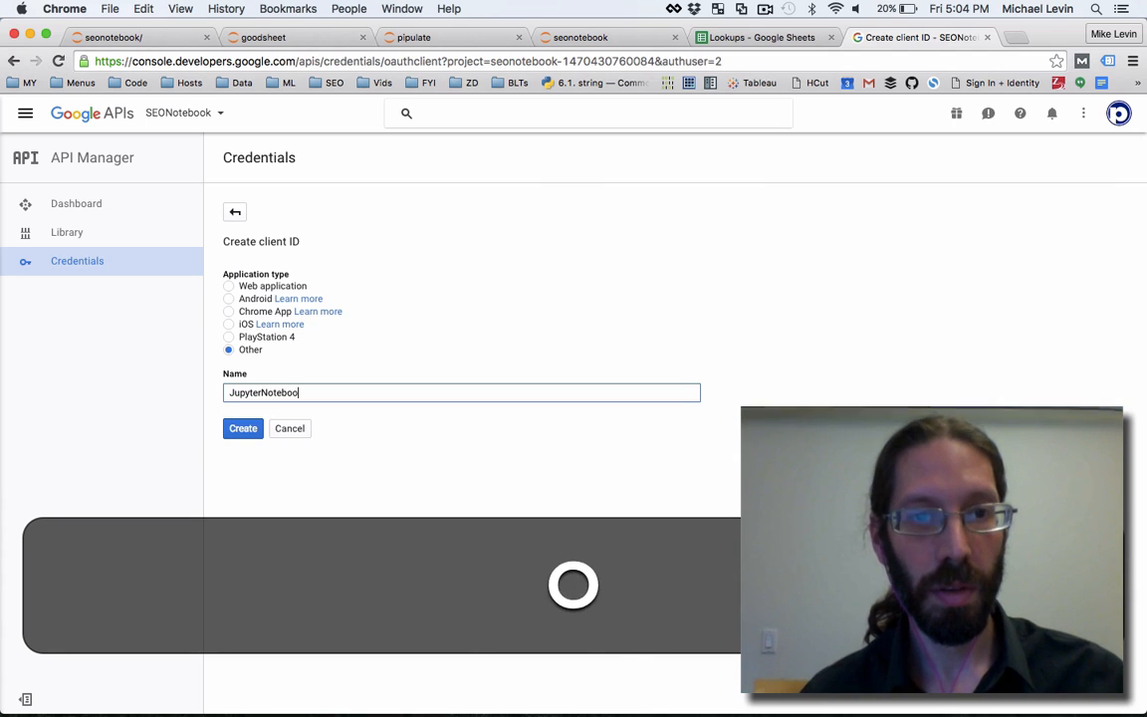
pyautogui.click(243, 429)
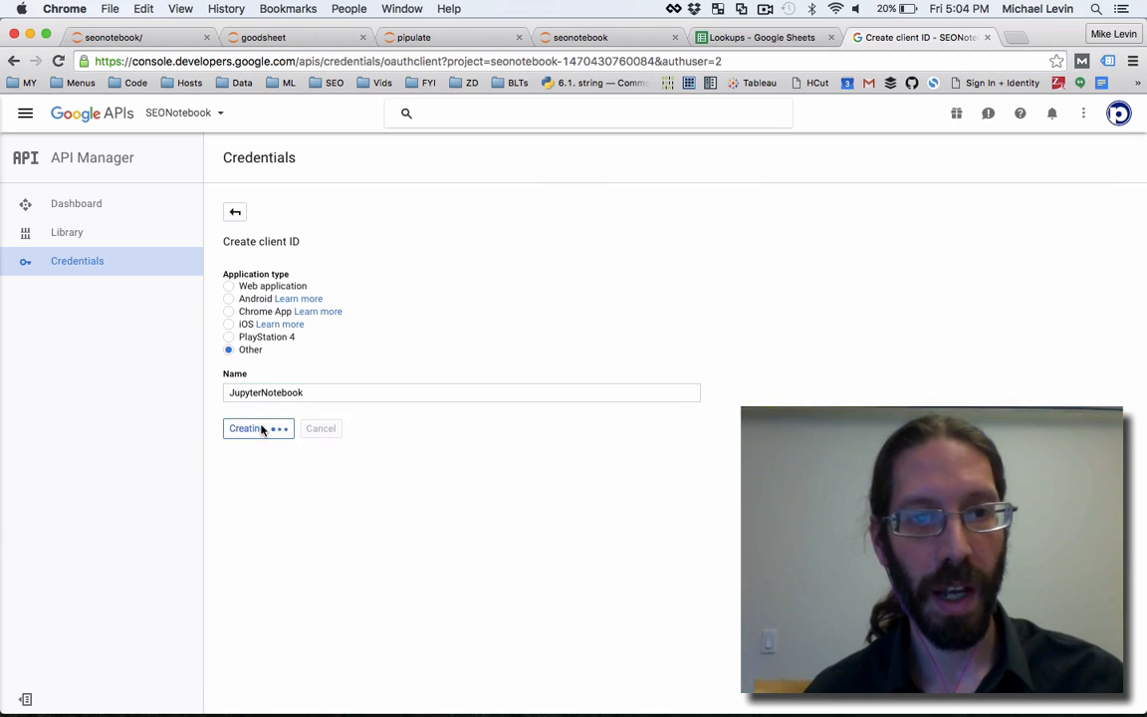
pyautogui.click(257, 428)
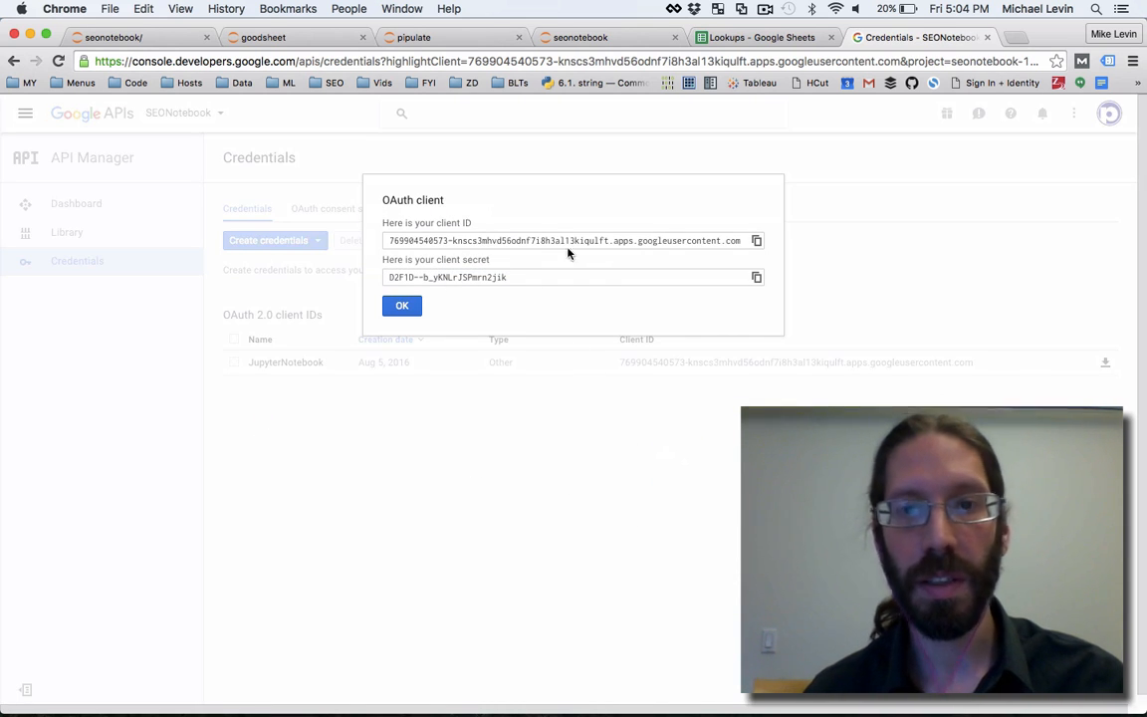
pyautogui.moveTo(546, 217)
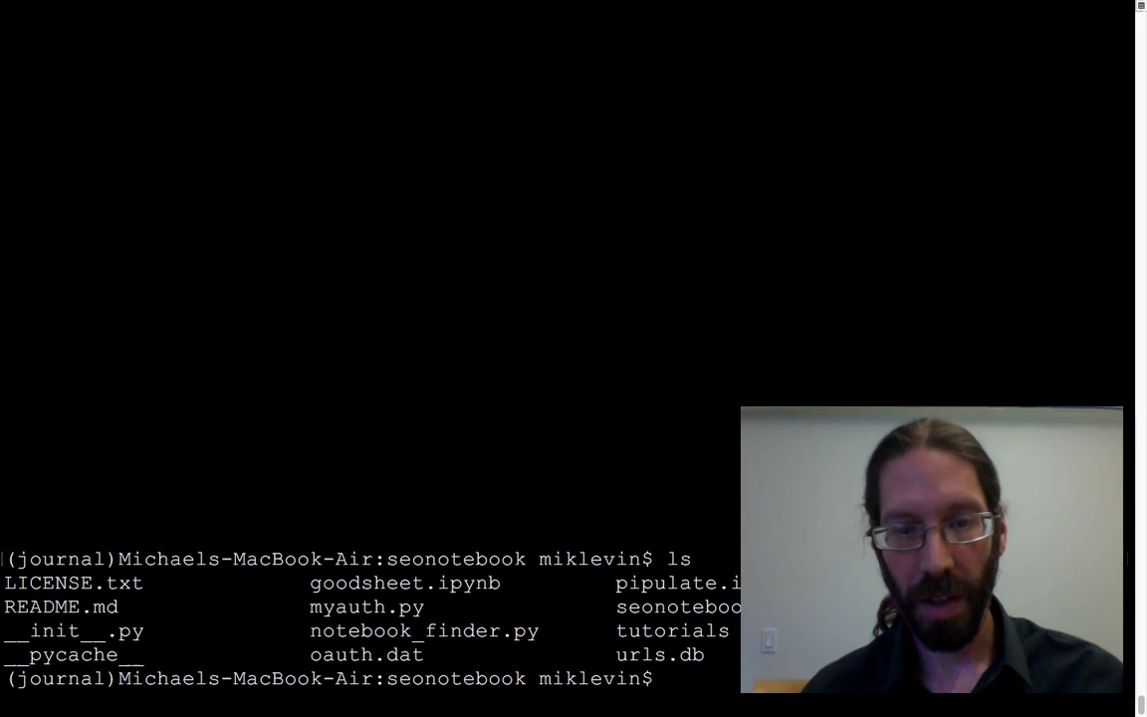
# Step: Paste the new client id and client secret into myauth.py in vim and write the file
pyautogui.write('vim my')
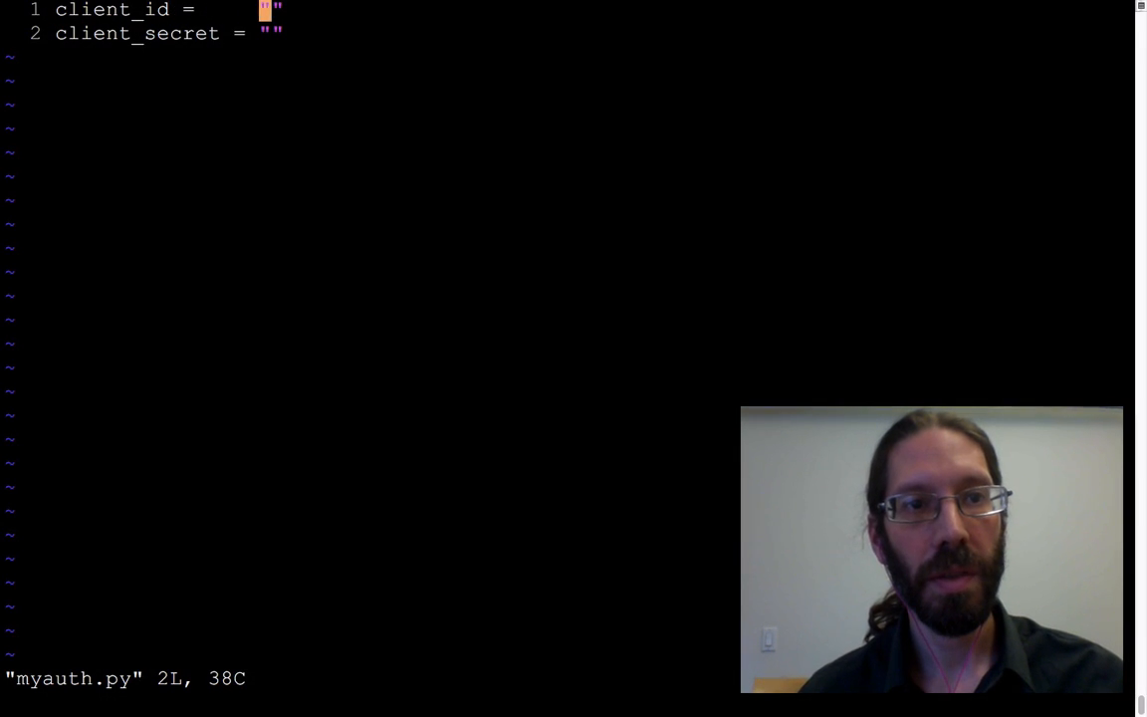
pyautogui.press('i')
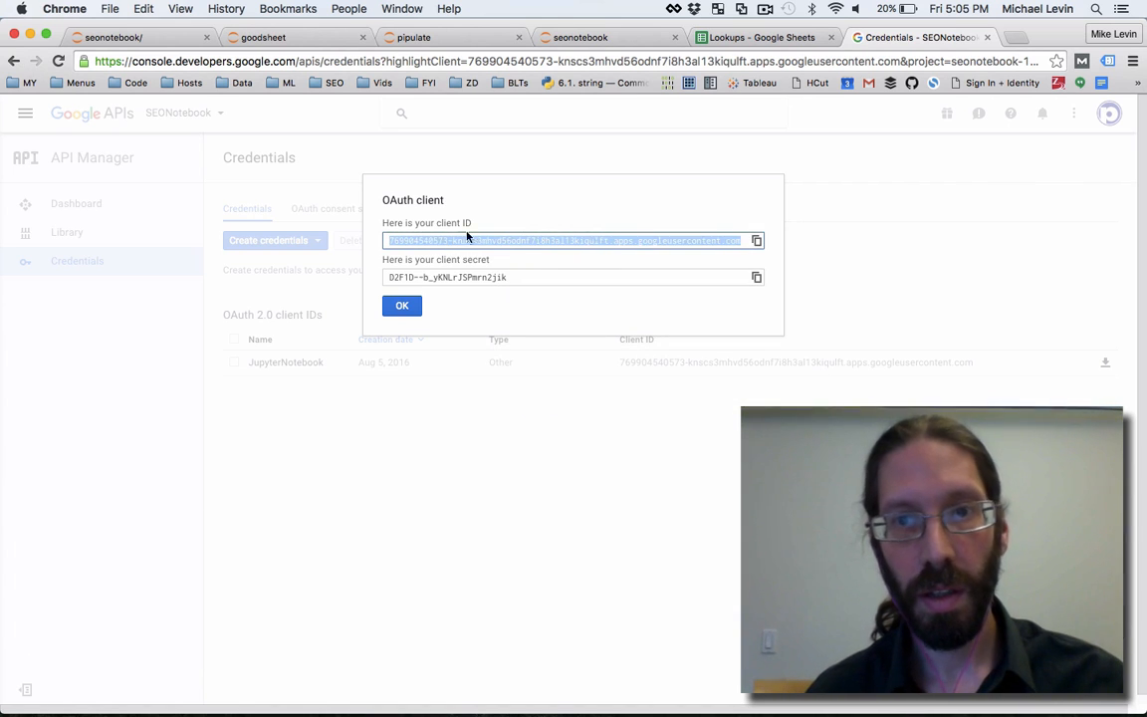
pyautogui.click(757, 239)
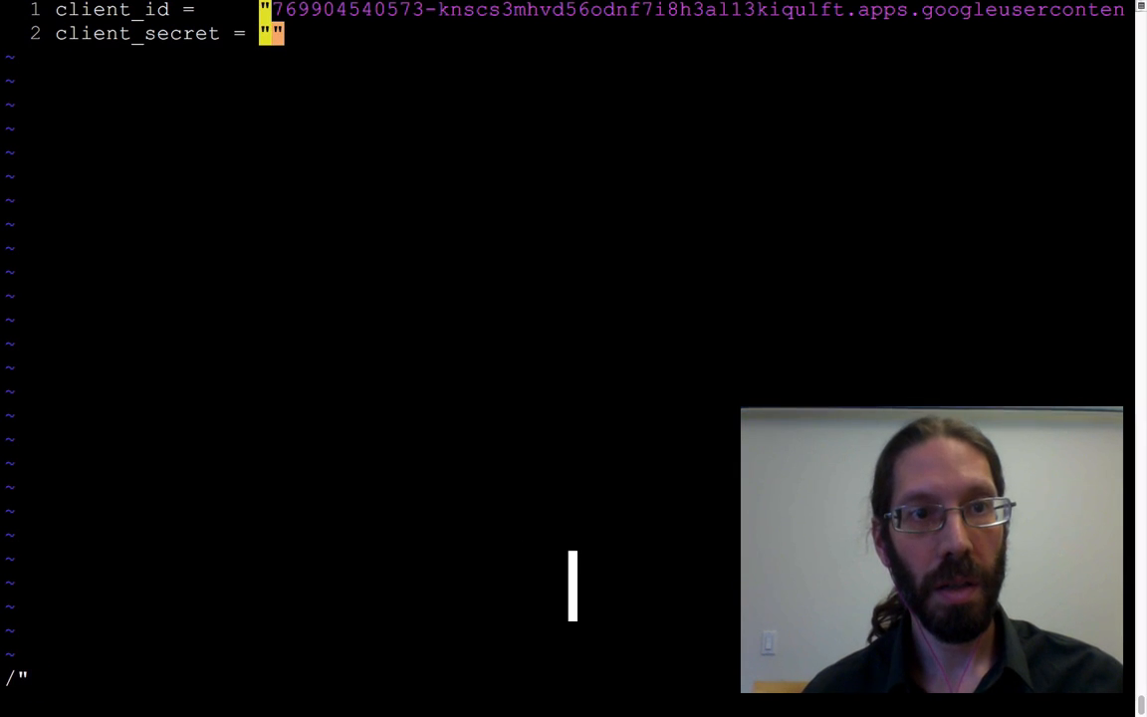
pyautogui.press('i')
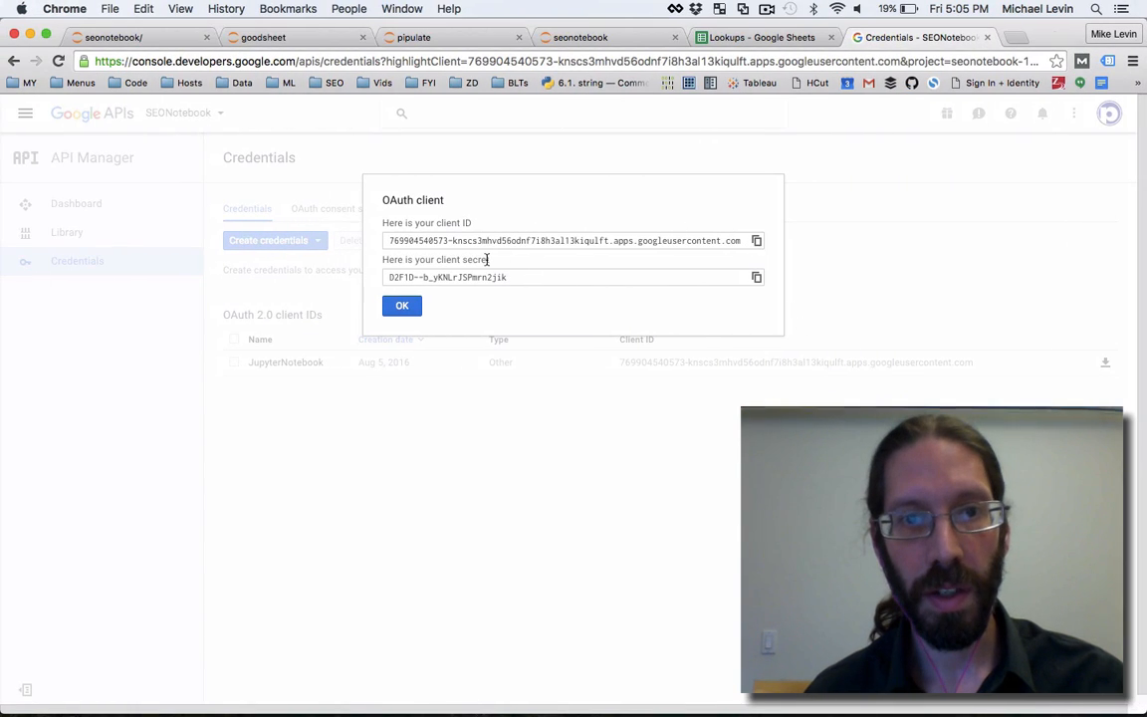
pyautogui.press('cmd+c')
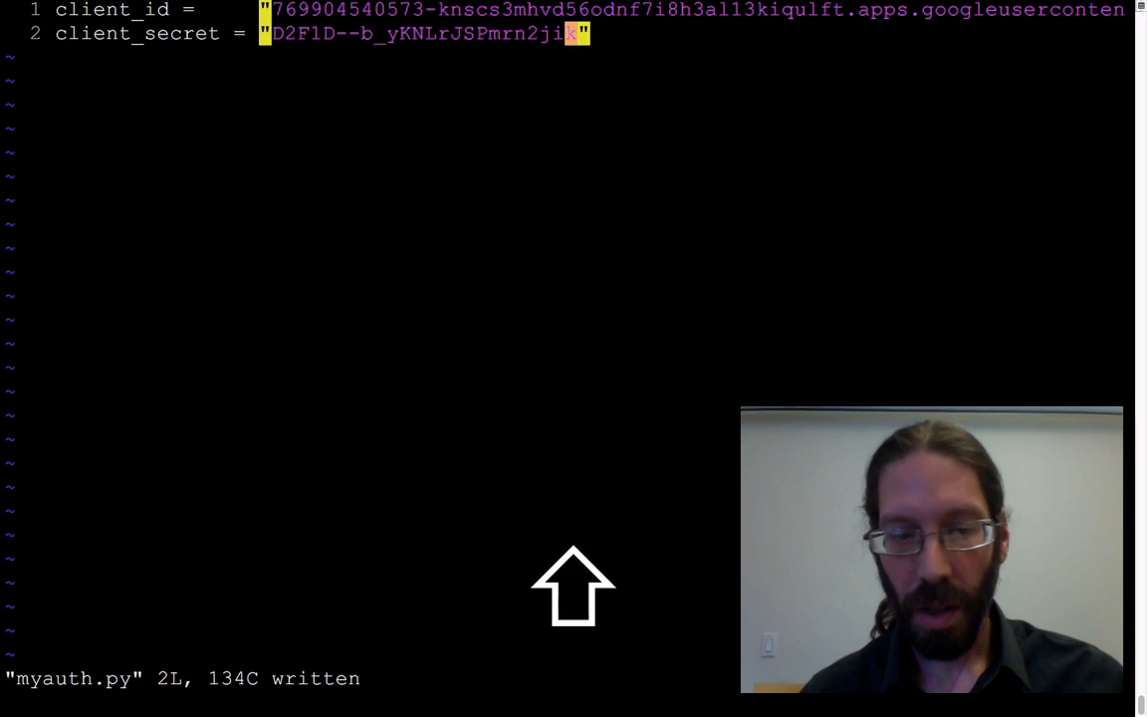
# Step: Quit vim, check git status and attempt git add myauth.py, which .gitignore refuses
pyautogui.write(':q')
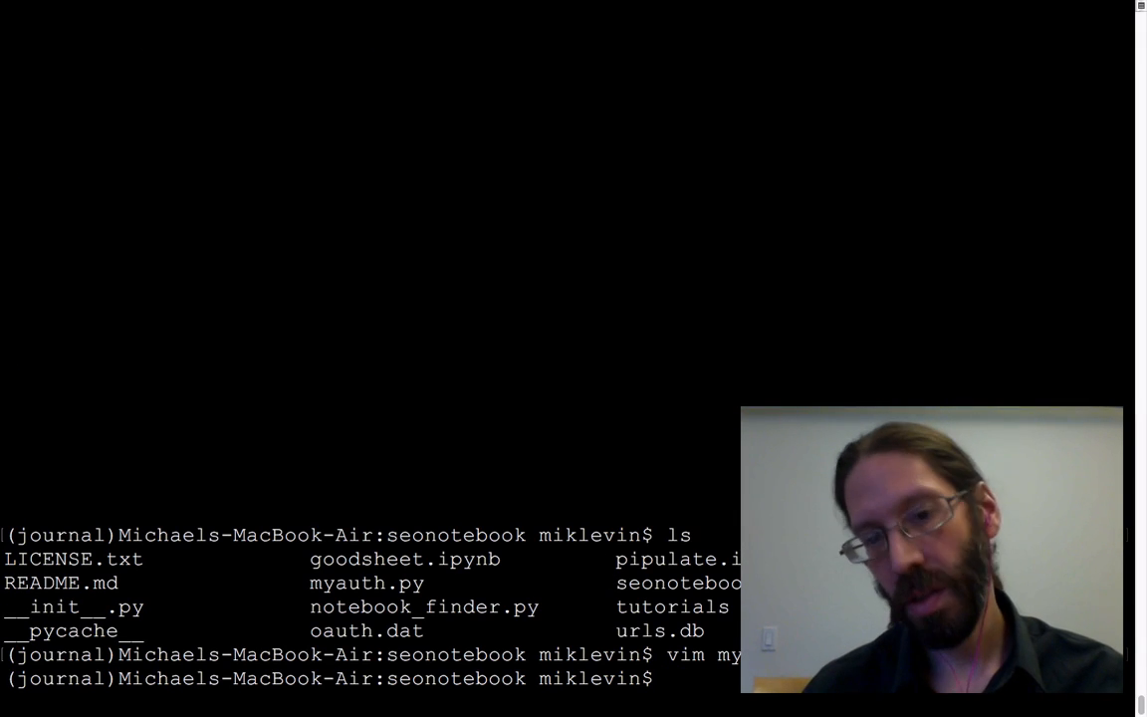
pyautogui.write('git')
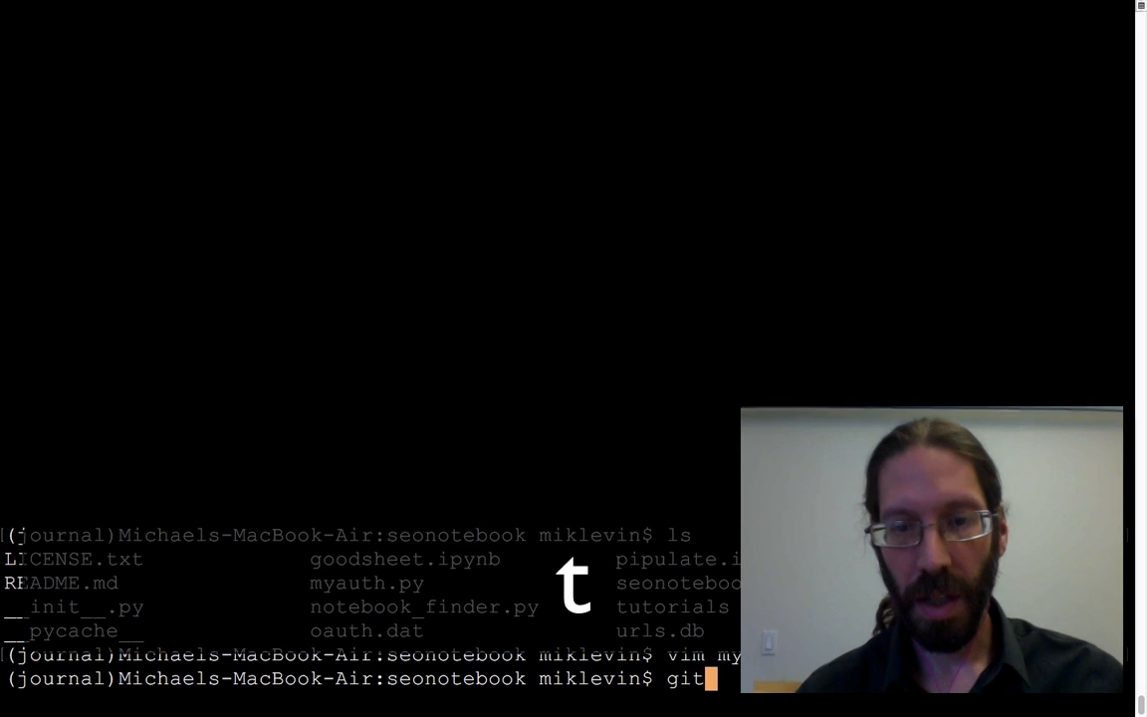
pyautogui.write('ad')
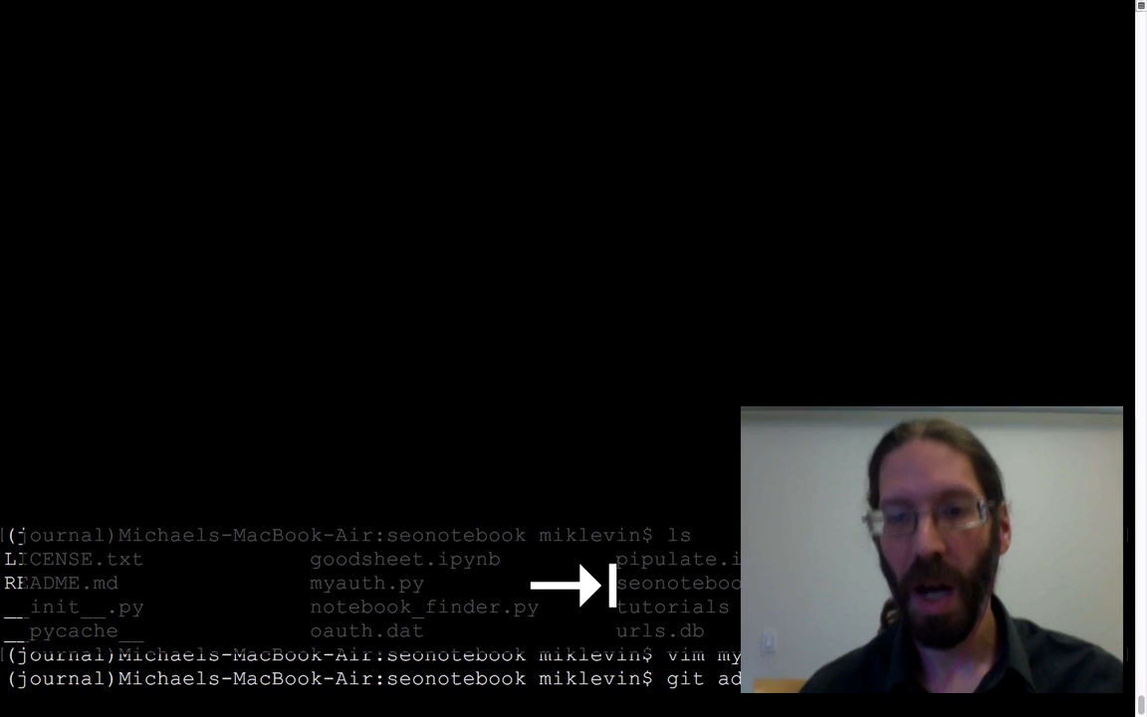
pyautogui.press('Return')
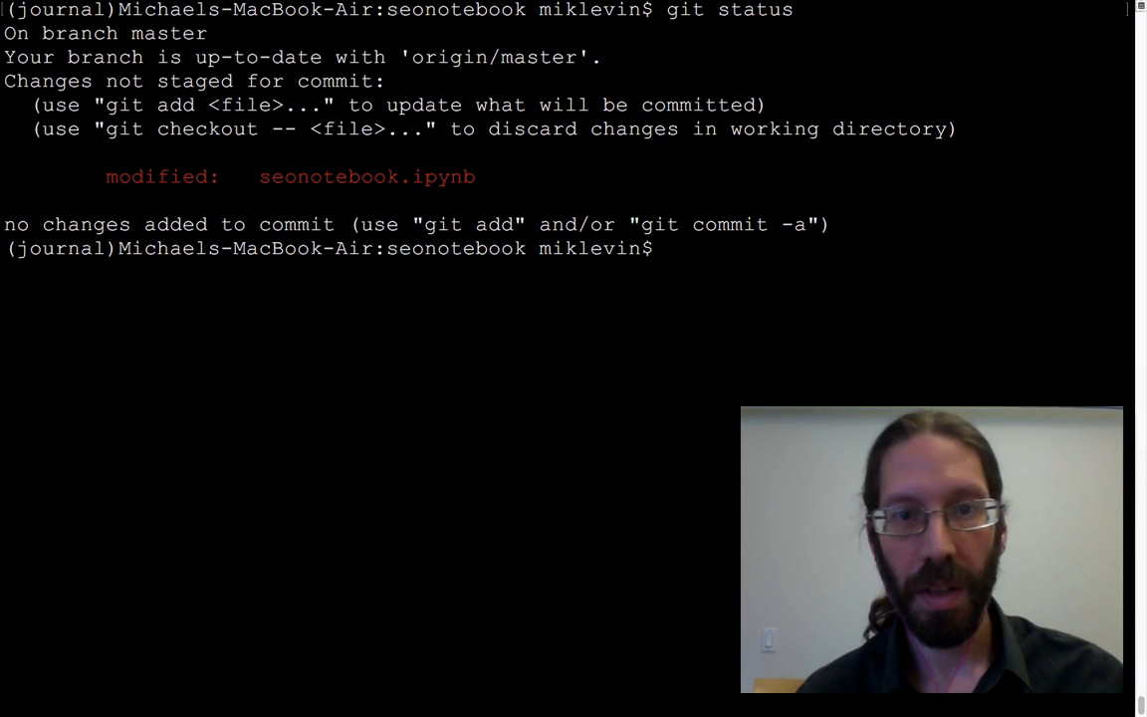
pyautogui.write('git add')
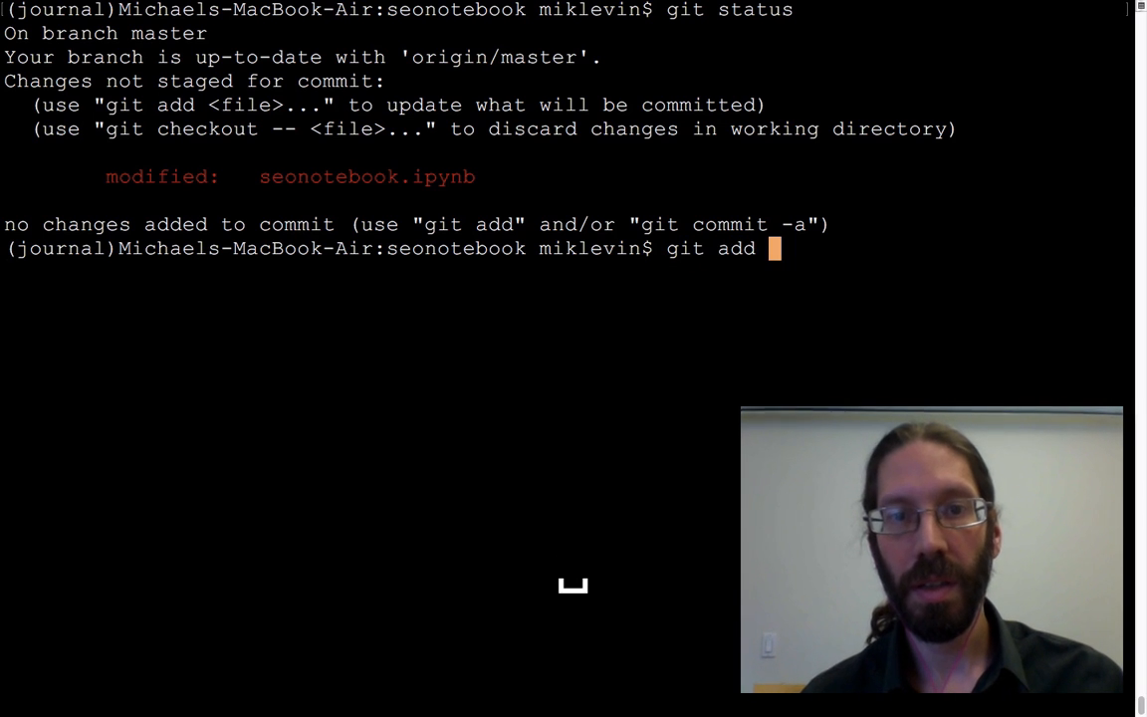
pyautogui.write('myauth.py')
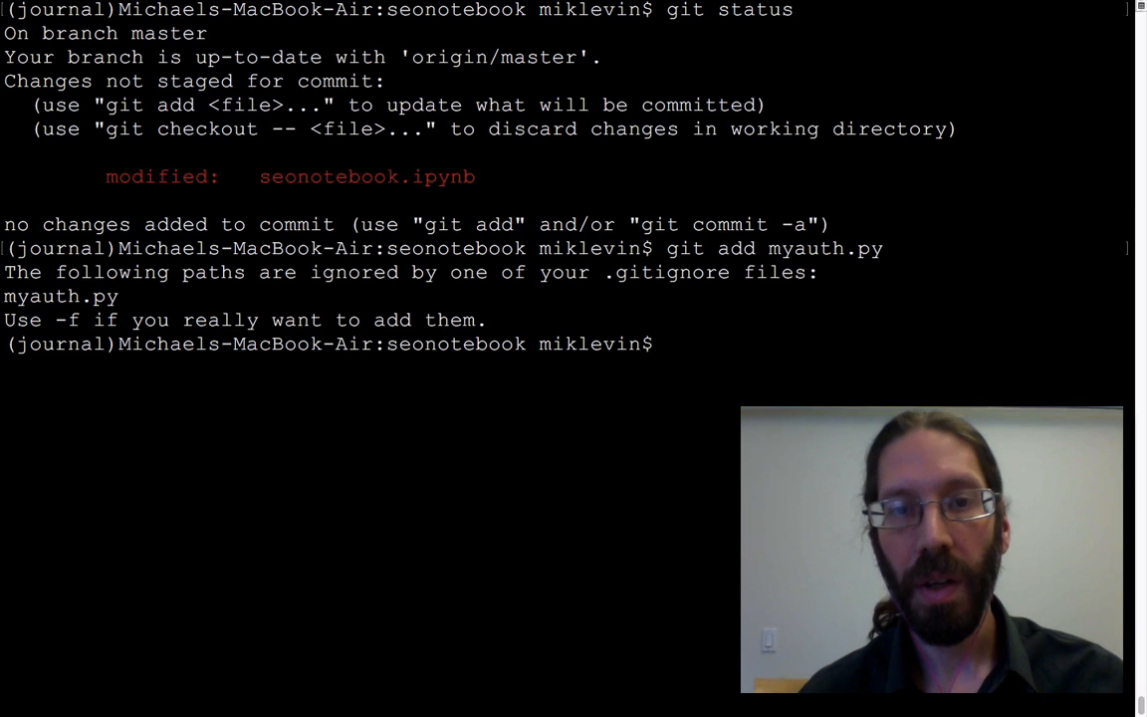
# Step: Edit .gitignore in vim to drop myauth.py and recheck git status
pyautogui.write('vim .gitignore')
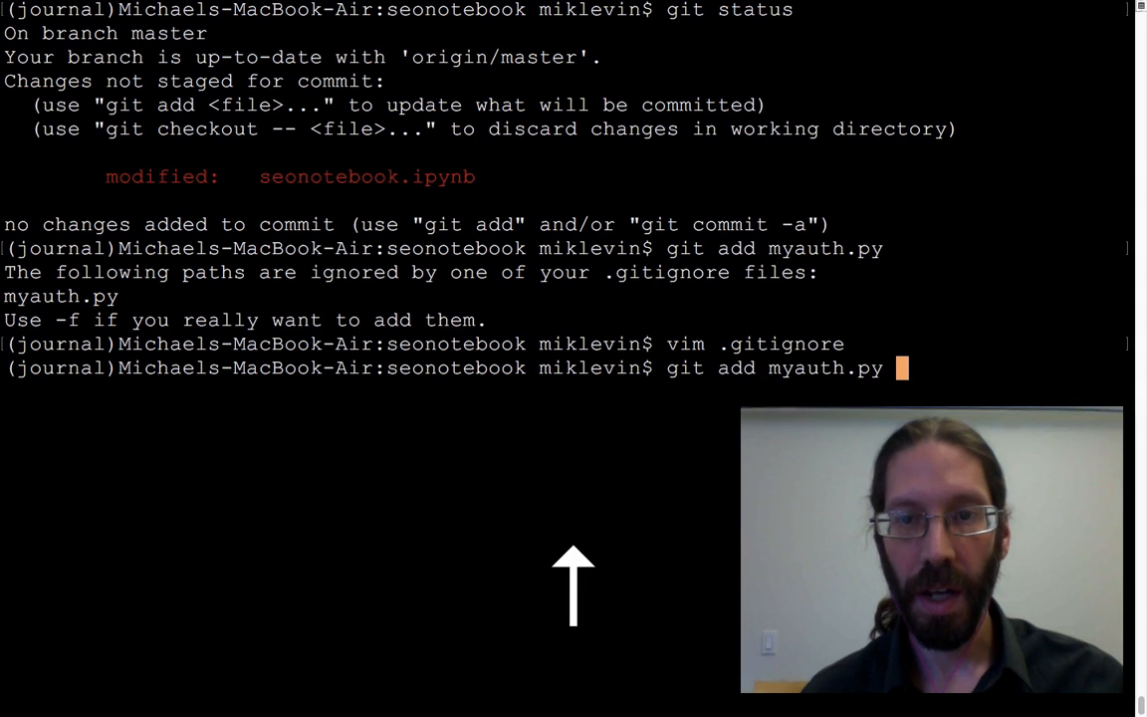
pyautogui.write('git st')
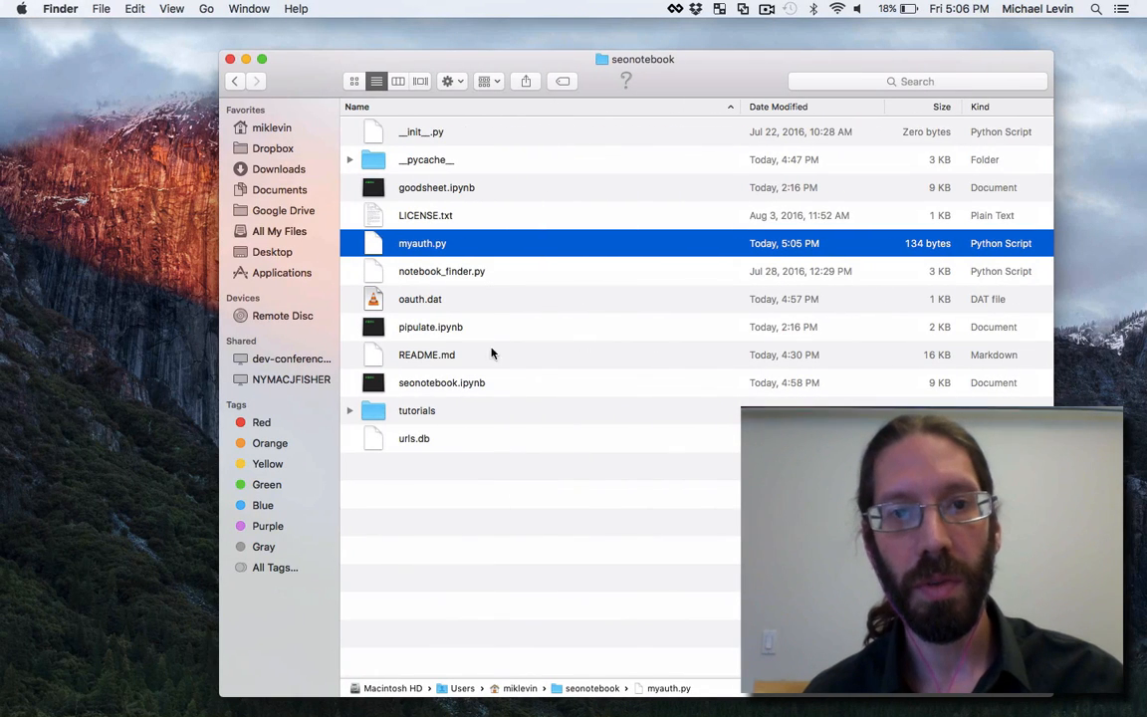
pyautogui.moveTo(521, 562)
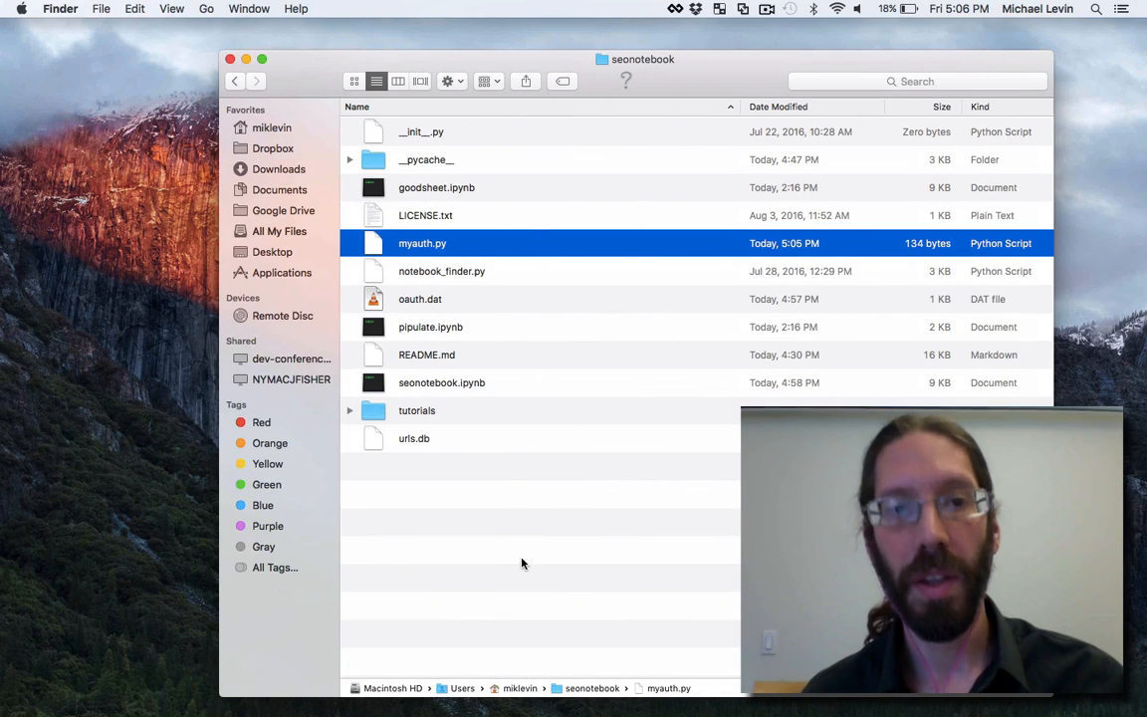
pyautogui.moveTo(406, 307)
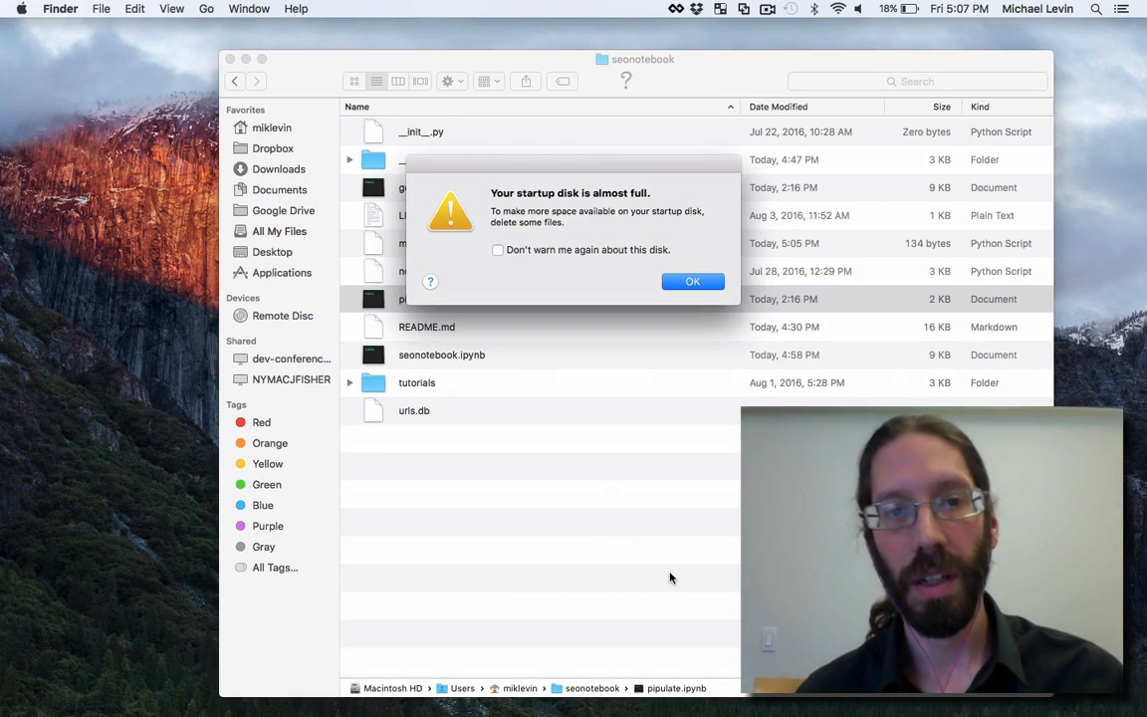
pyautogui.moveTo(693, 295)
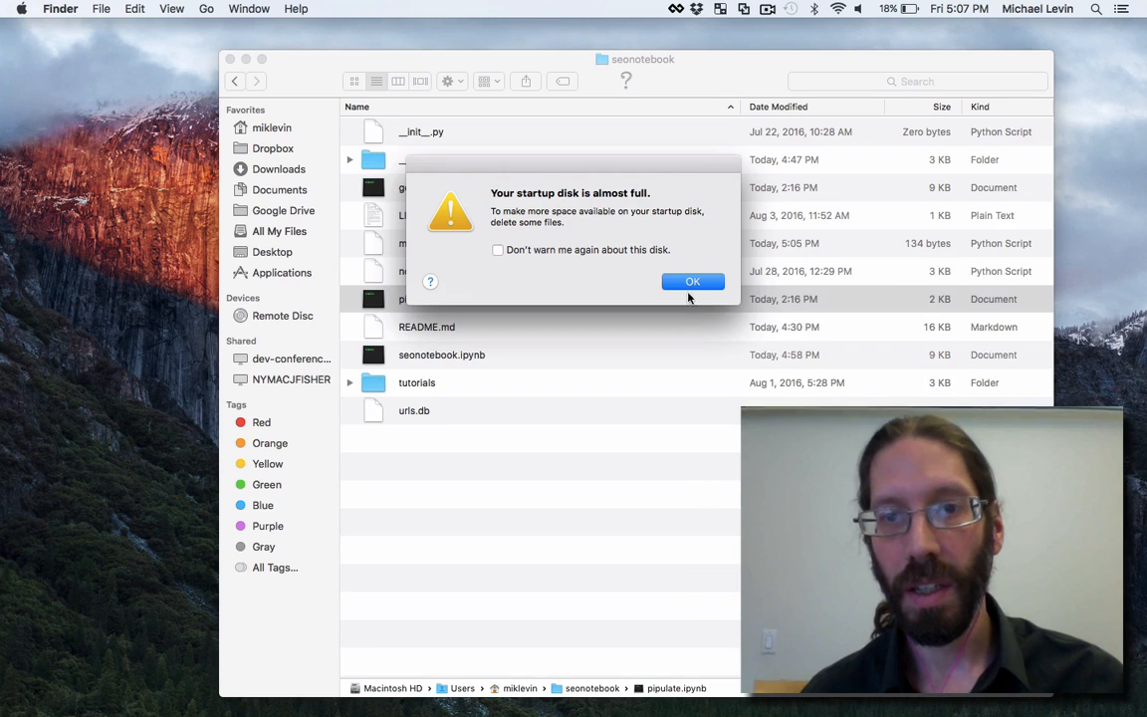
# Step: Dismiss the startup-disk-almost-full warning over the seonotebook Finder folder
pyautogui.click(693, 281)
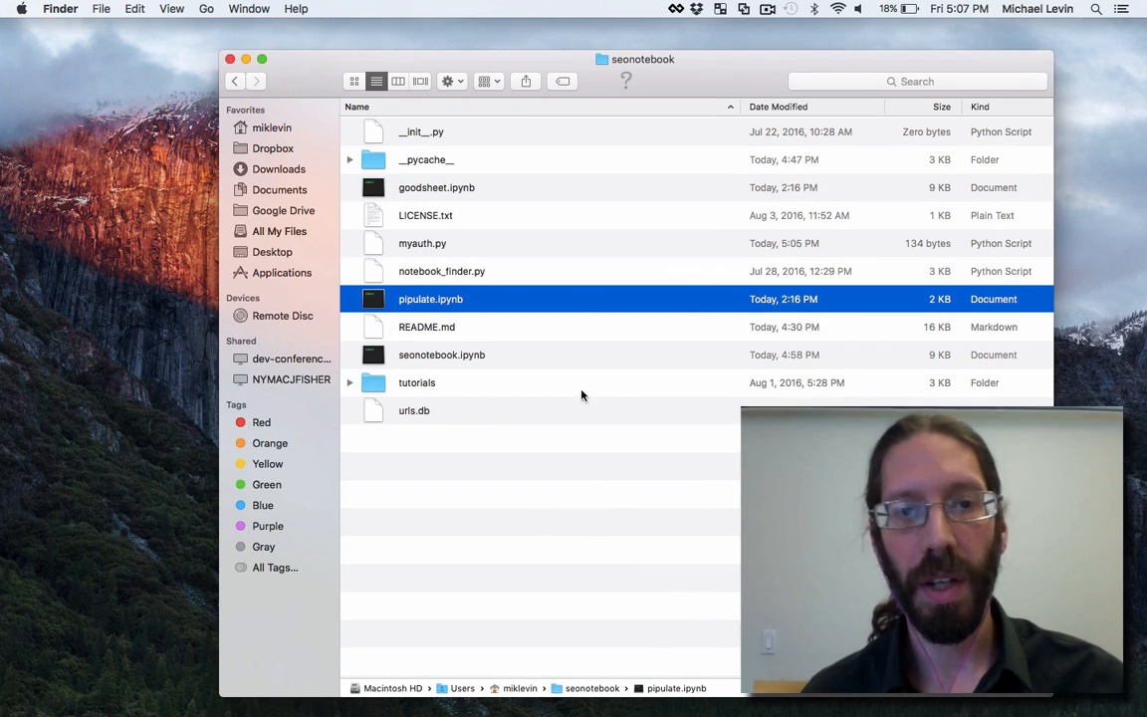
pyautogui.moveTo(582, 342)
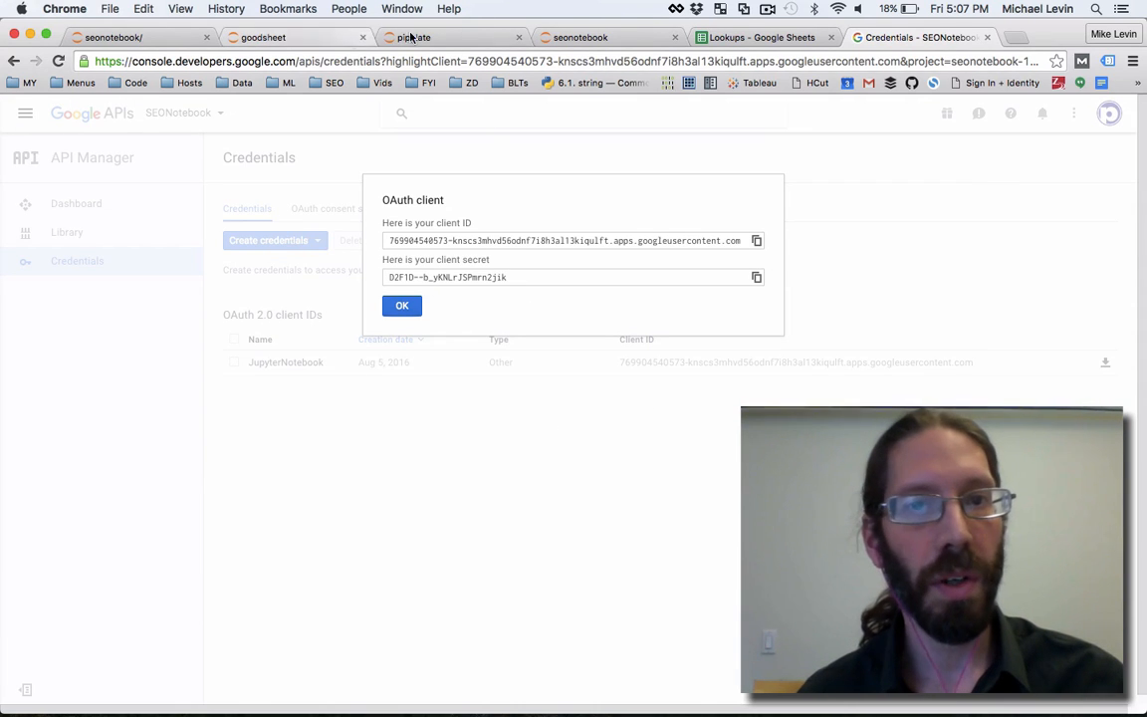
# Step: Restart the pipulate notebook kernel with cleared output and run all cells until the OAuth link prompts for a code
pyautogui.click(402, 304)
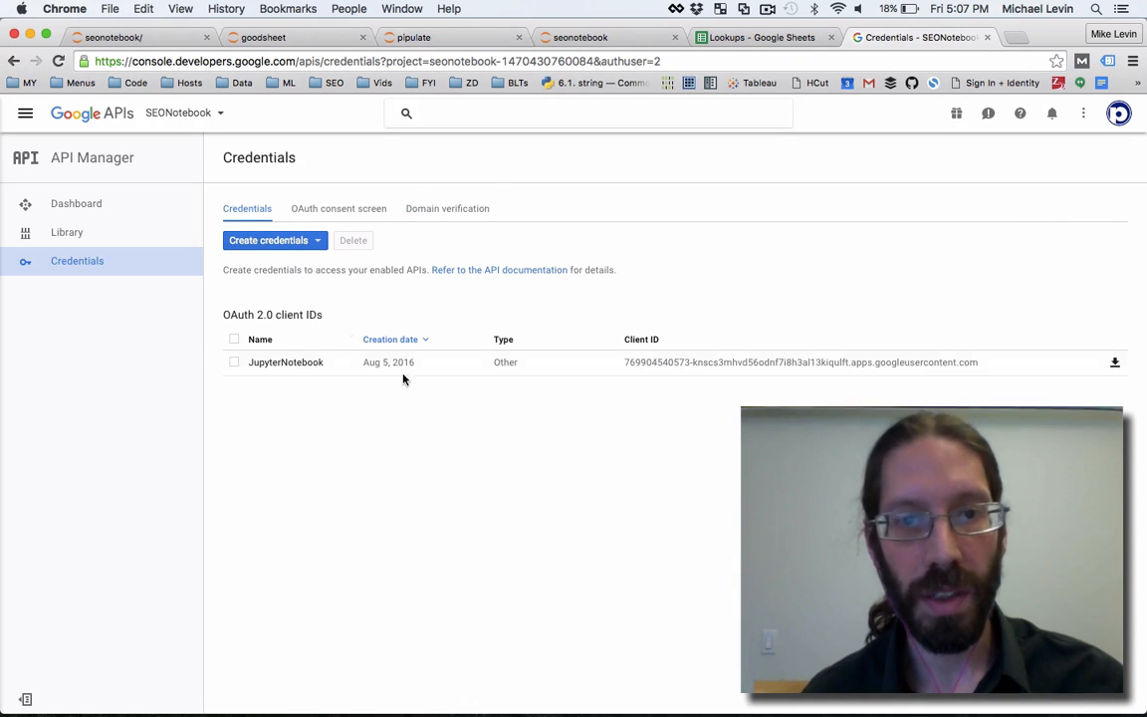
pyautogui.moveTo(490, 474)
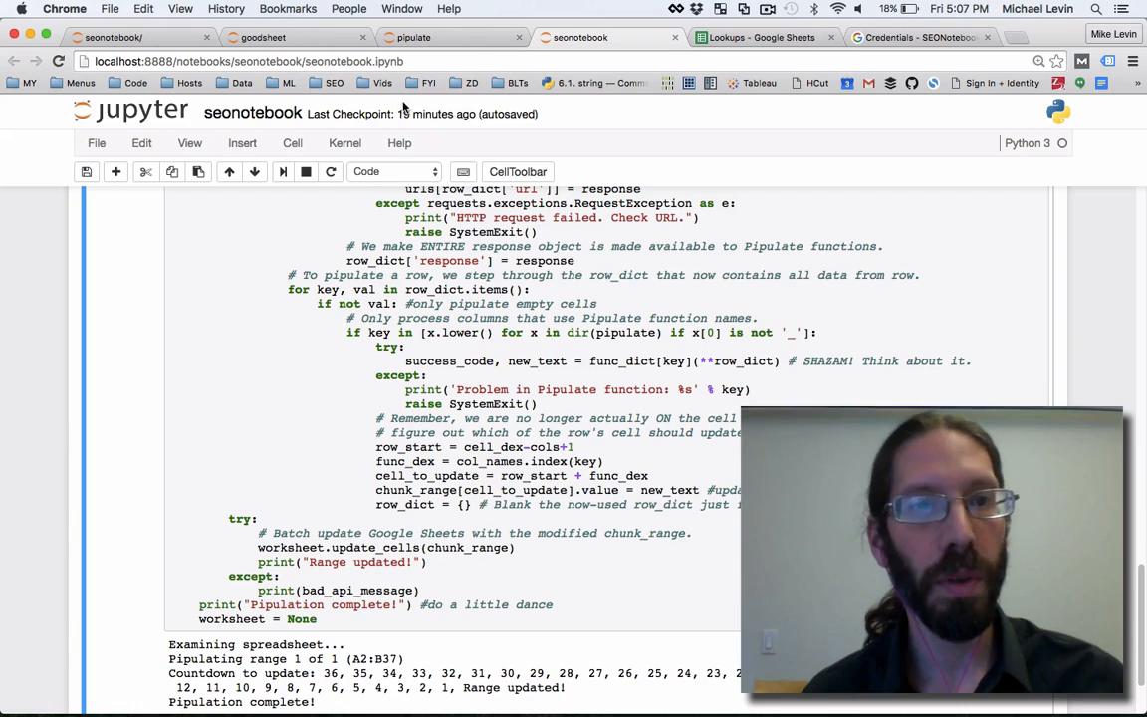
pyautogui.click(344, 144)
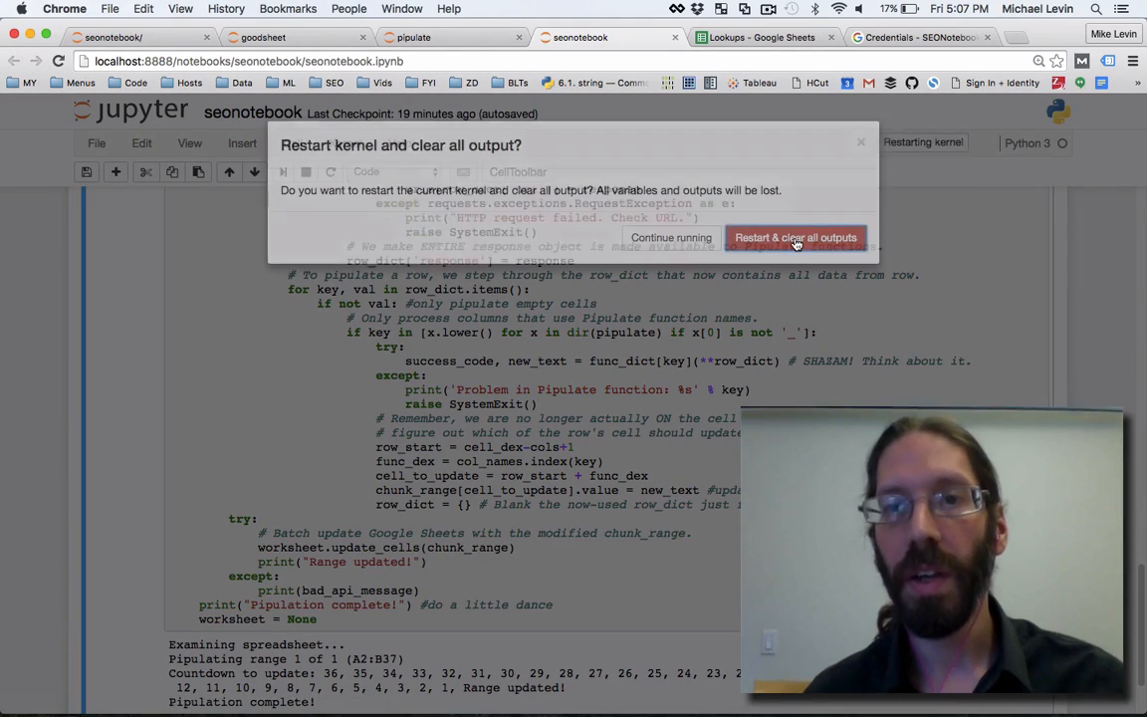
pyautogui.click(796, 237)
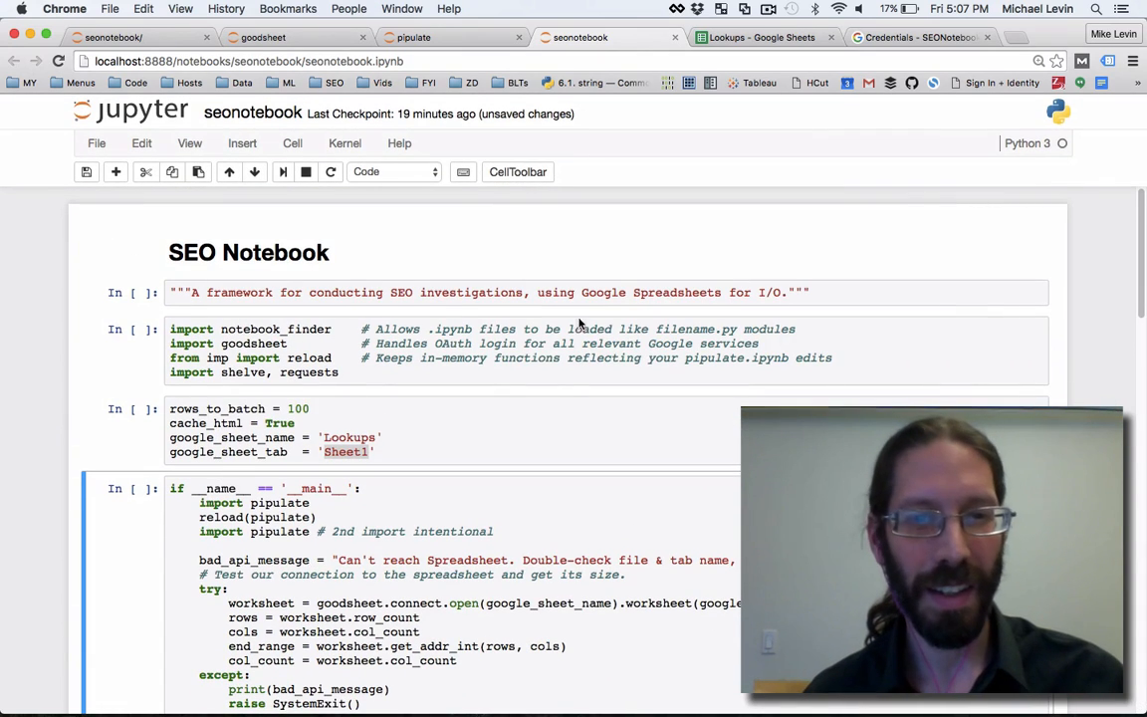
pyautogui.click(344, 143)
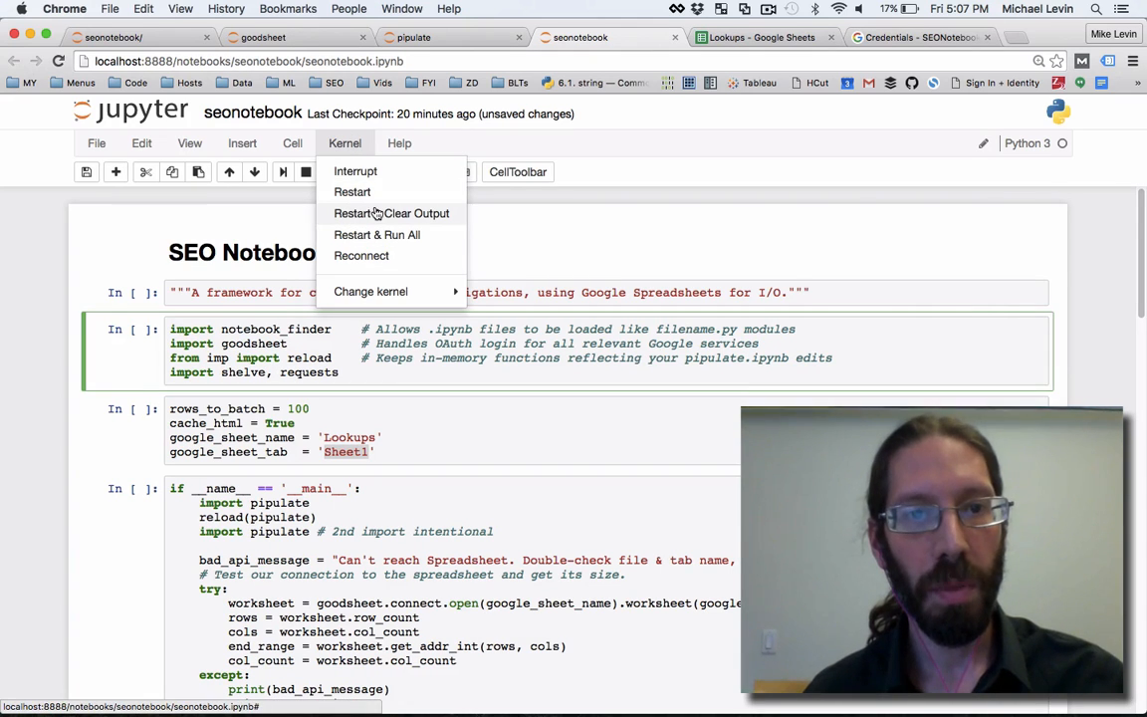
pyautogui.click(291, 143)
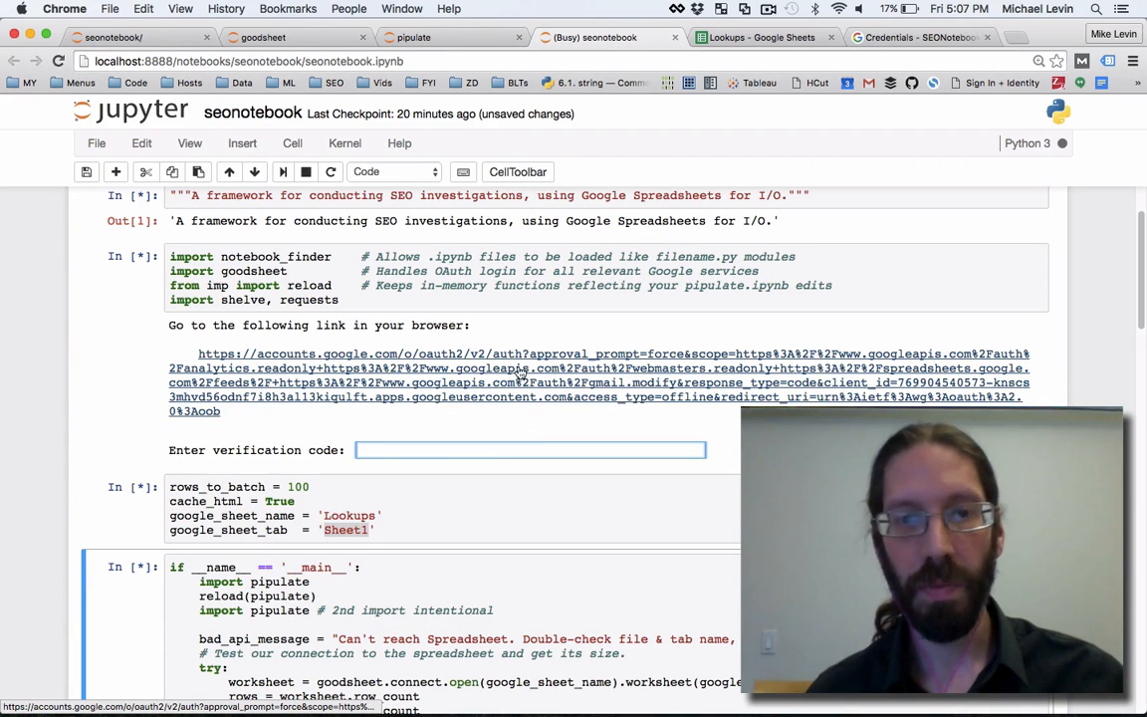
# Step: Follow the login link, sign in with a listed Google account, allow SEO Notebook's permissions and return with the code
pyautogui.click(518, 354)
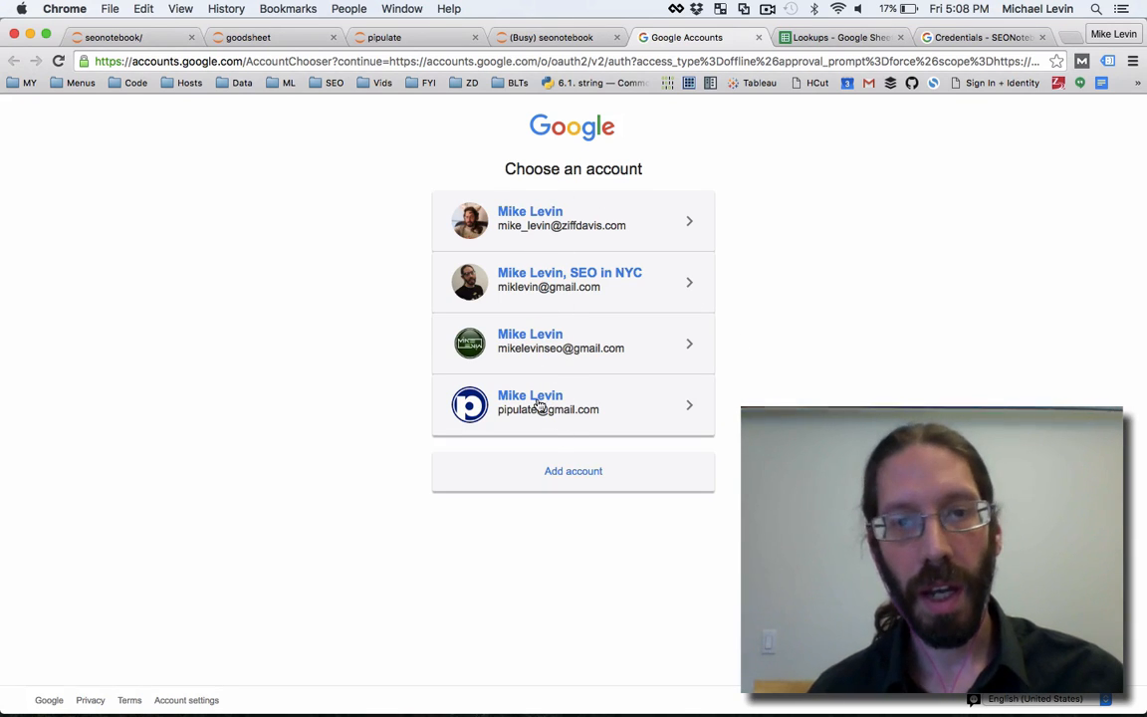
pyautogui.moveTo(550, 295)
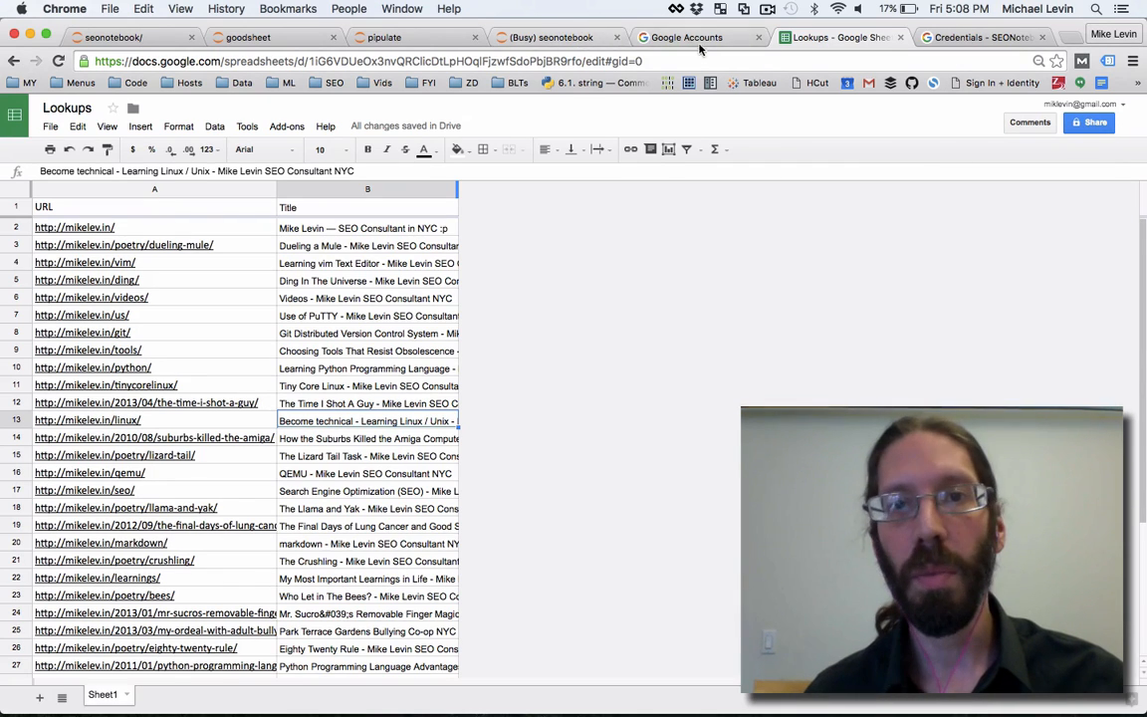
pyautogui.click(685, 36)
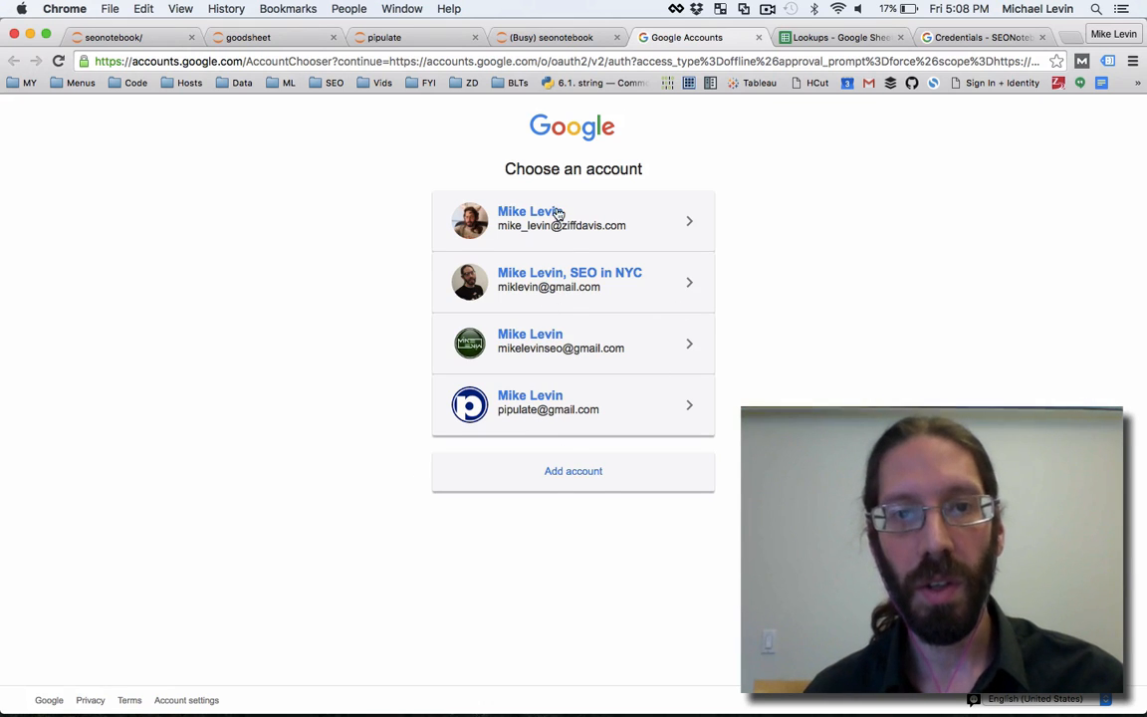
pyautogui.click(573, 283)
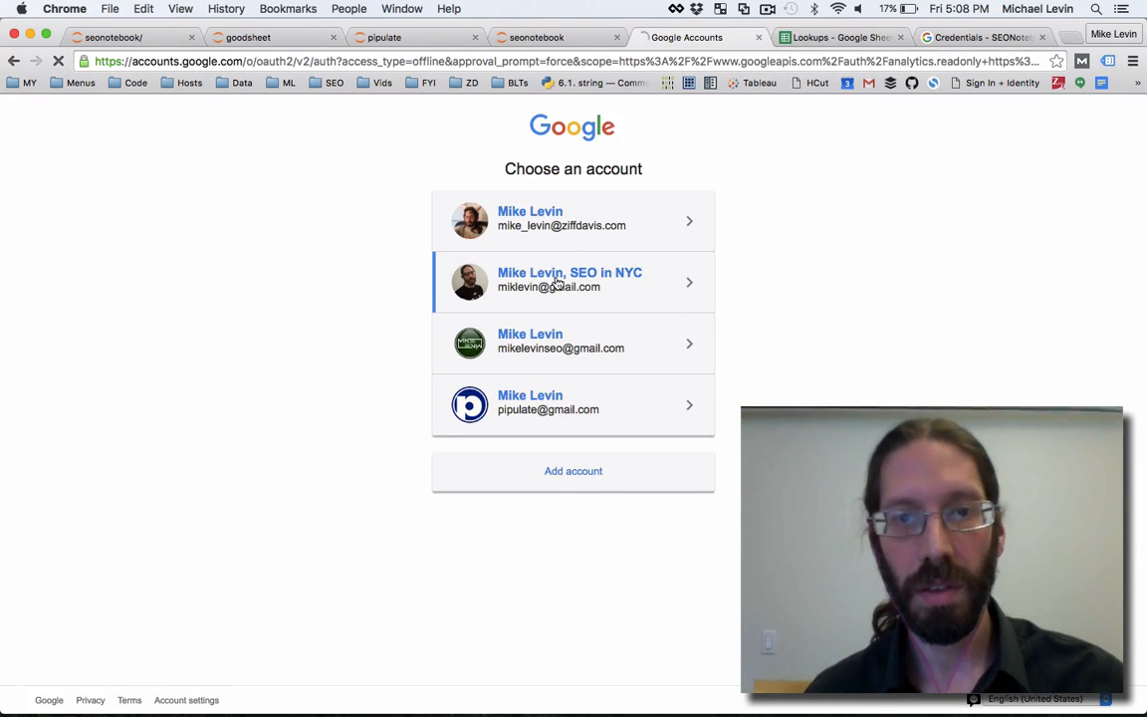
pyautogui.click(574, 283)
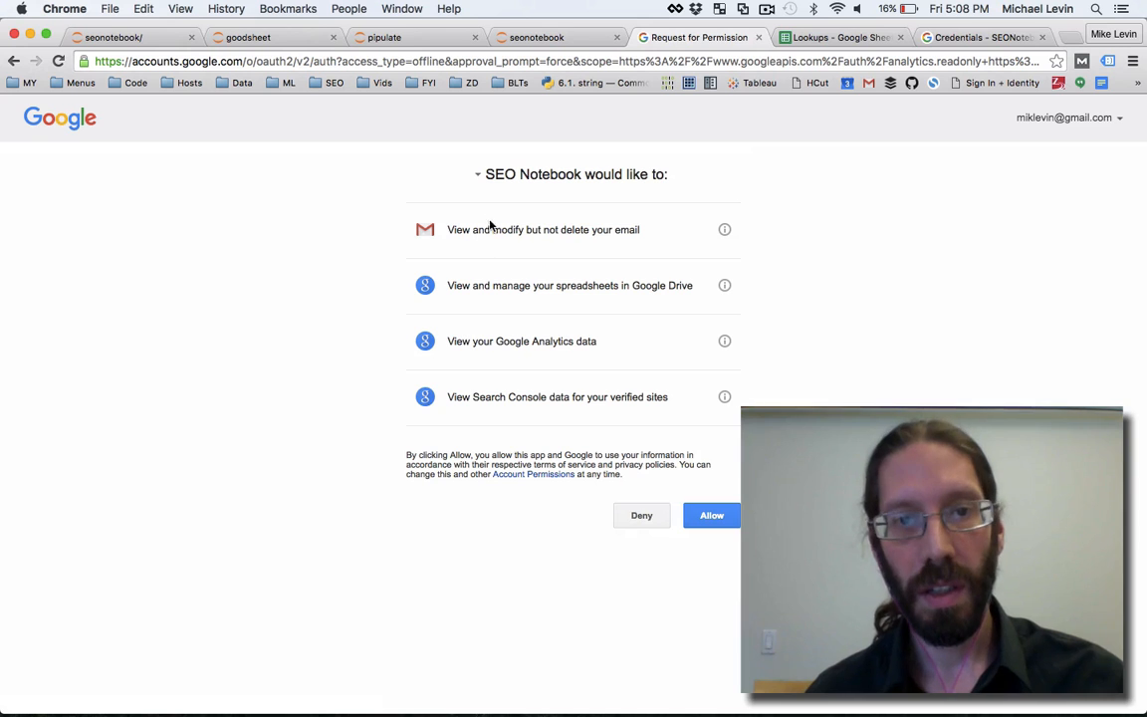
pyautogui.moveTo(553, 229)
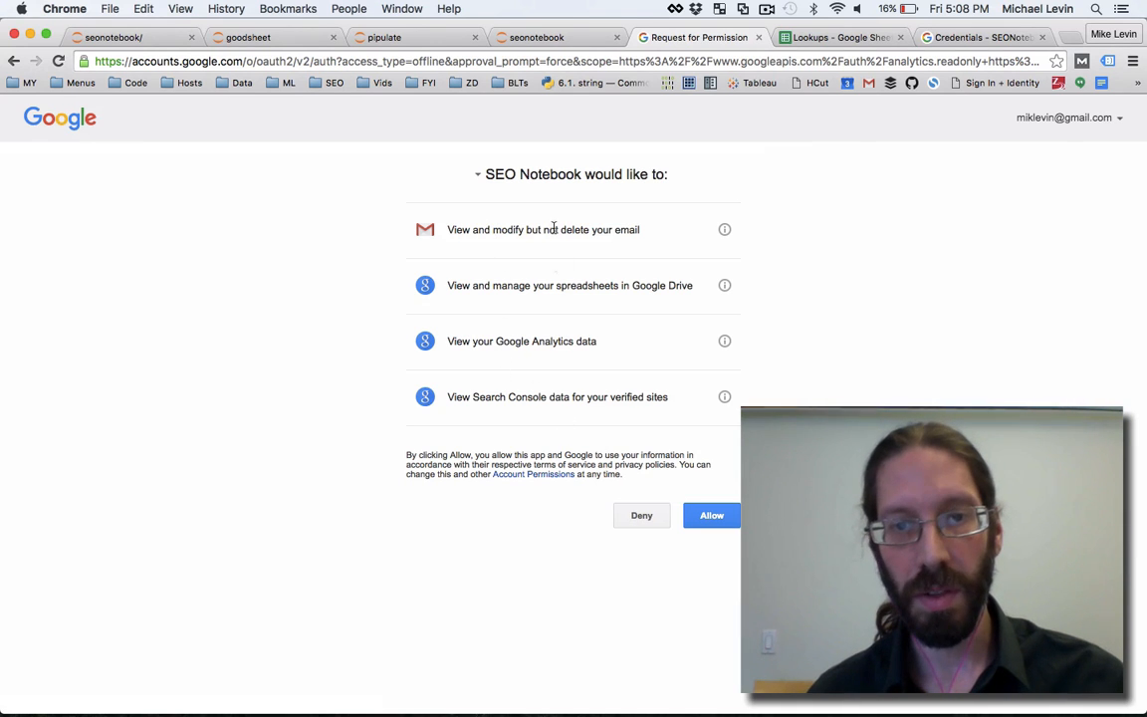
pyautogui.click(711, 514)
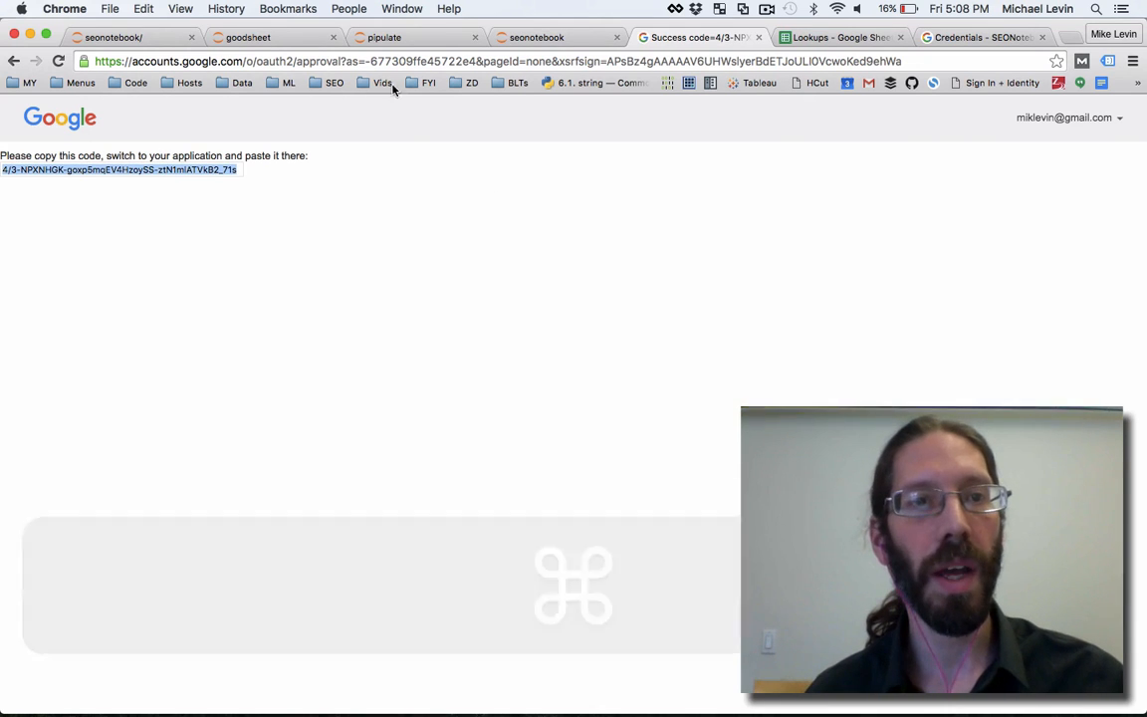
pyautogui.click(547, 35)
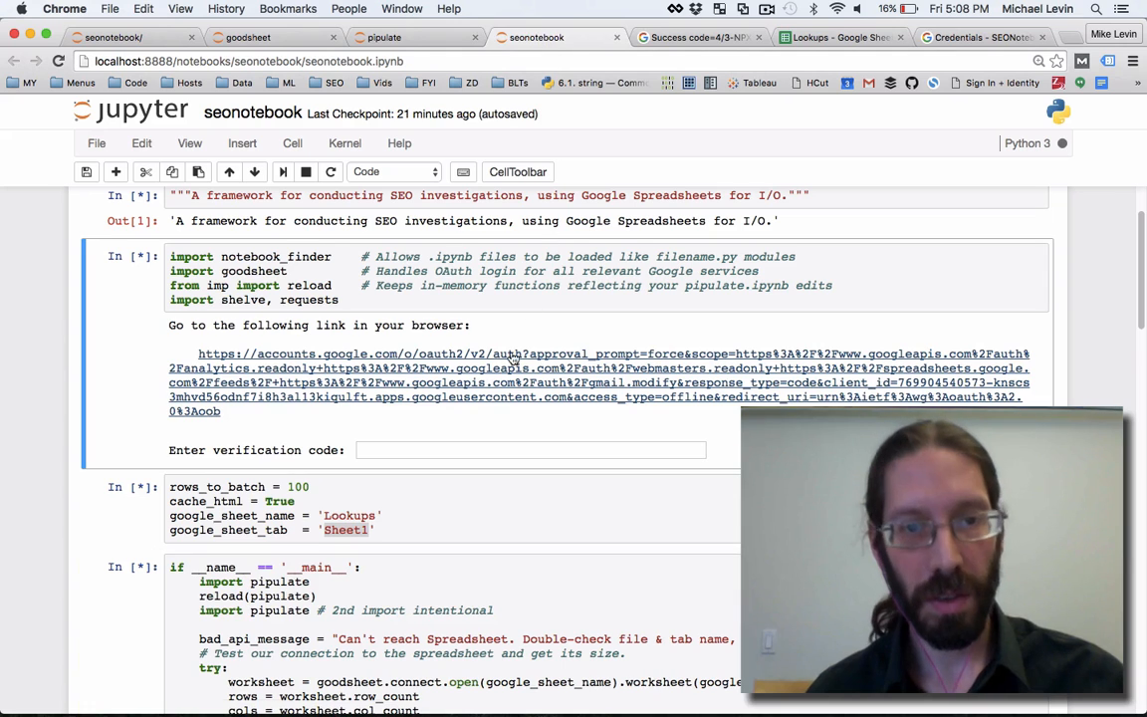
# Step: Paste the verification code so authentication succeeds and oauth.dat appears in the seonotebook folder
pyautogui.press('cmd+v')
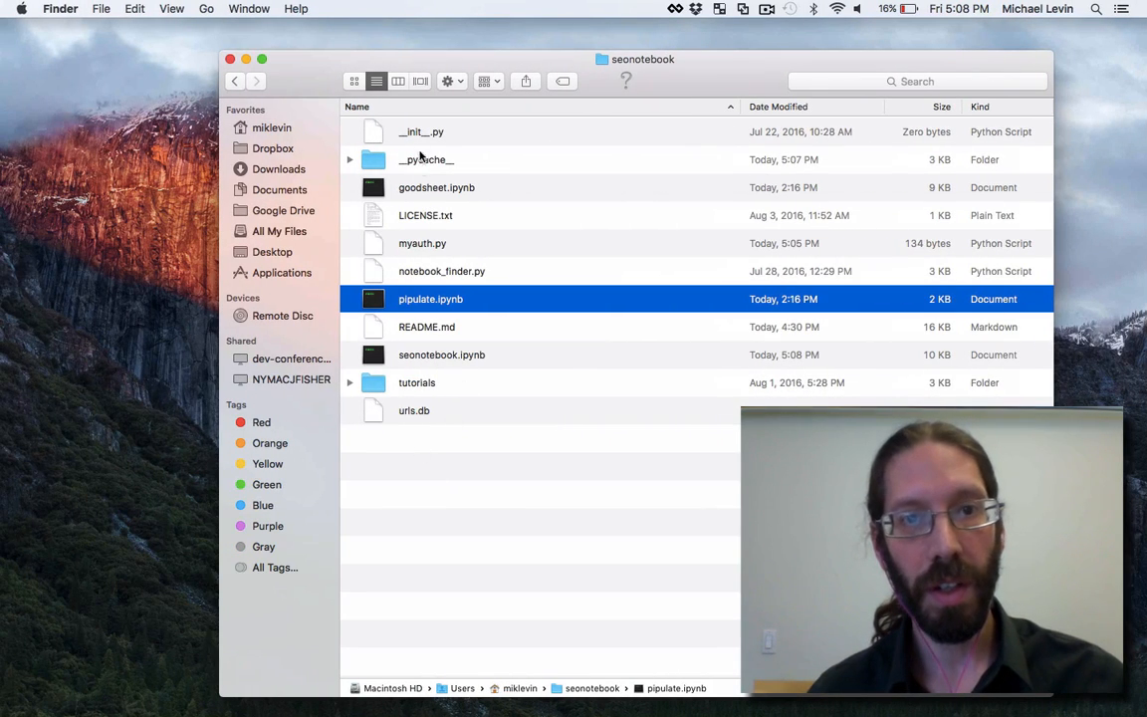
pyautogui.moveTo(569, 162)
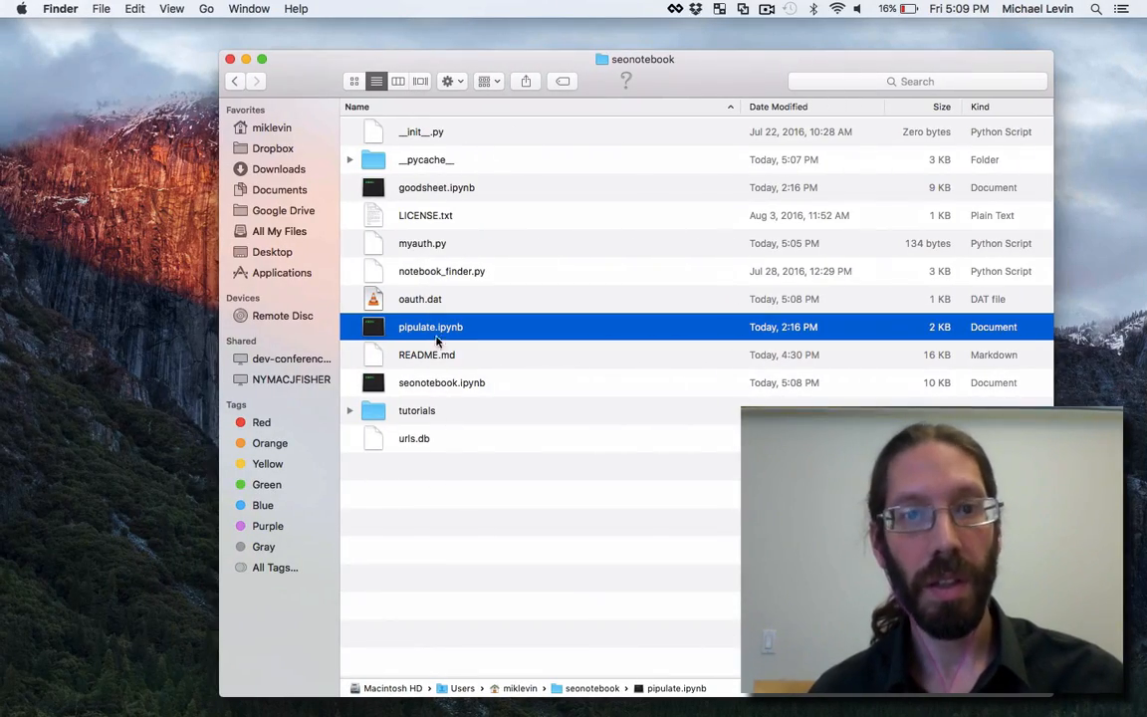
pyautogui.click(418, 299)
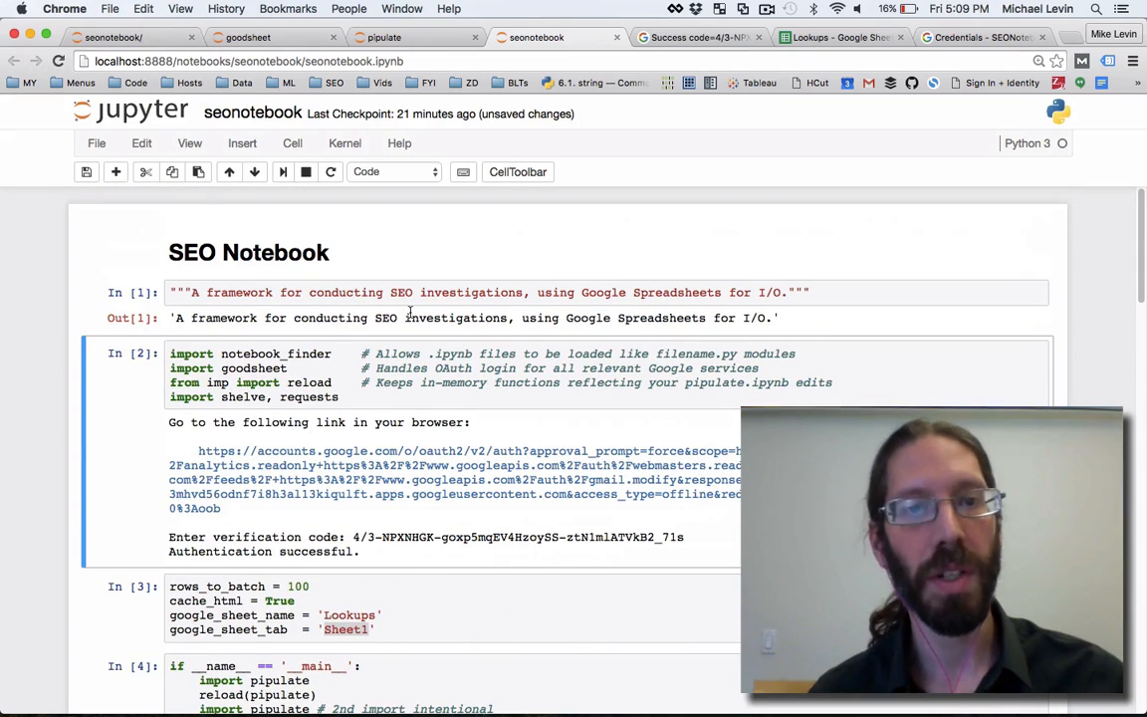
pyautogui.moveTo(824, 58)
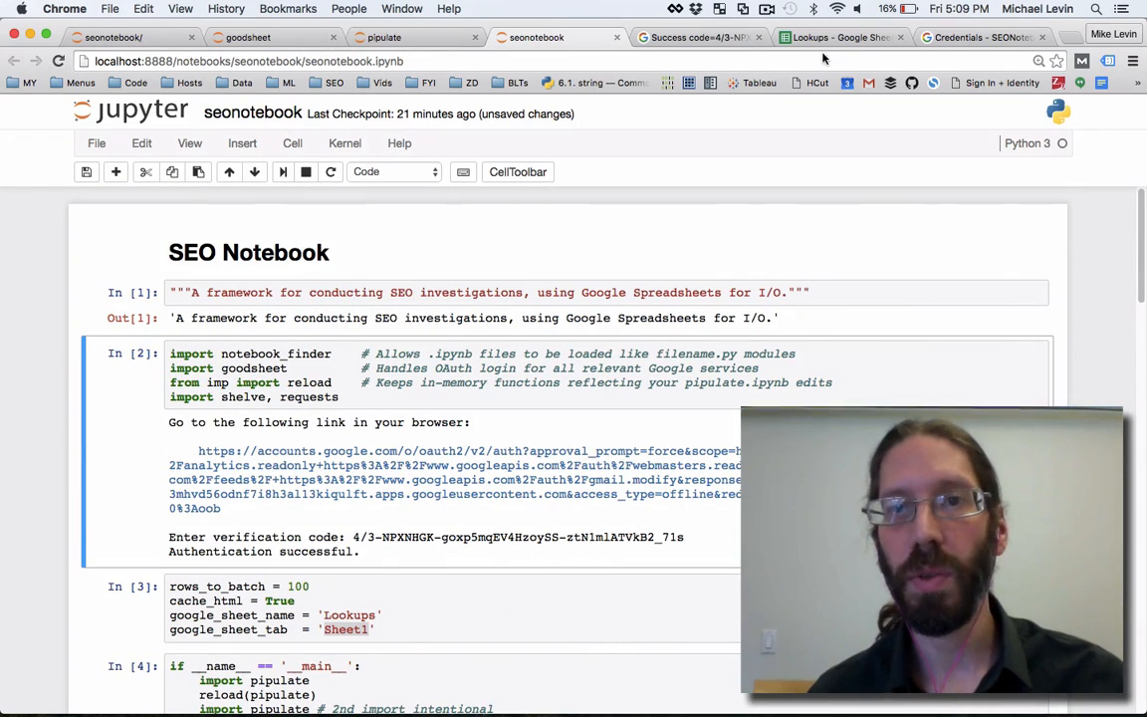
# Step: Clear the Title column cells in the Lookups Google Sheet
pyautogui.click(837, 38)
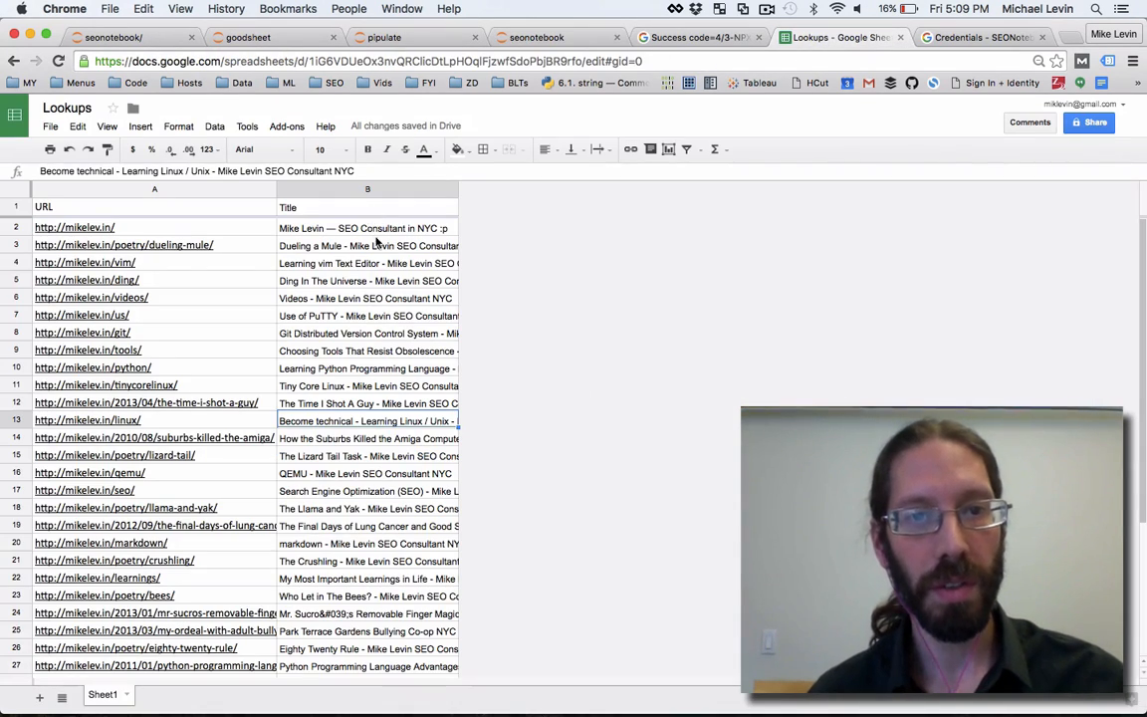
pyautogui.click(366, 227)
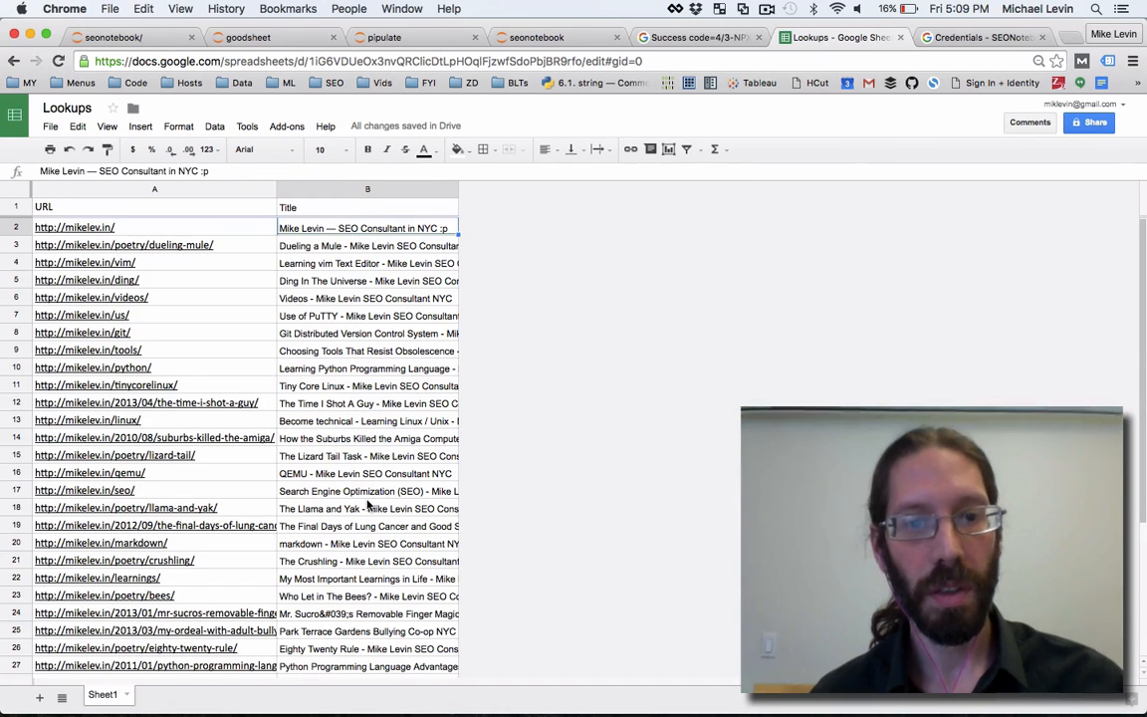
pyautogui.scroll(-3)
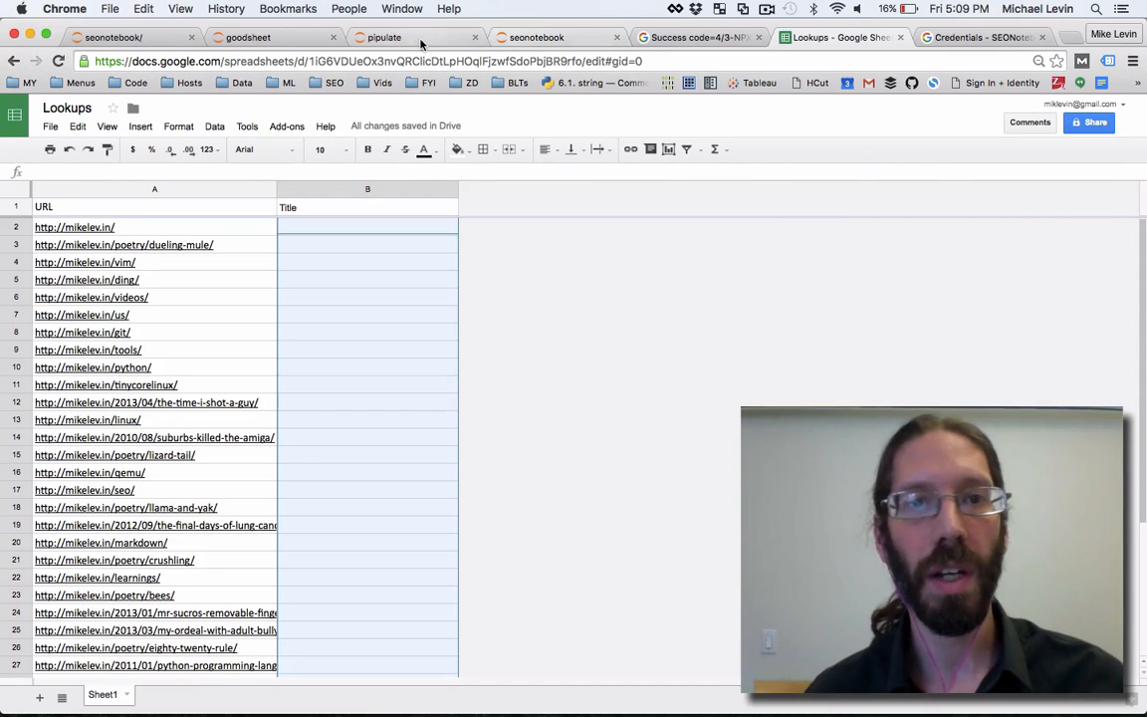
# Step: Restart and run all notebook cells, then confirm the Lookups sheet titles are filled back in
pyautogui.click(541, 36)
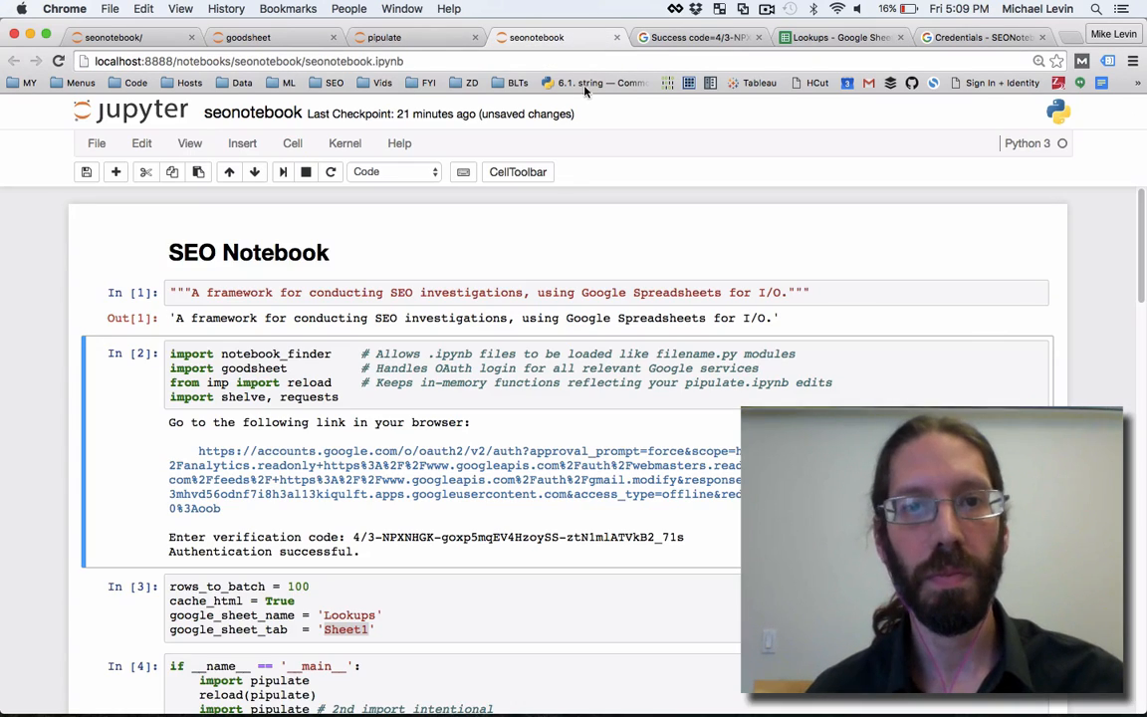
pyautogui.click(344, 144)
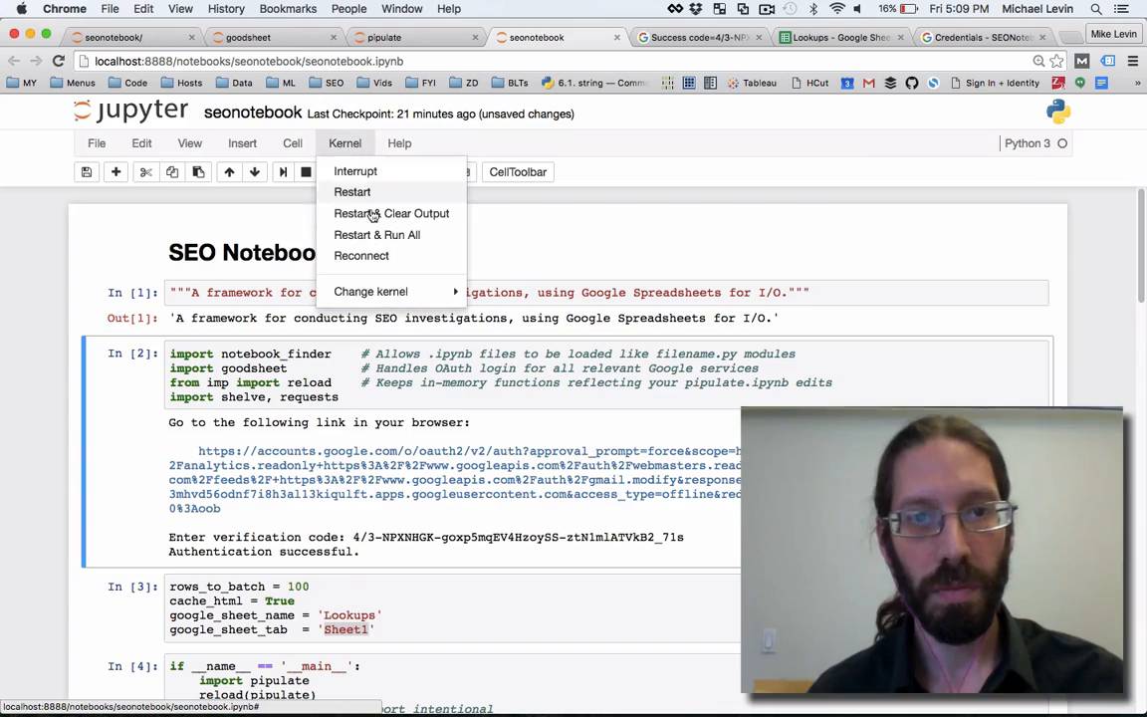
pyautogui.click(377, 235)
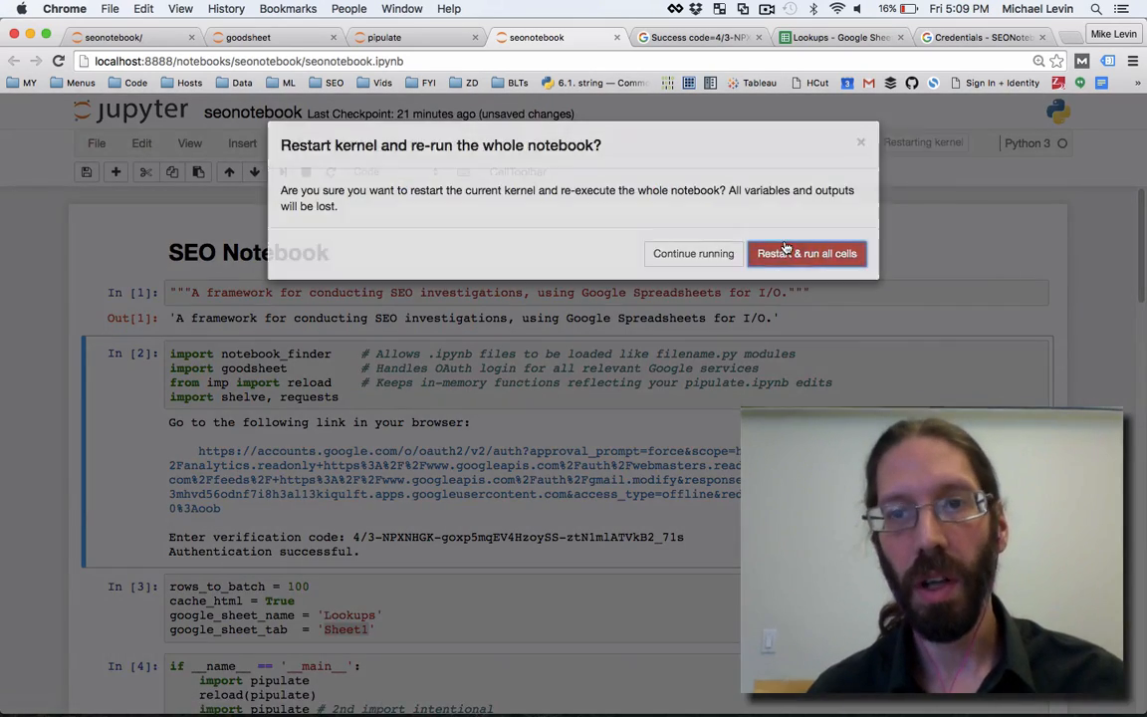
pyautogui.click(806, 253)
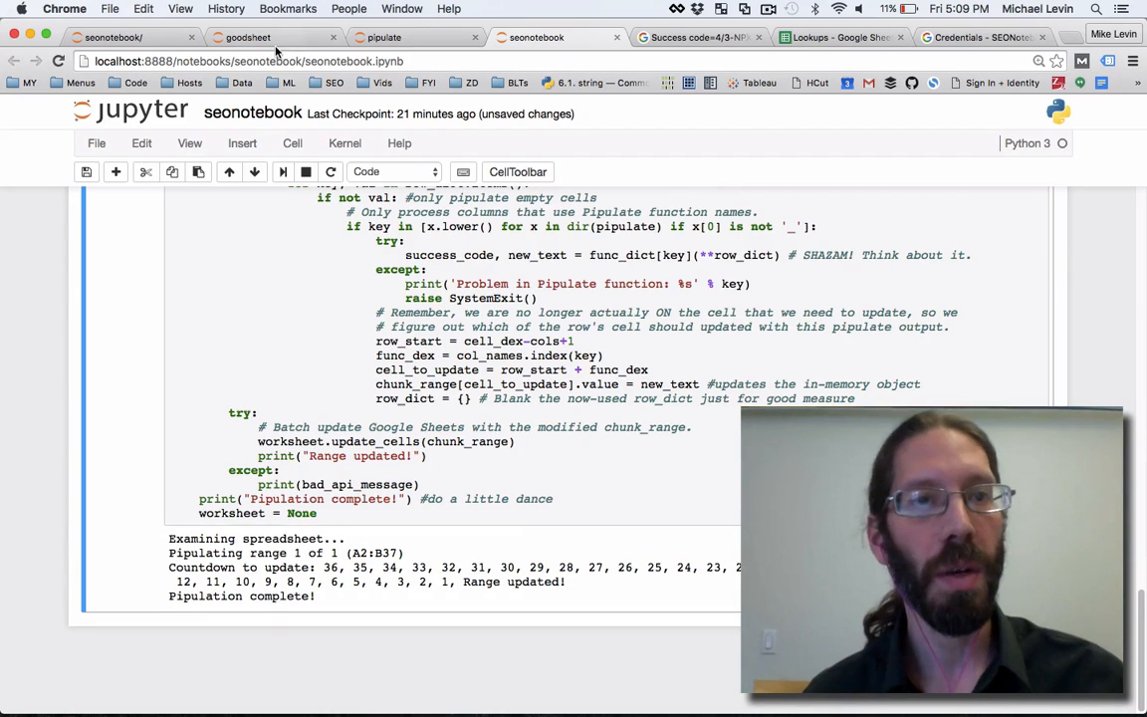
pyautogui.click(828, 36)
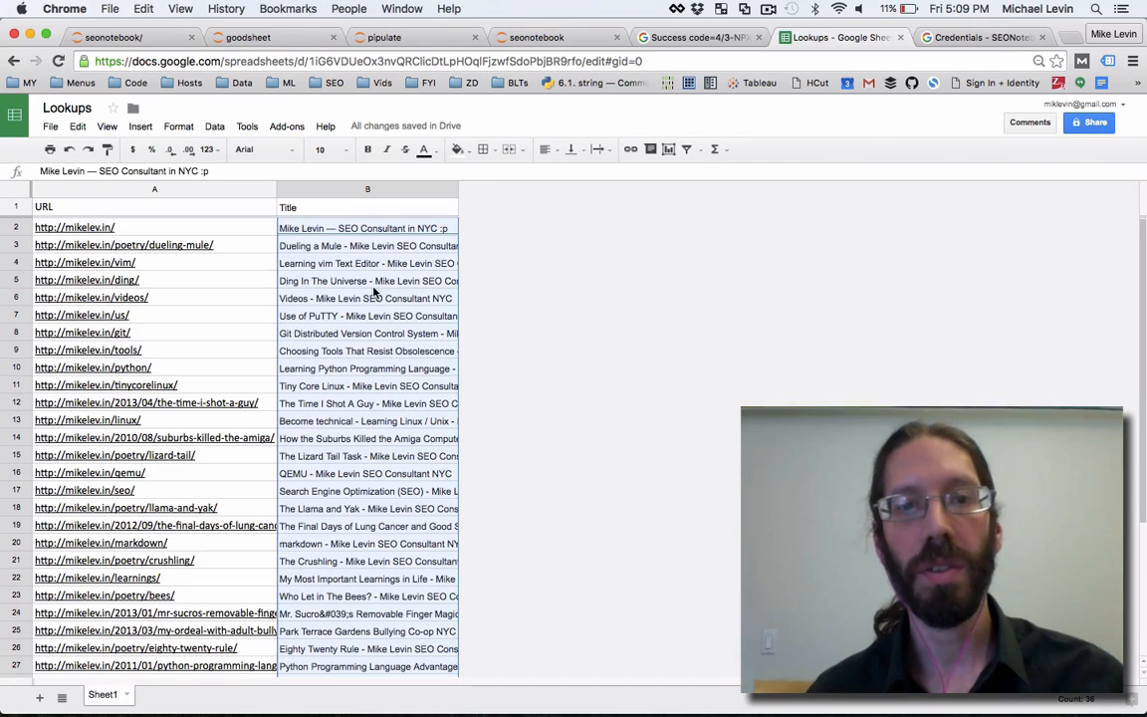
pyautogui.moveTo(645, 278)
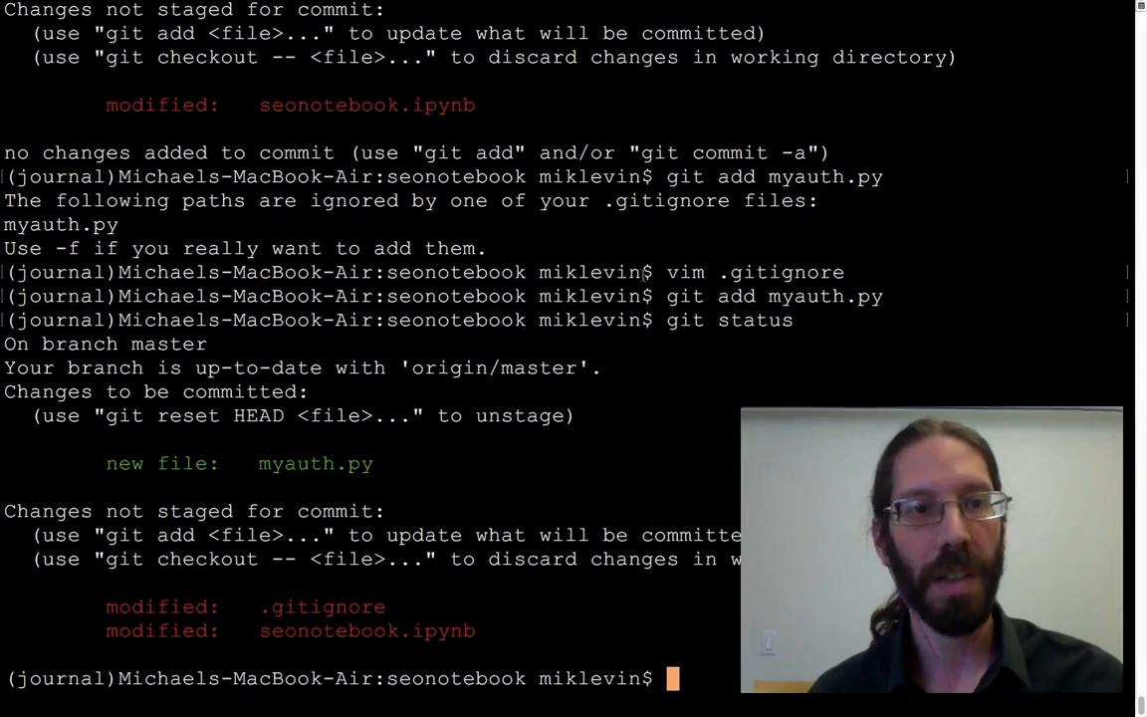
pyautogui.write('ls')
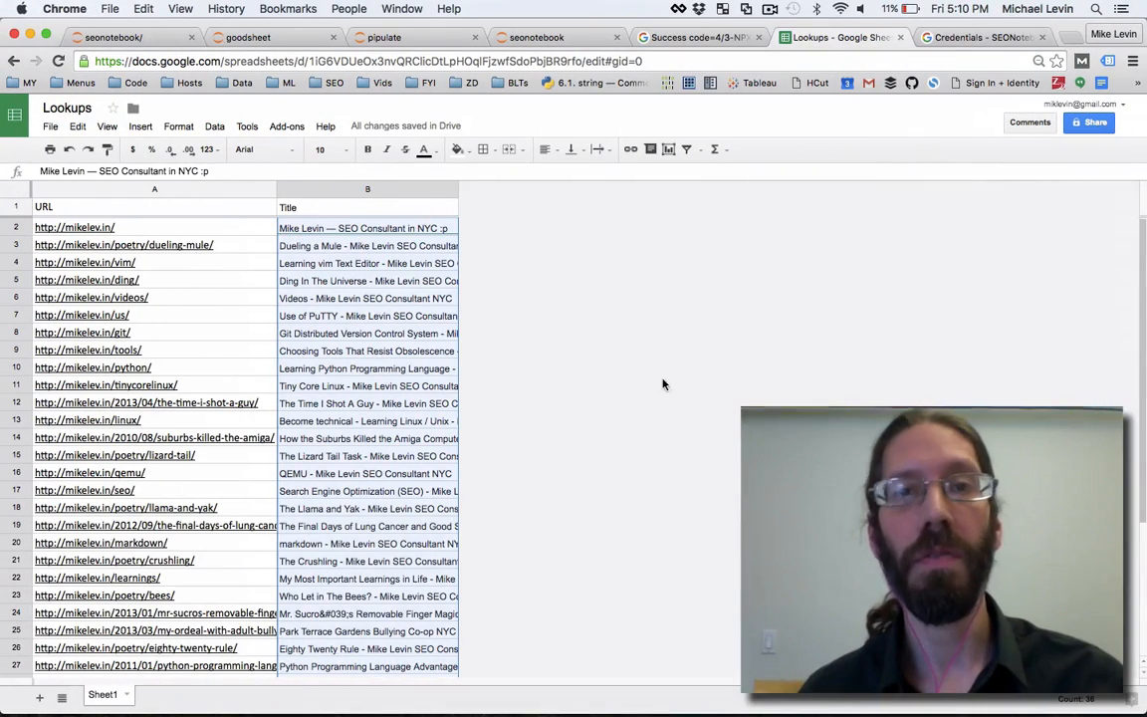
pyautogui.moveTo(531, 400)
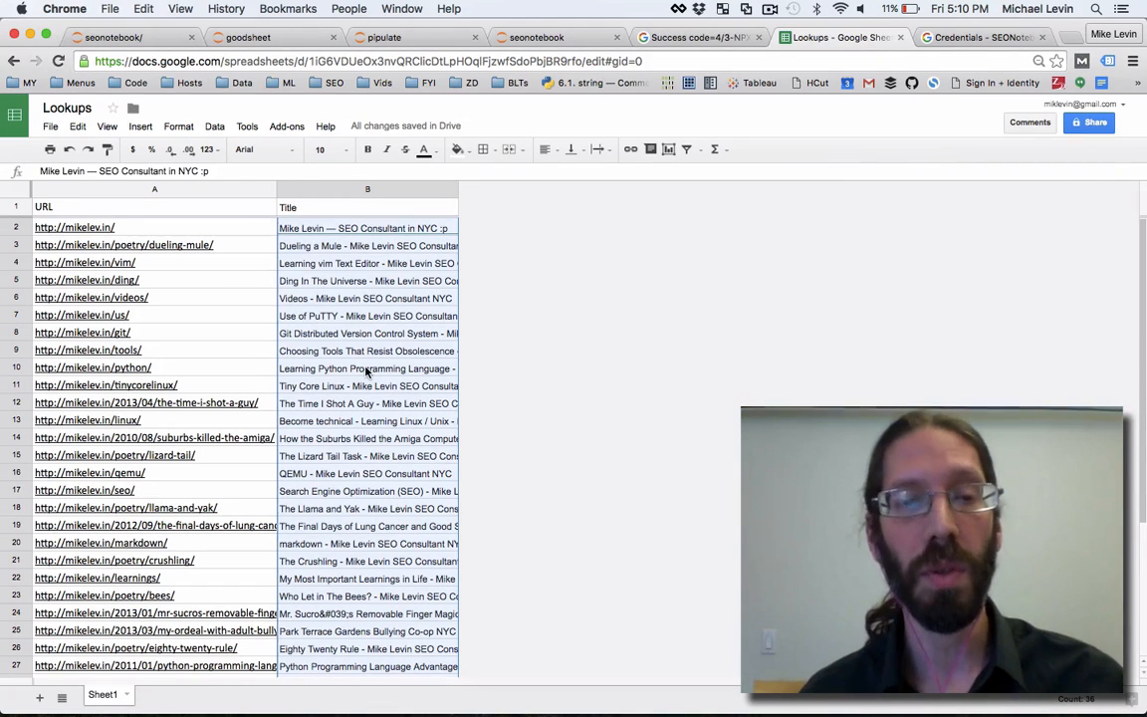
pyautogui.scroll(-3)
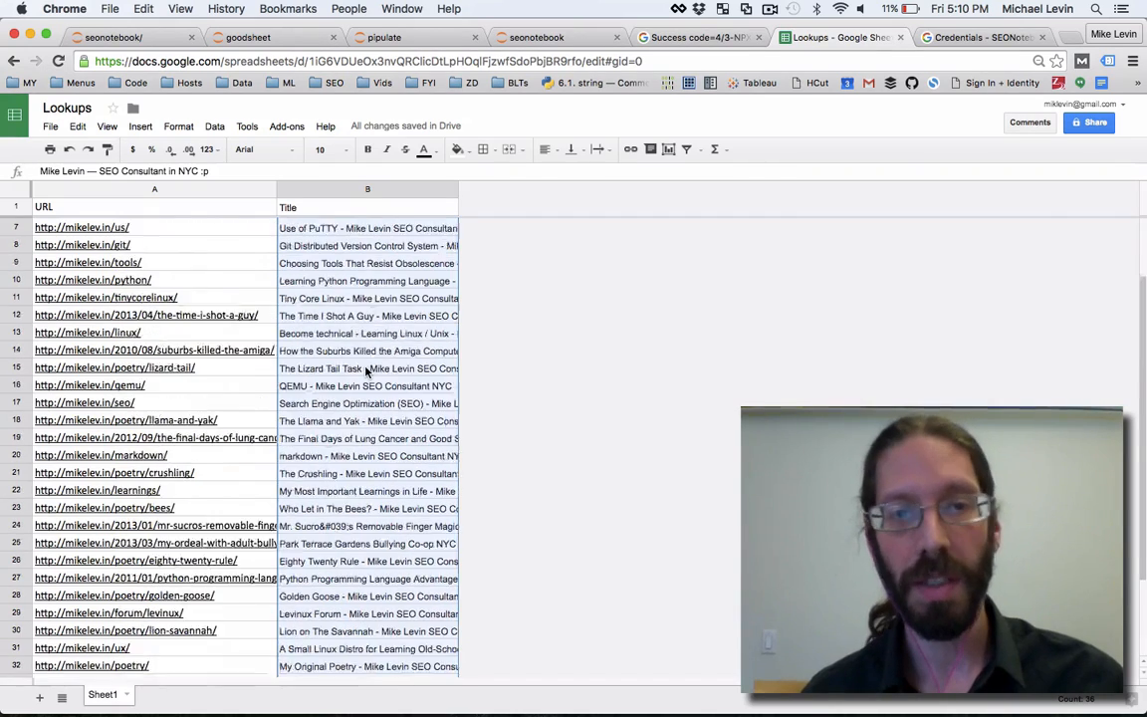